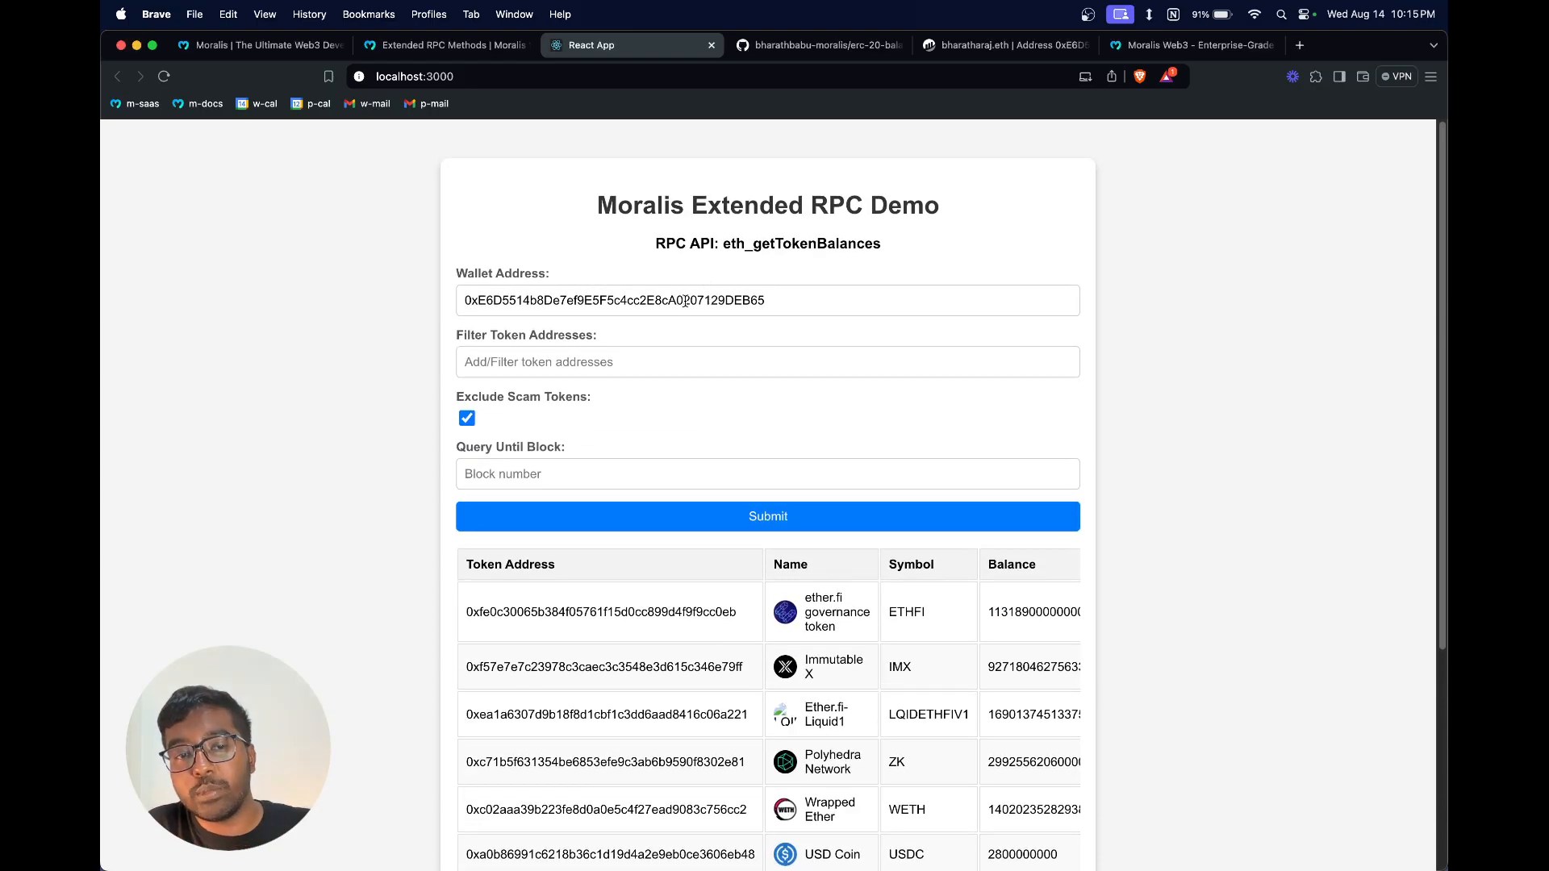
Step: Scroll through the Moralis homepage to the Web3 Data APIs and RPC Nodes section
scroll(down, 3)
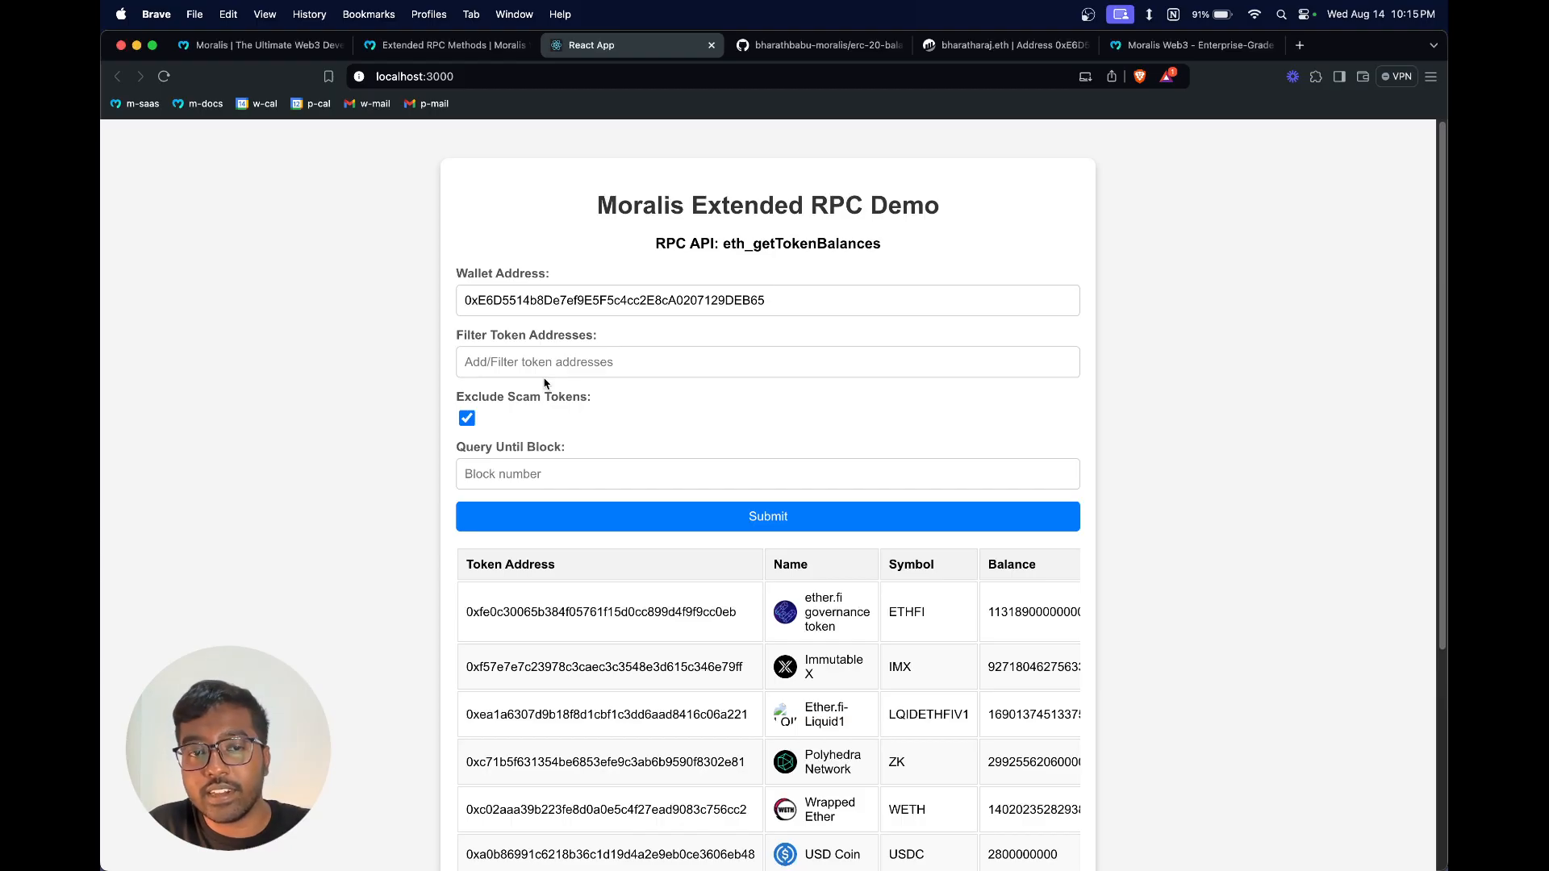
scroll(down, 3)
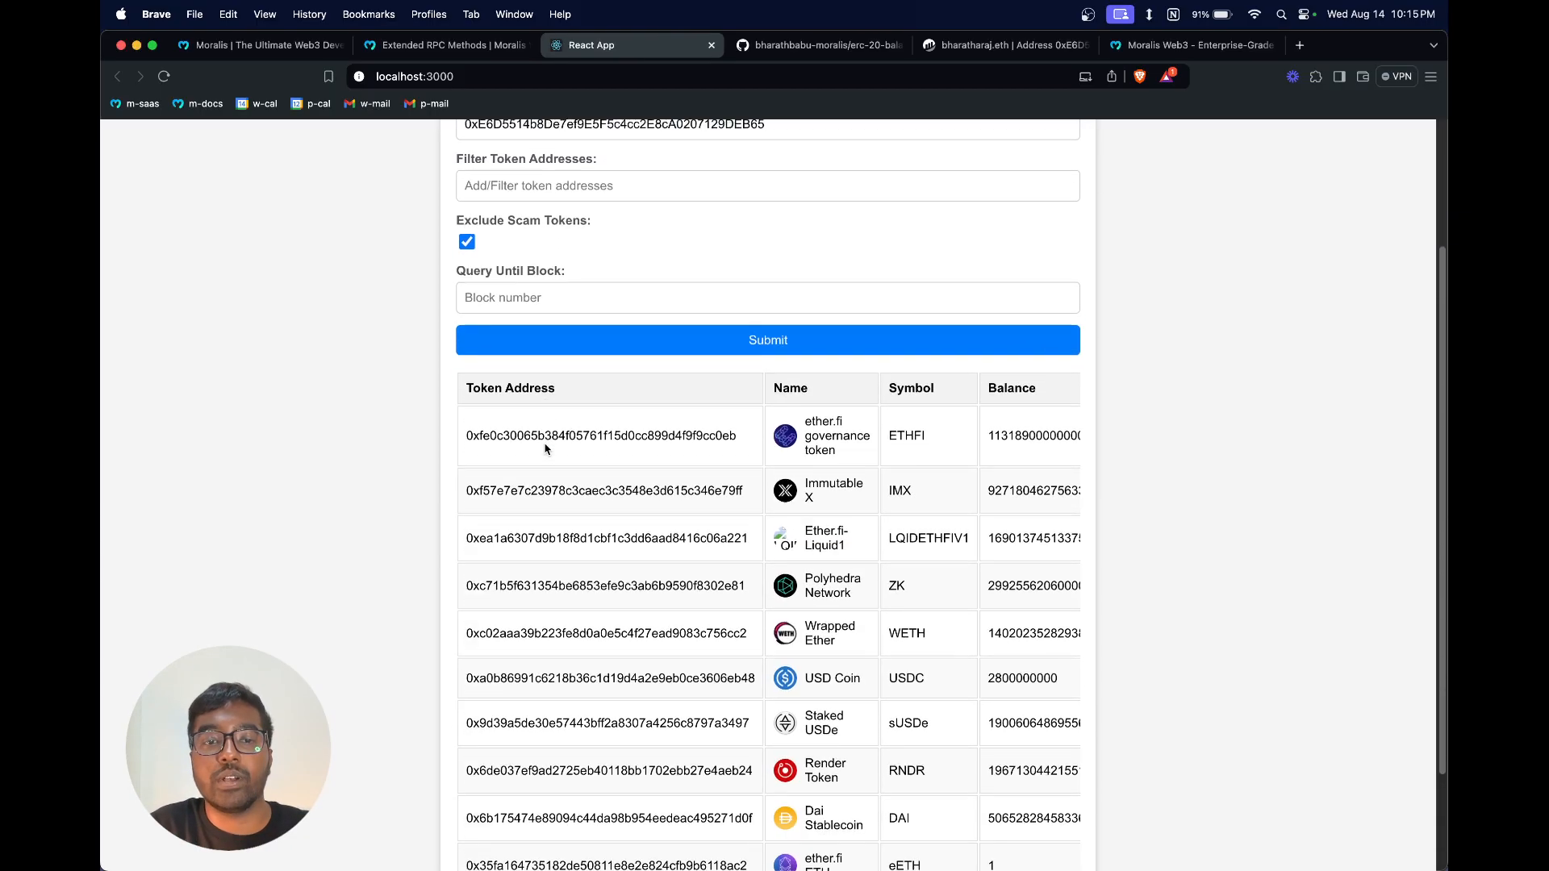
scroll(down, 3)
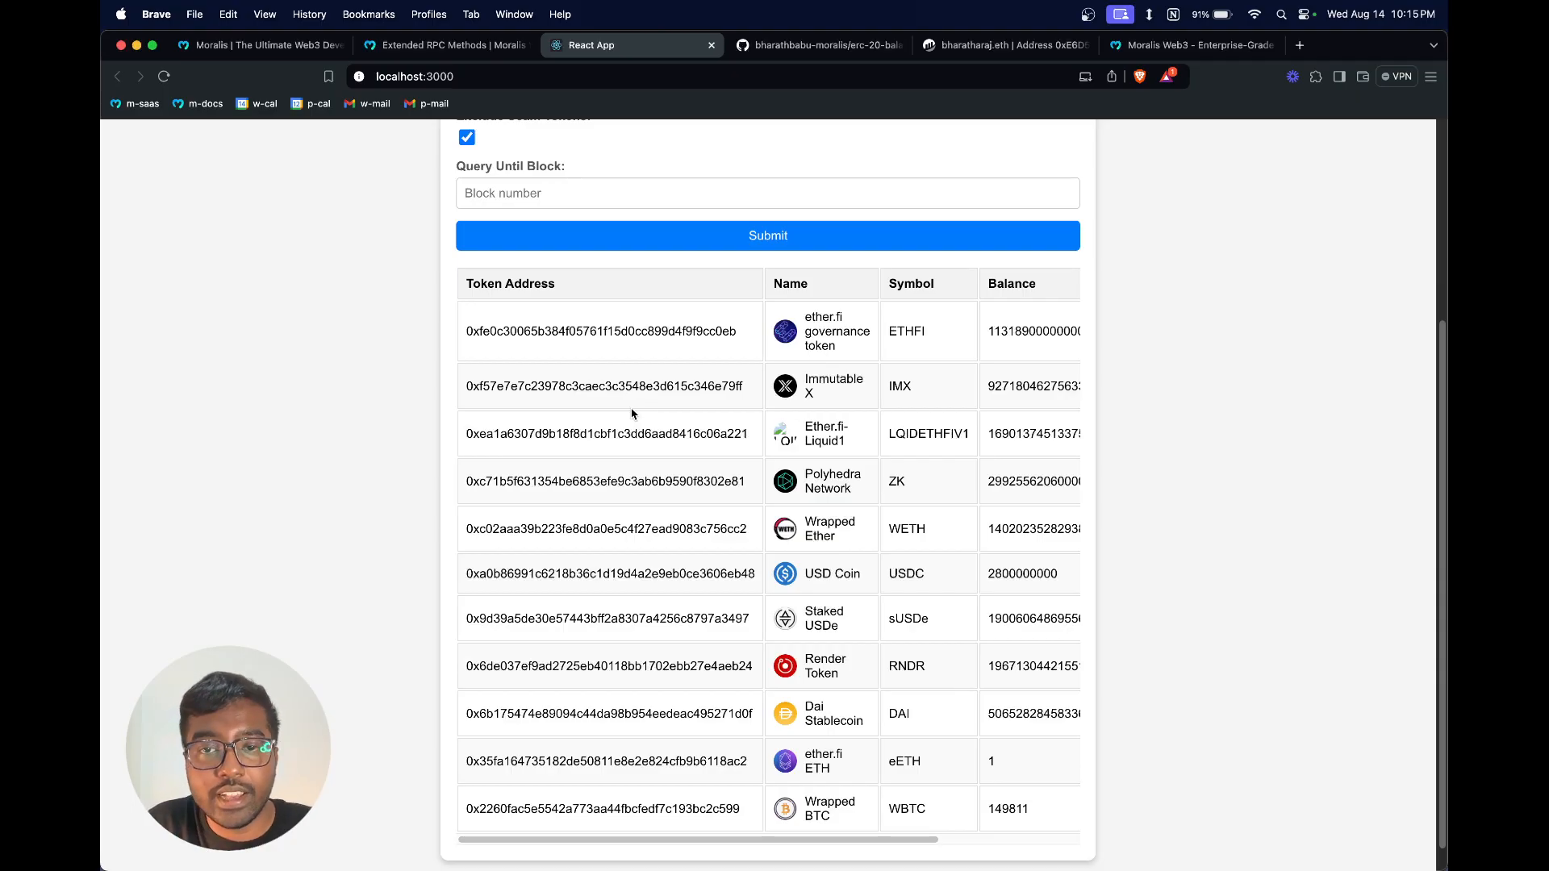
scroll(right, 3)
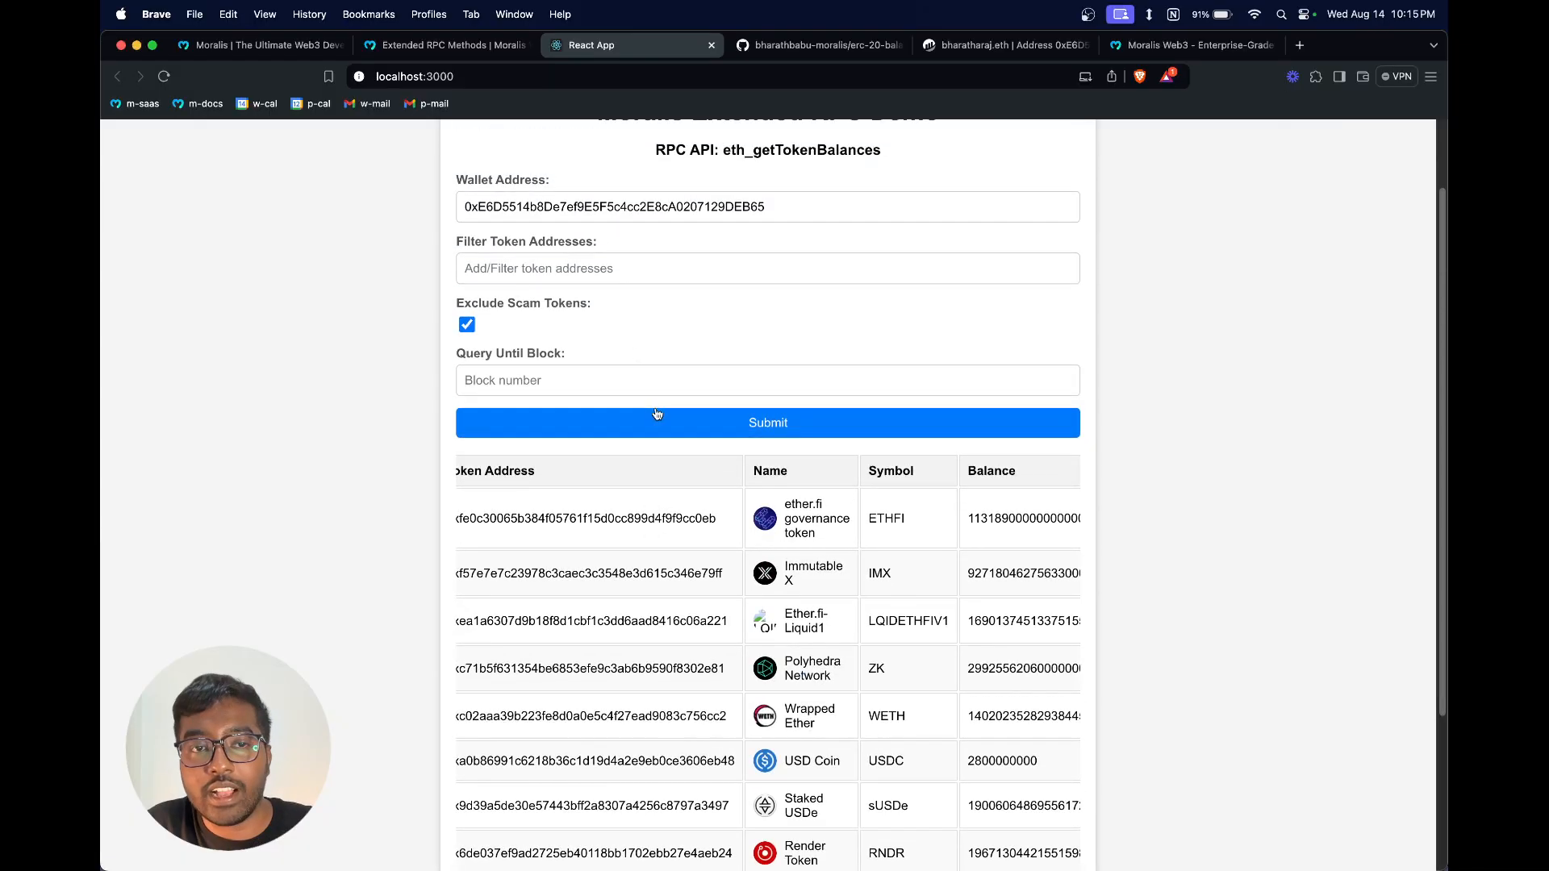
scroll(down, 3)
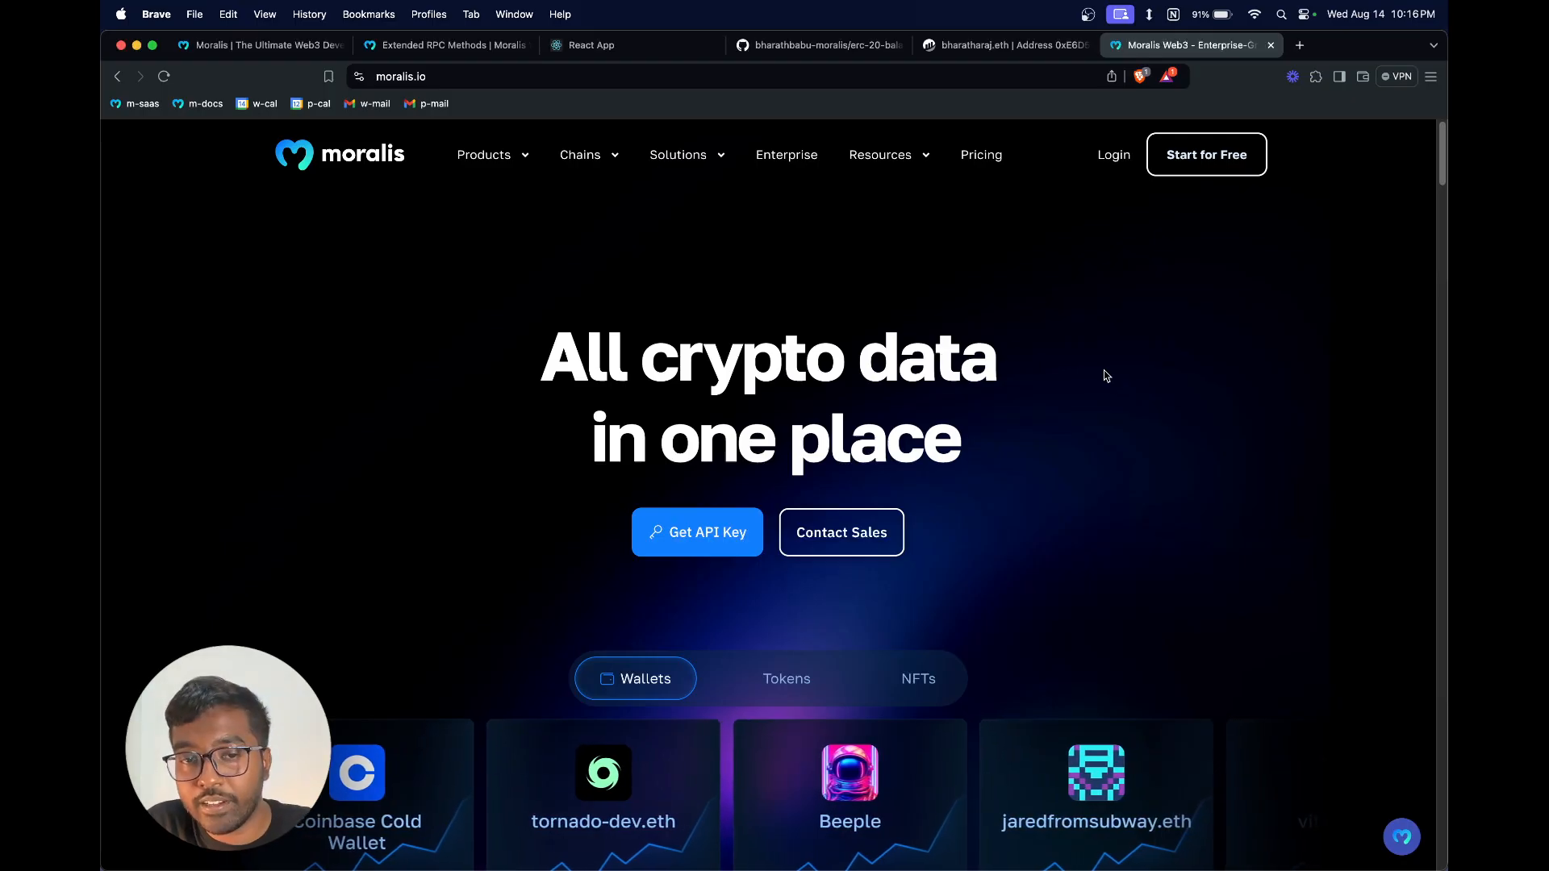
scroll(down, 3)
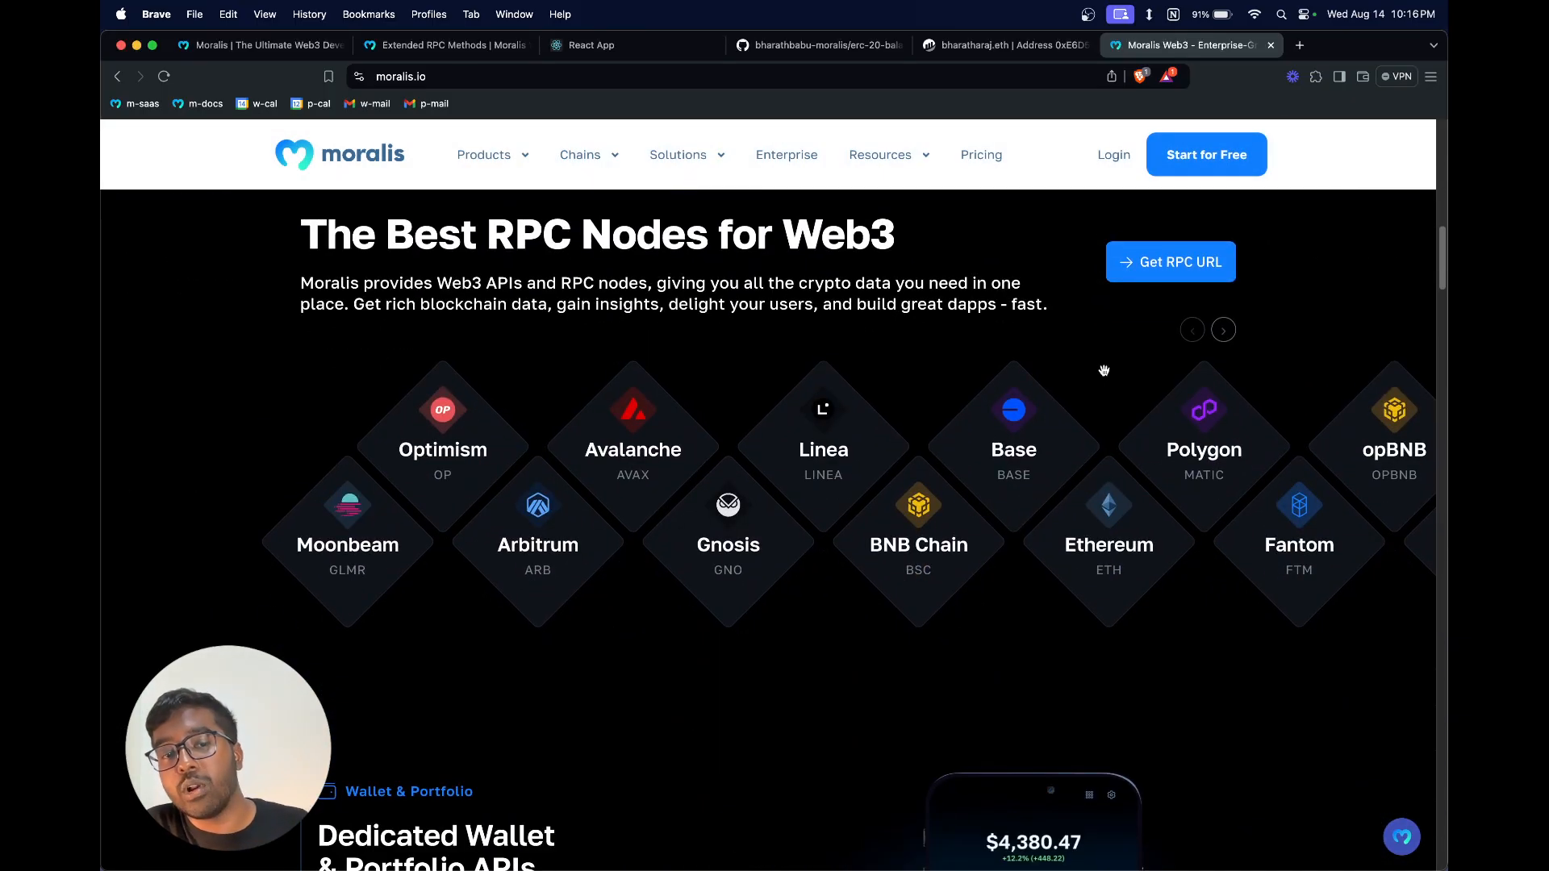
scroll(down, 3)
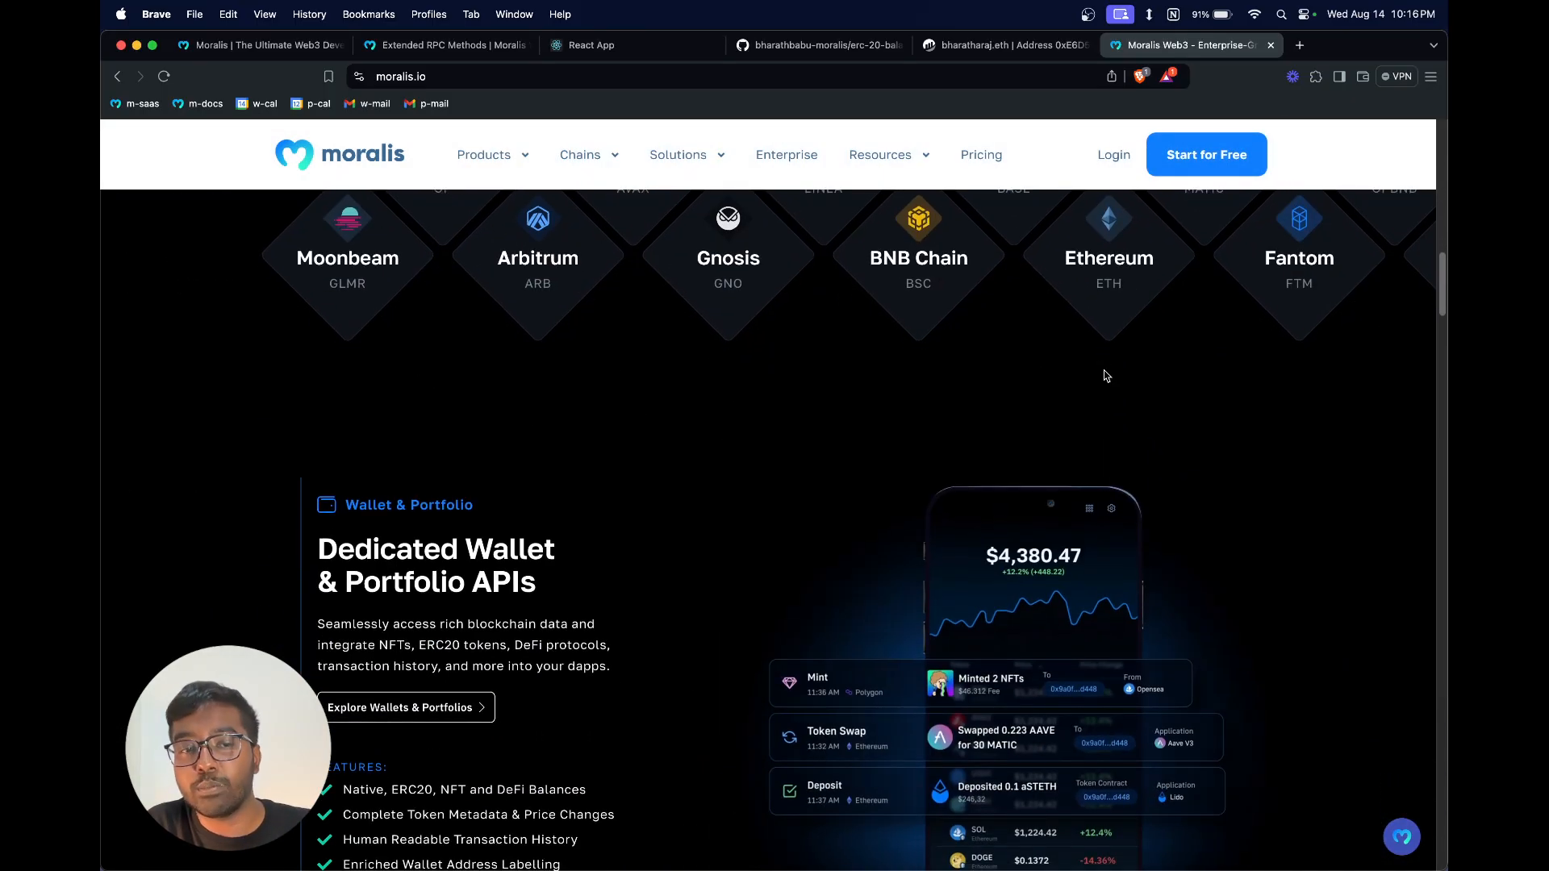
scroll(down, 3)
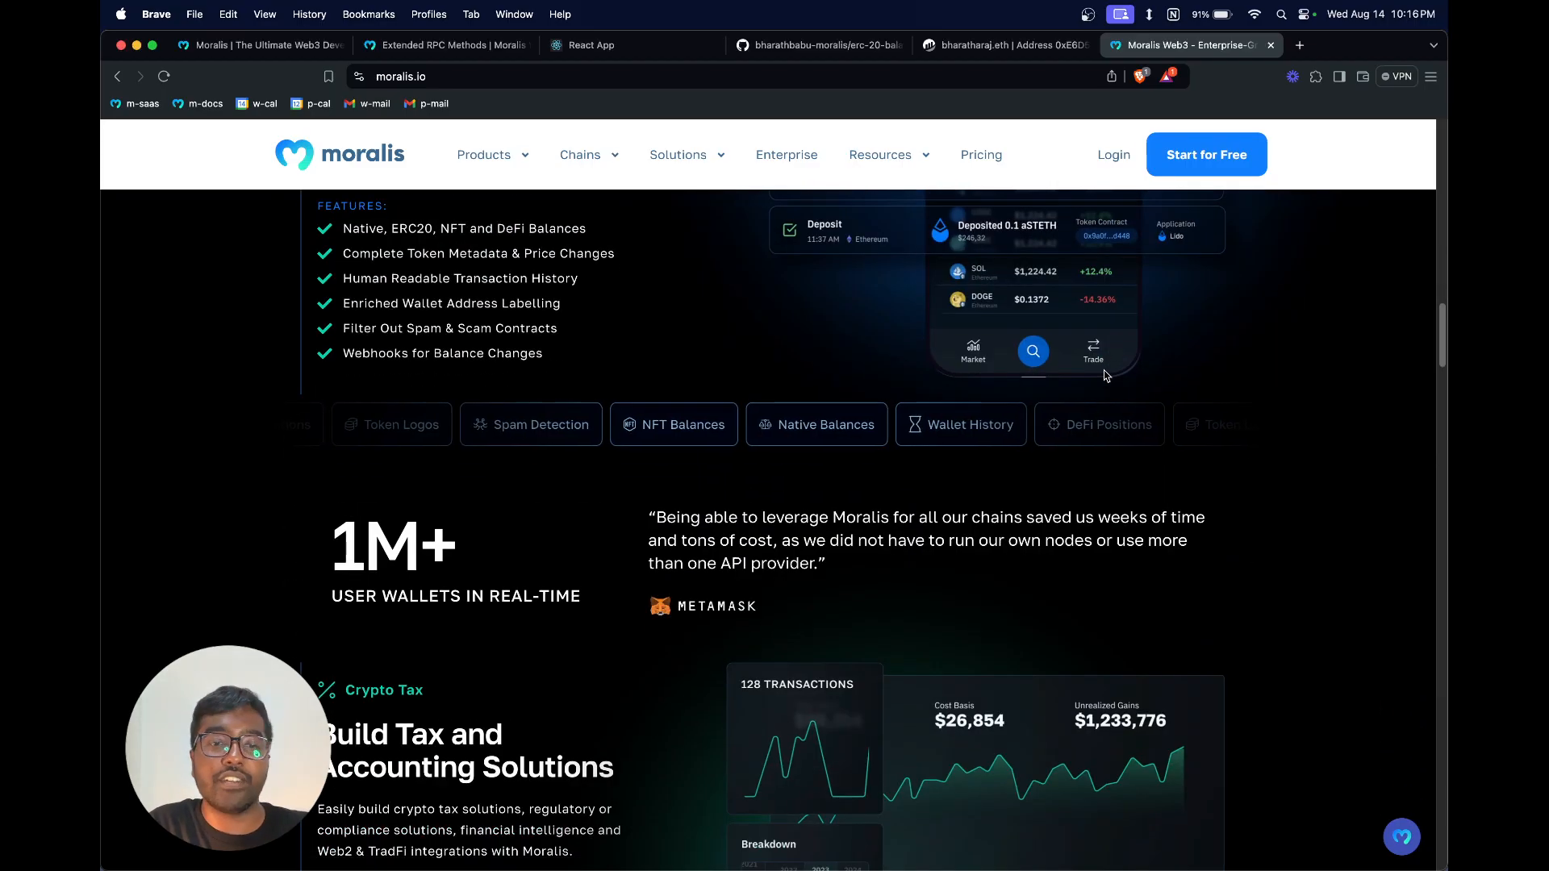
scroll(down, 3)
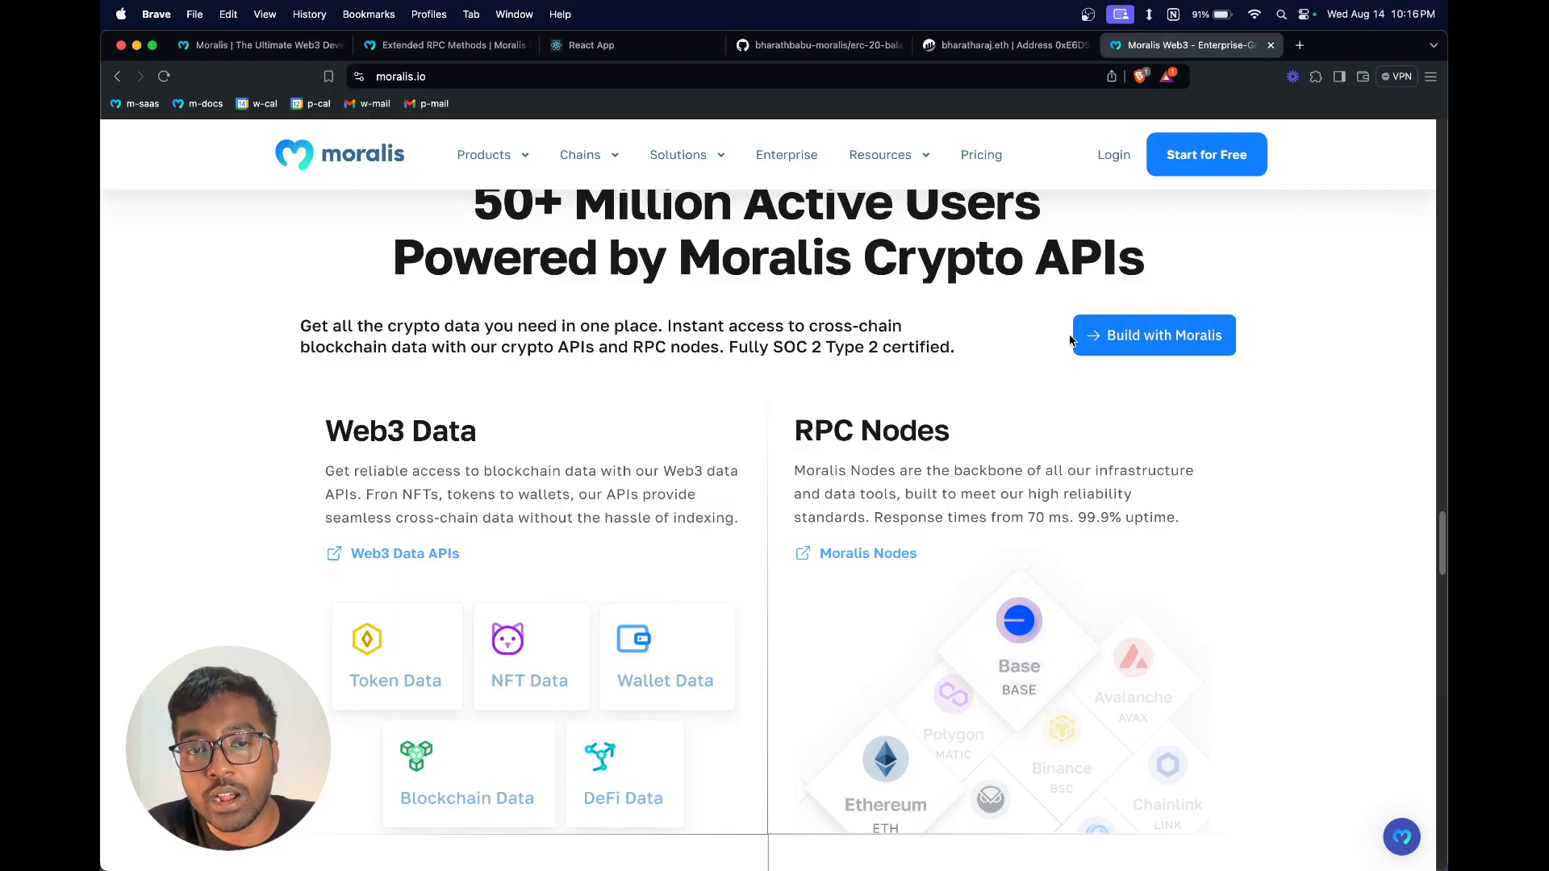
mouse_move(982, 398)
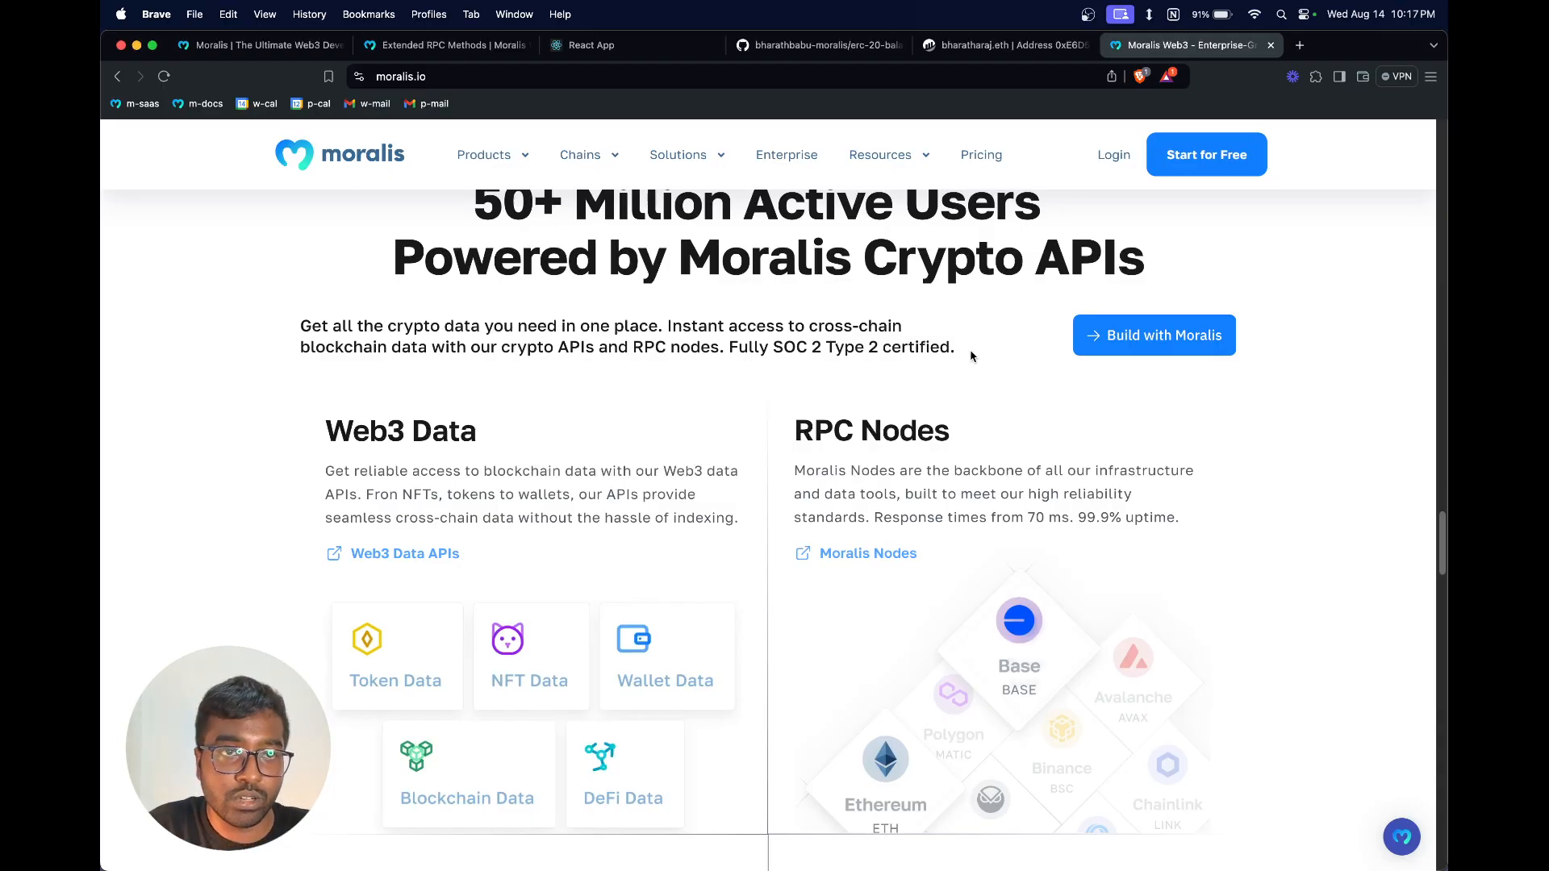
scroll(up, 3)
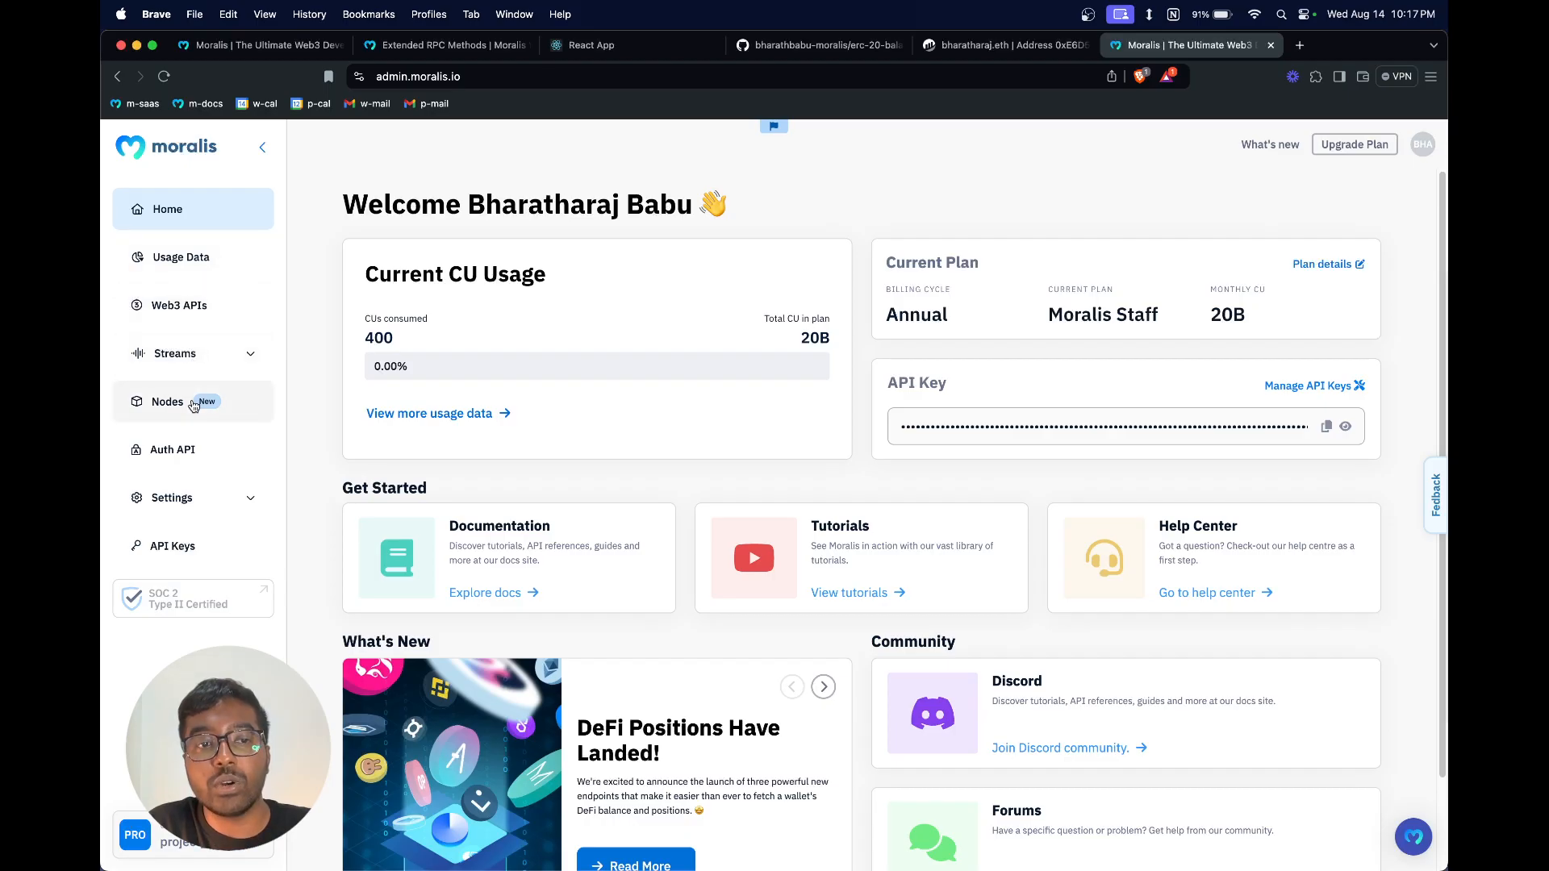
Step: Create a new Ethereum Mainnet node from the Nodes page, making three Ethereum nodes
click(166, 401)
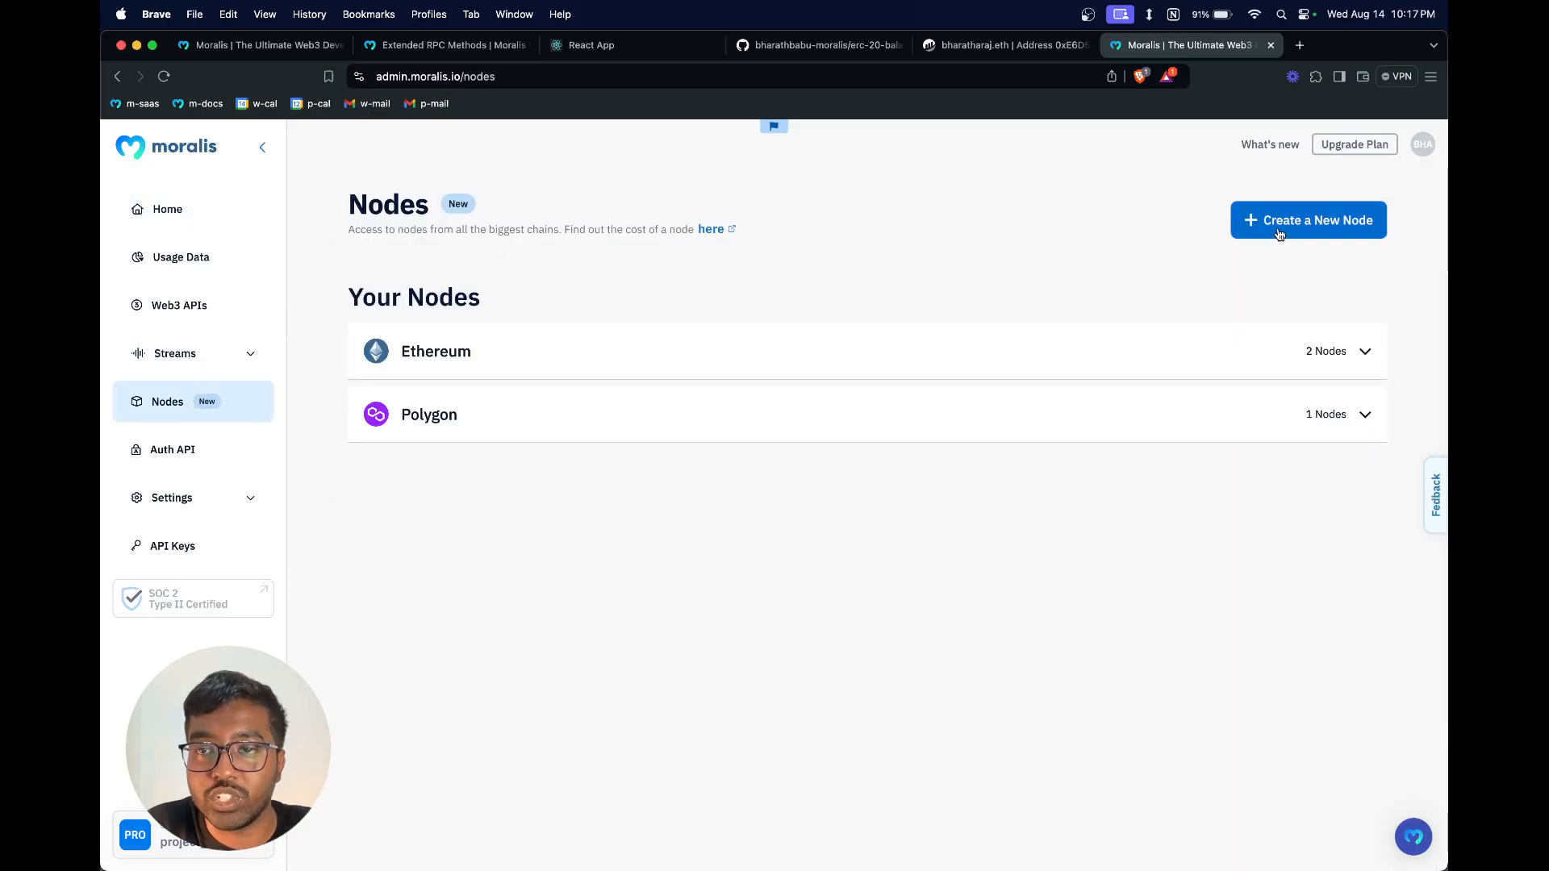
click(1308, 220)
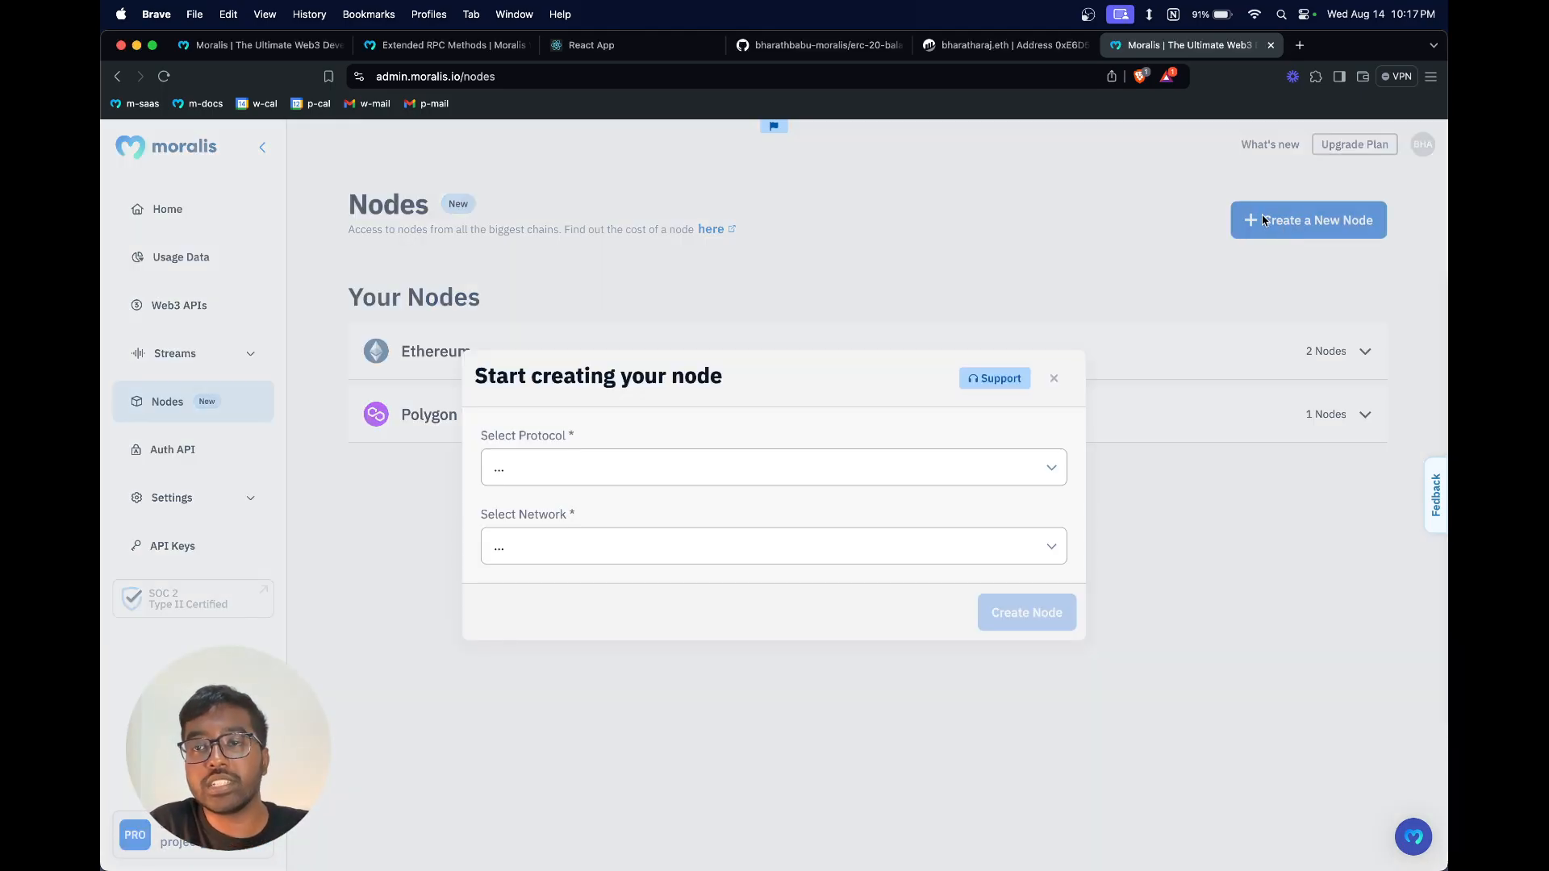
click(773, 468)
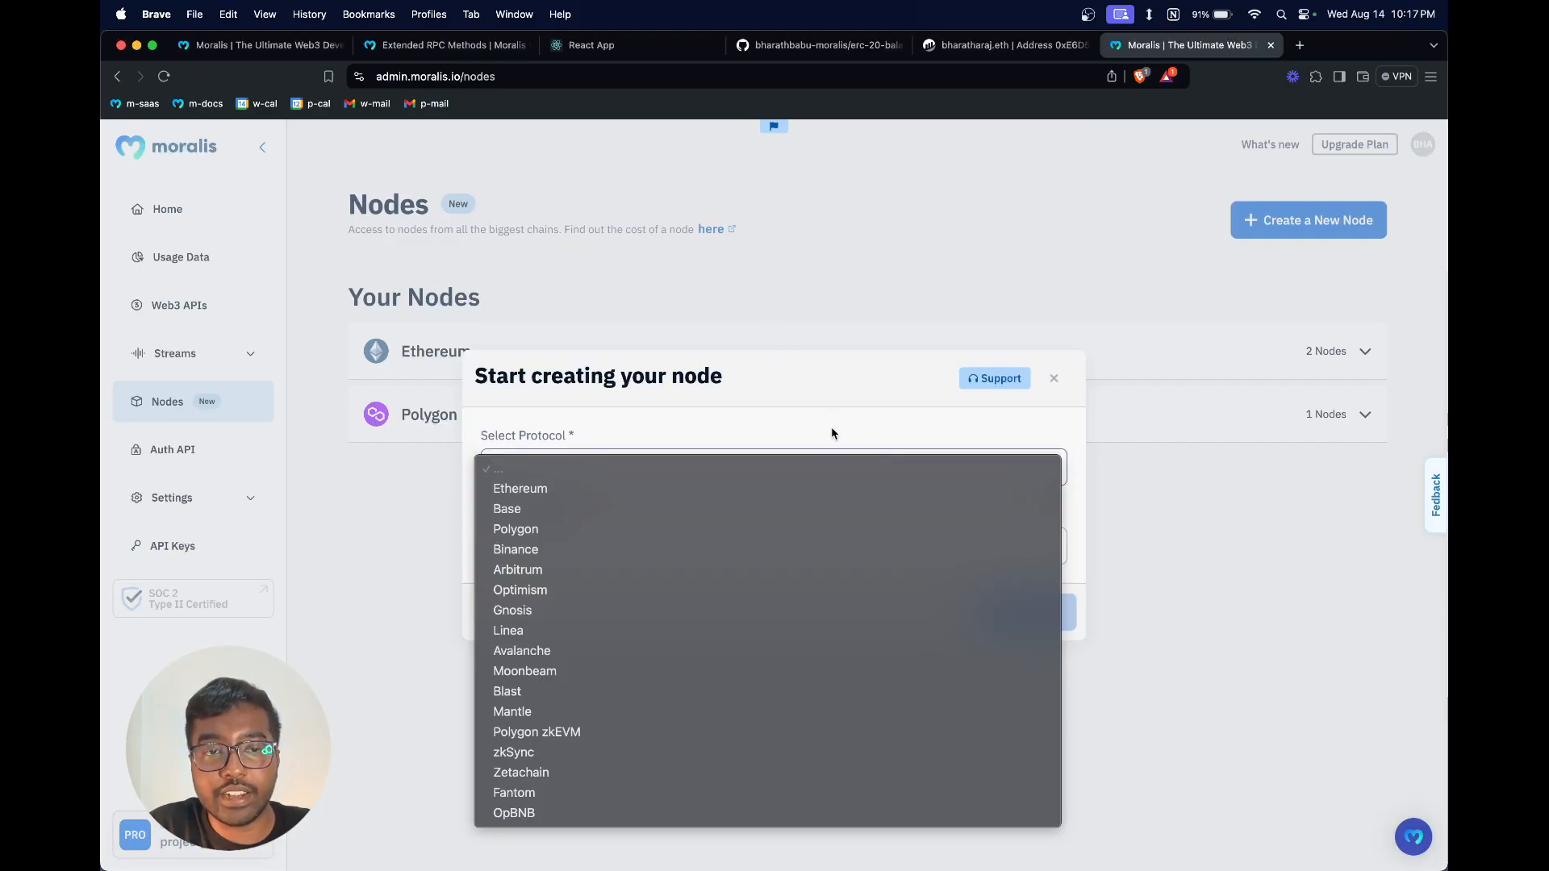
click(520, 487)
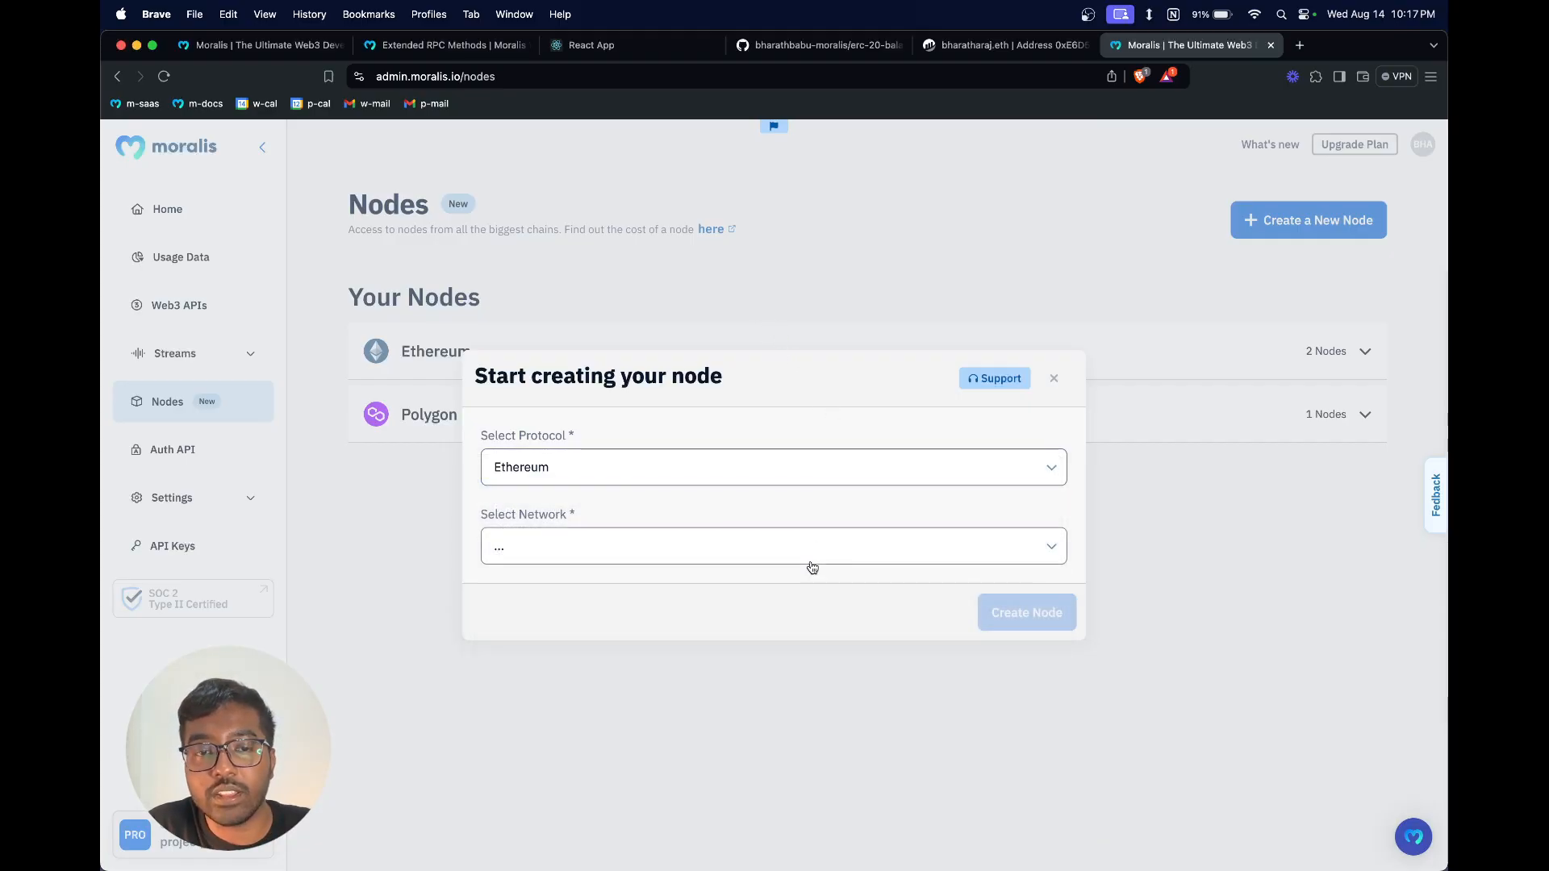
click(773, 547)
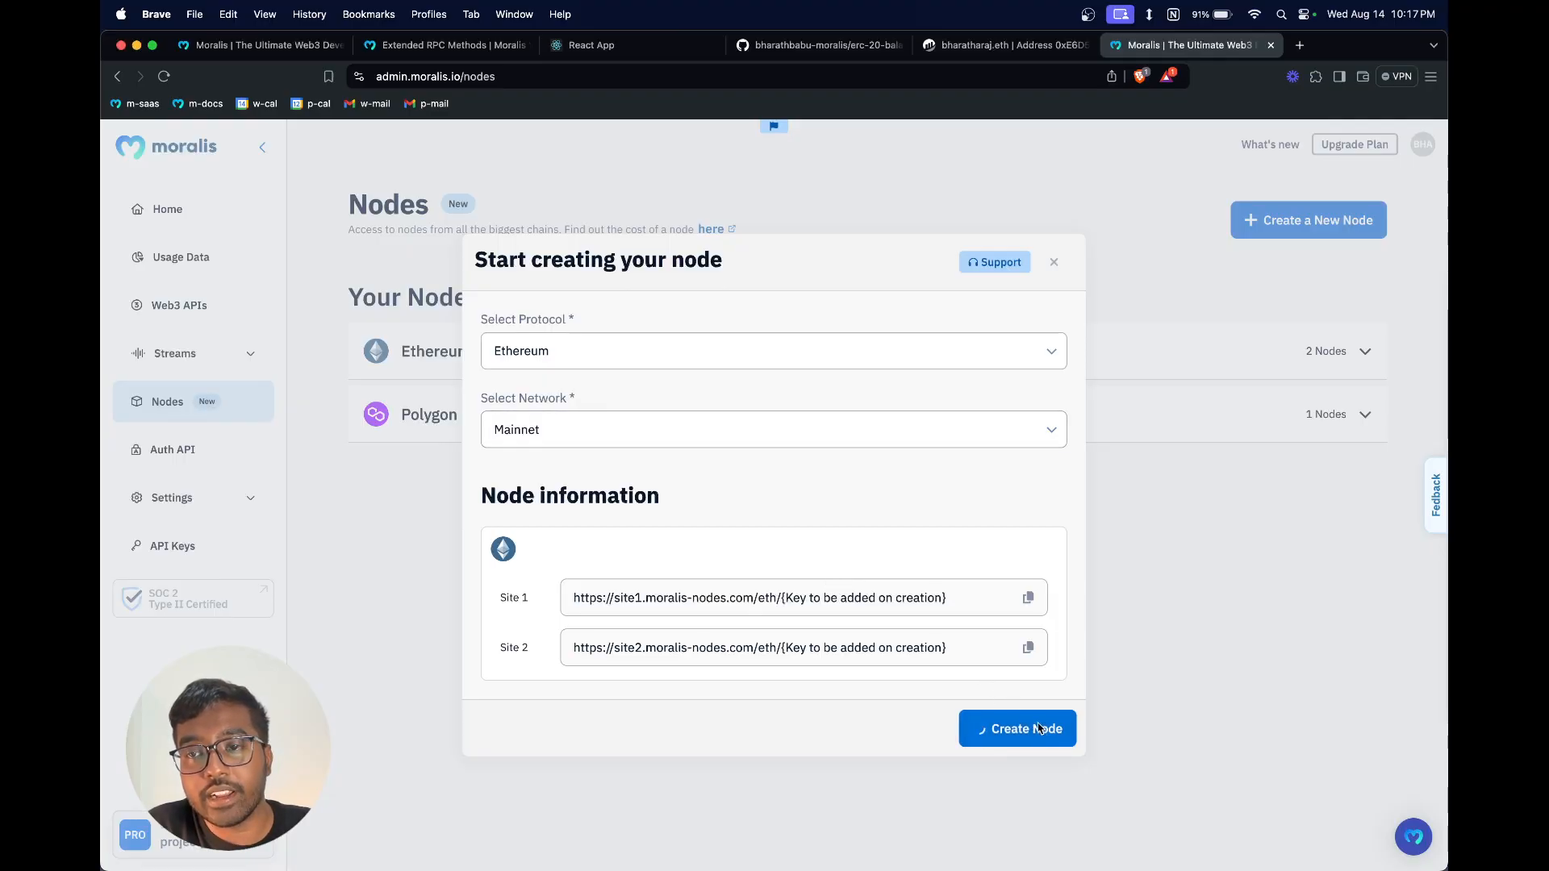
click(1017, 727)
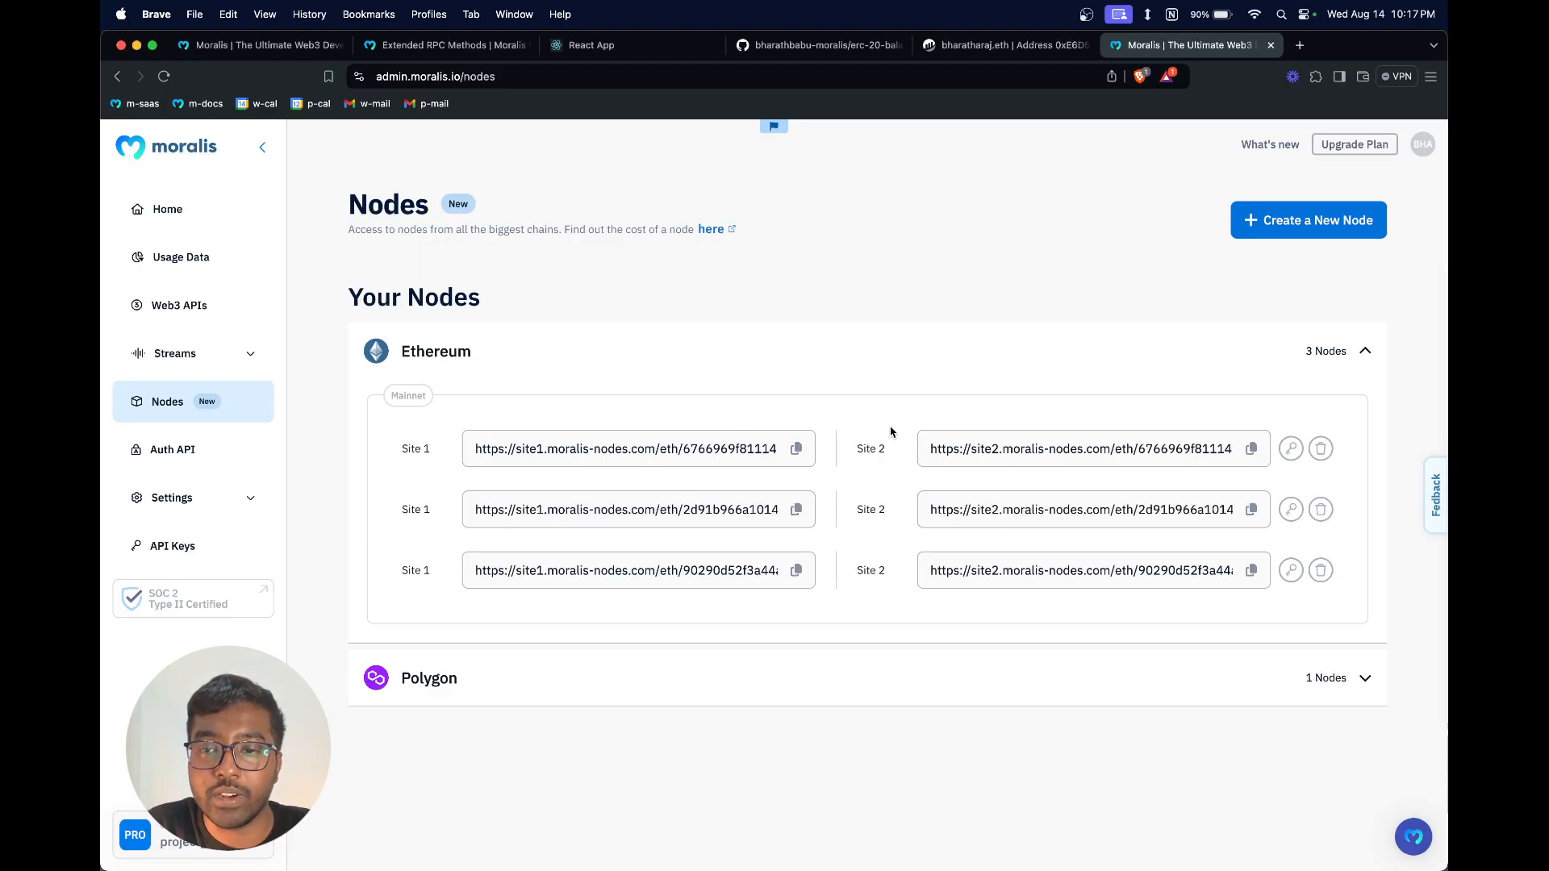
Step: Copy the third Ethereum node's Site 1 URL to the clipboard
click(796, 570)
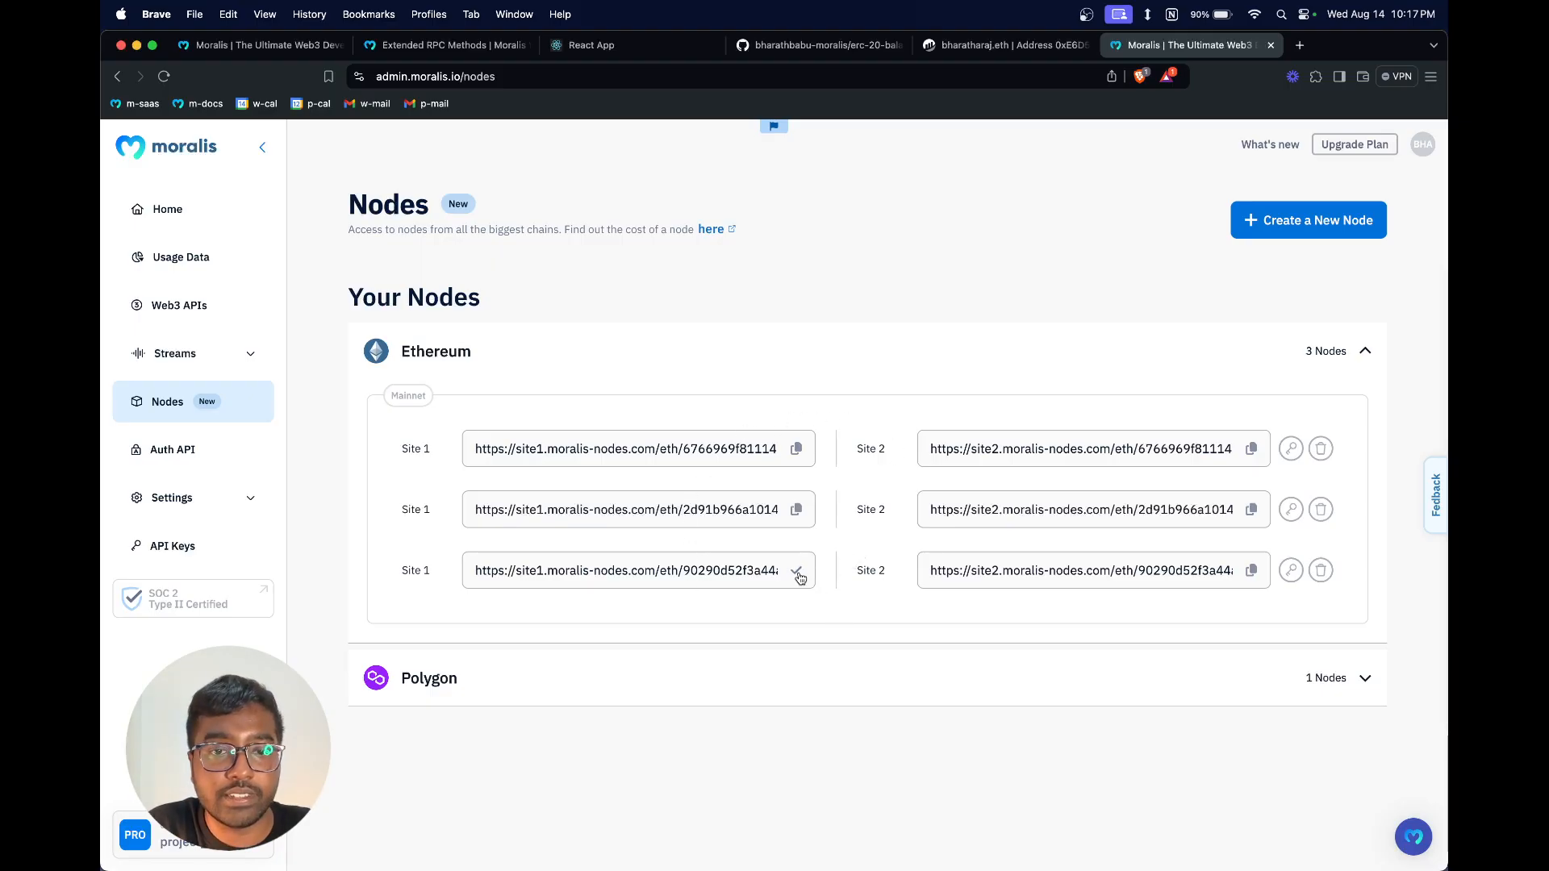
mouse_move(832, 311)
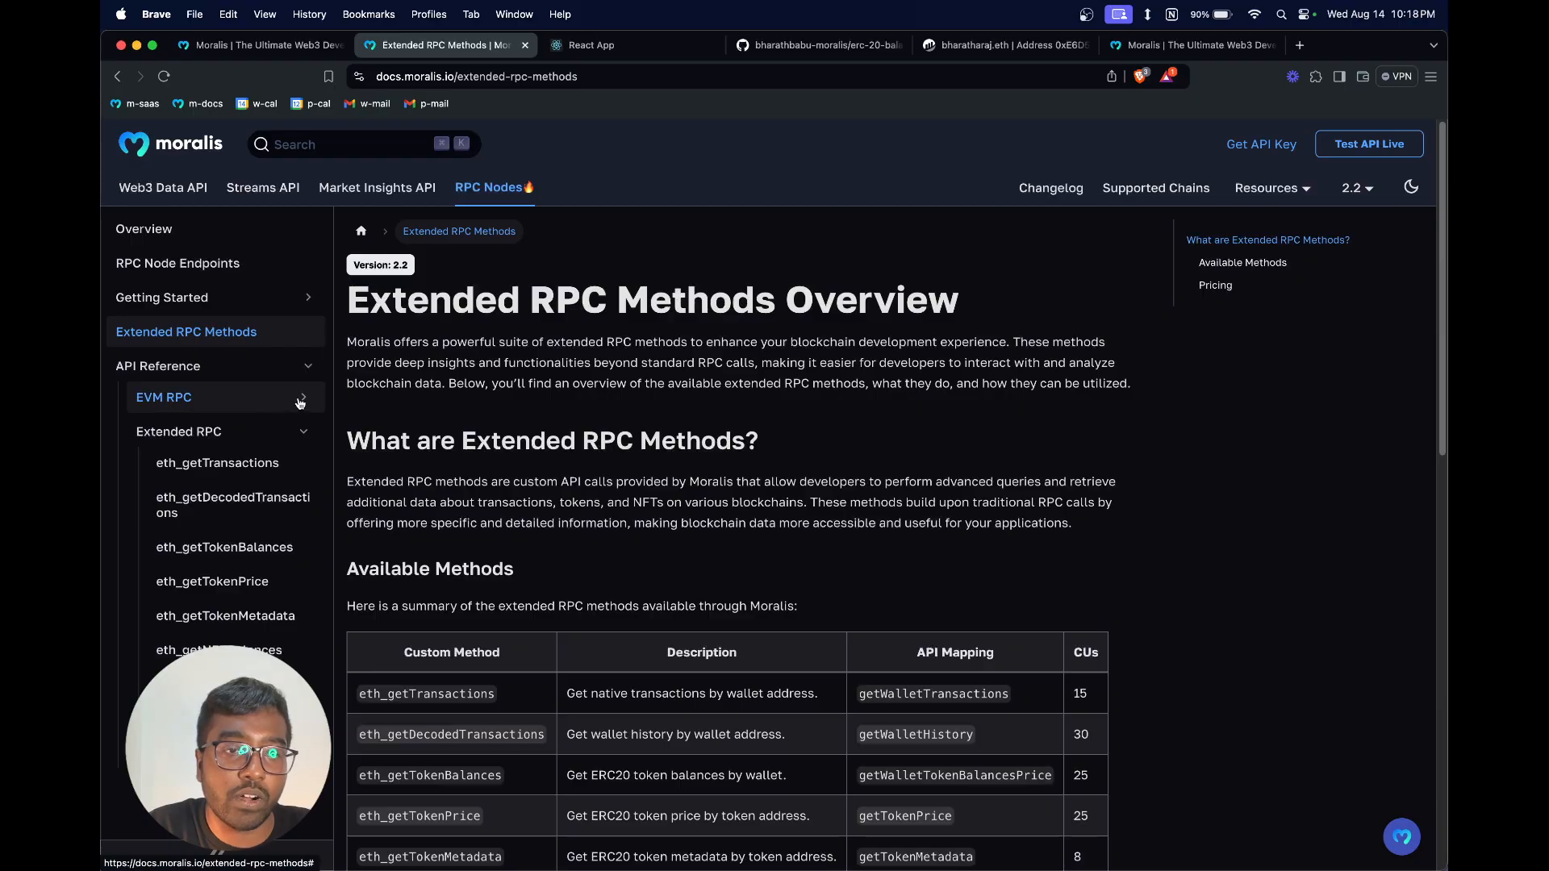
Step: From the Extended RPC Methods page, navigate to the eth_getTokenBalances reference
scroll(down, 3)
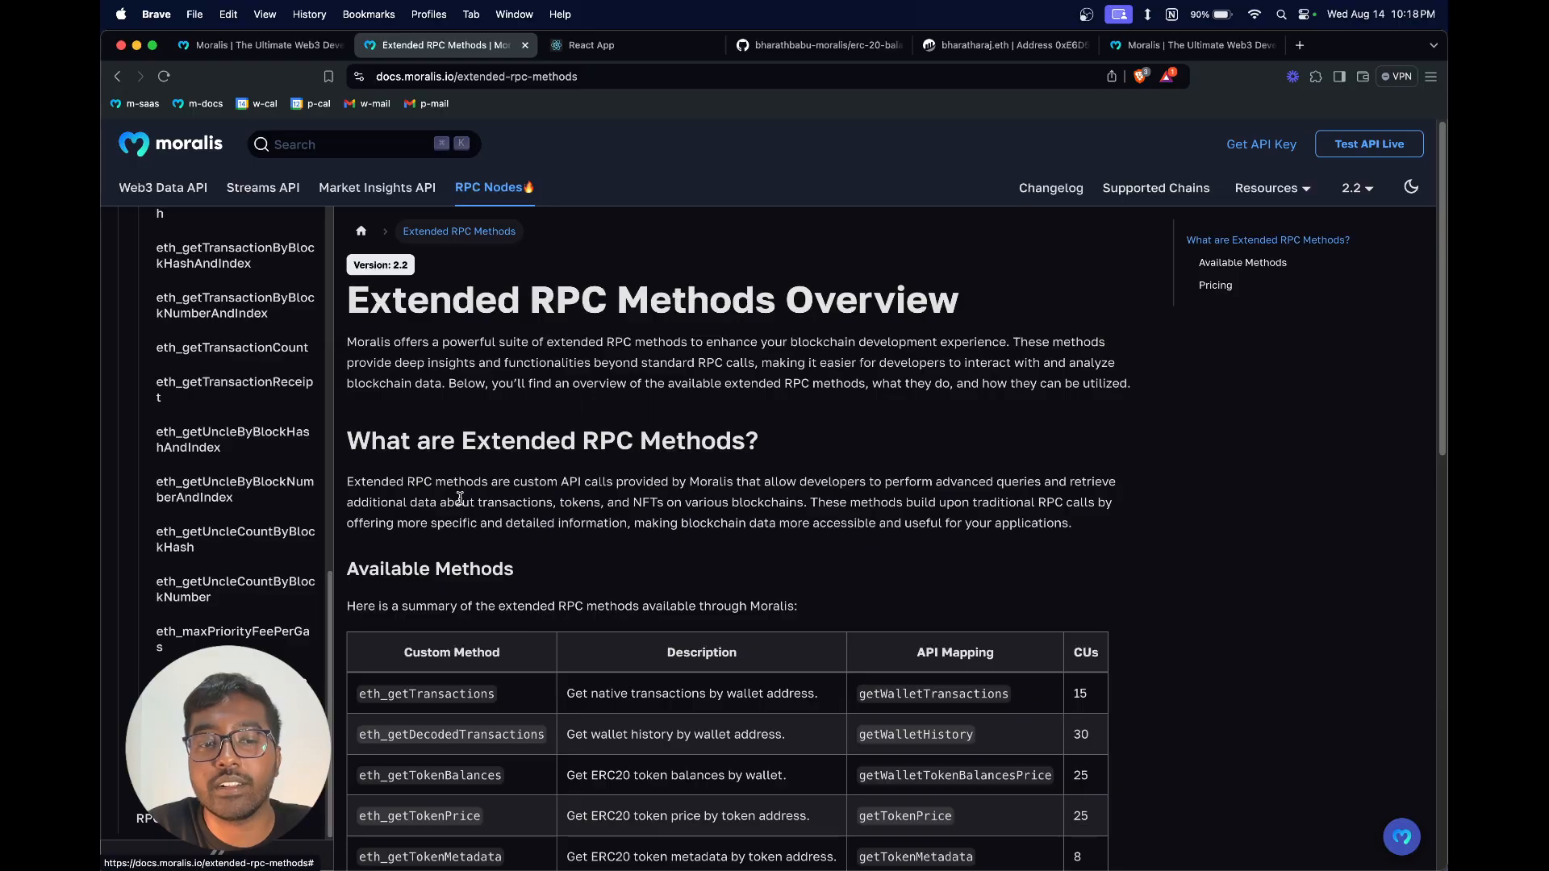
scroll(down, 3)
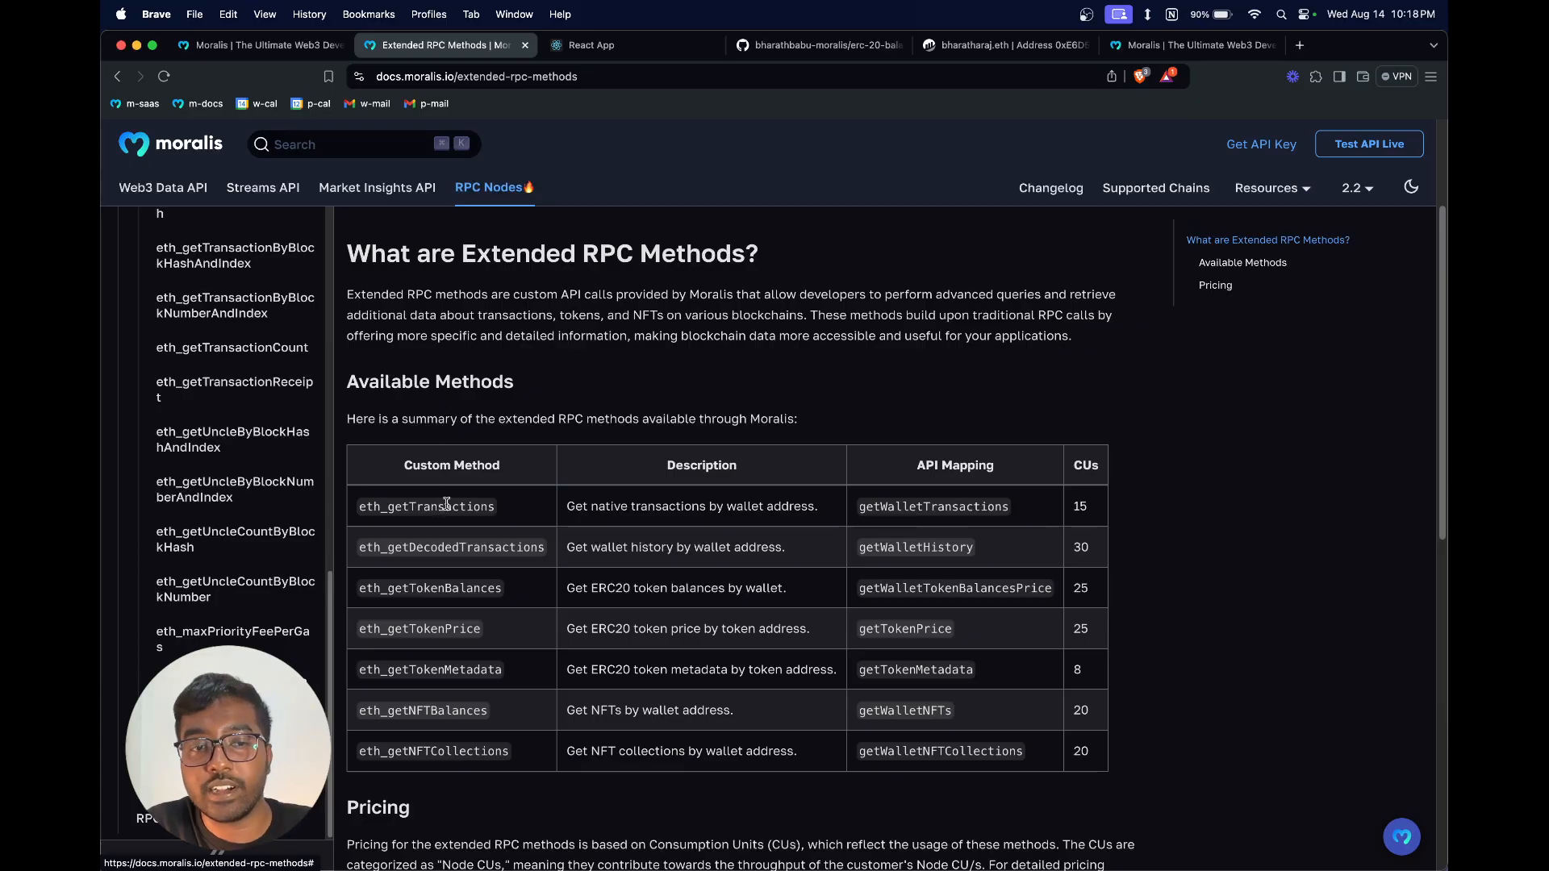
mouse_move(513, 500)
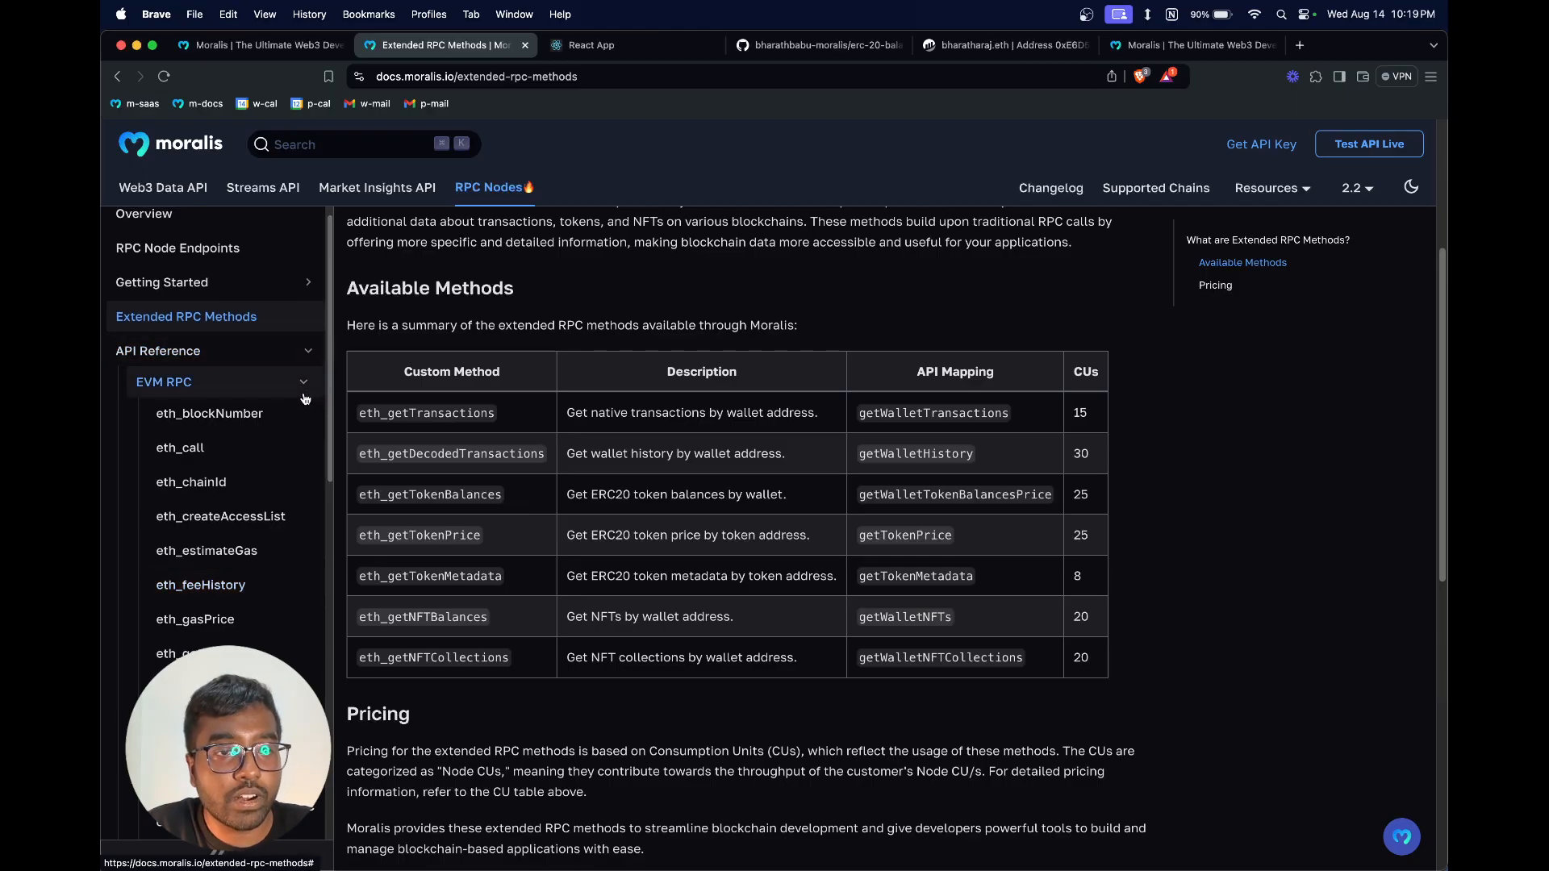
click(177, 431)
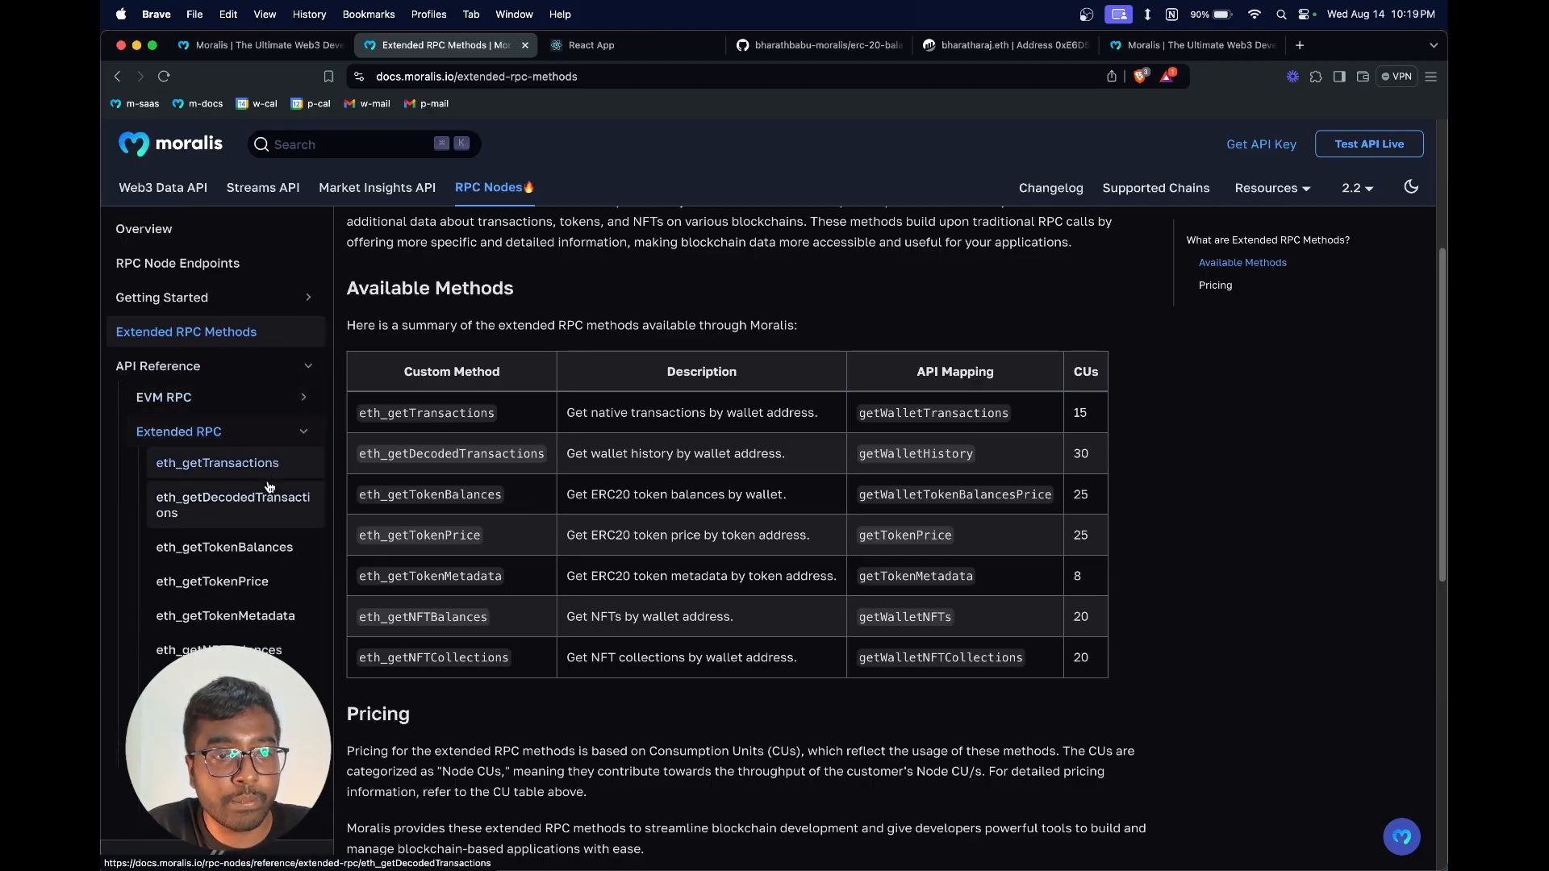
click(222, 547)
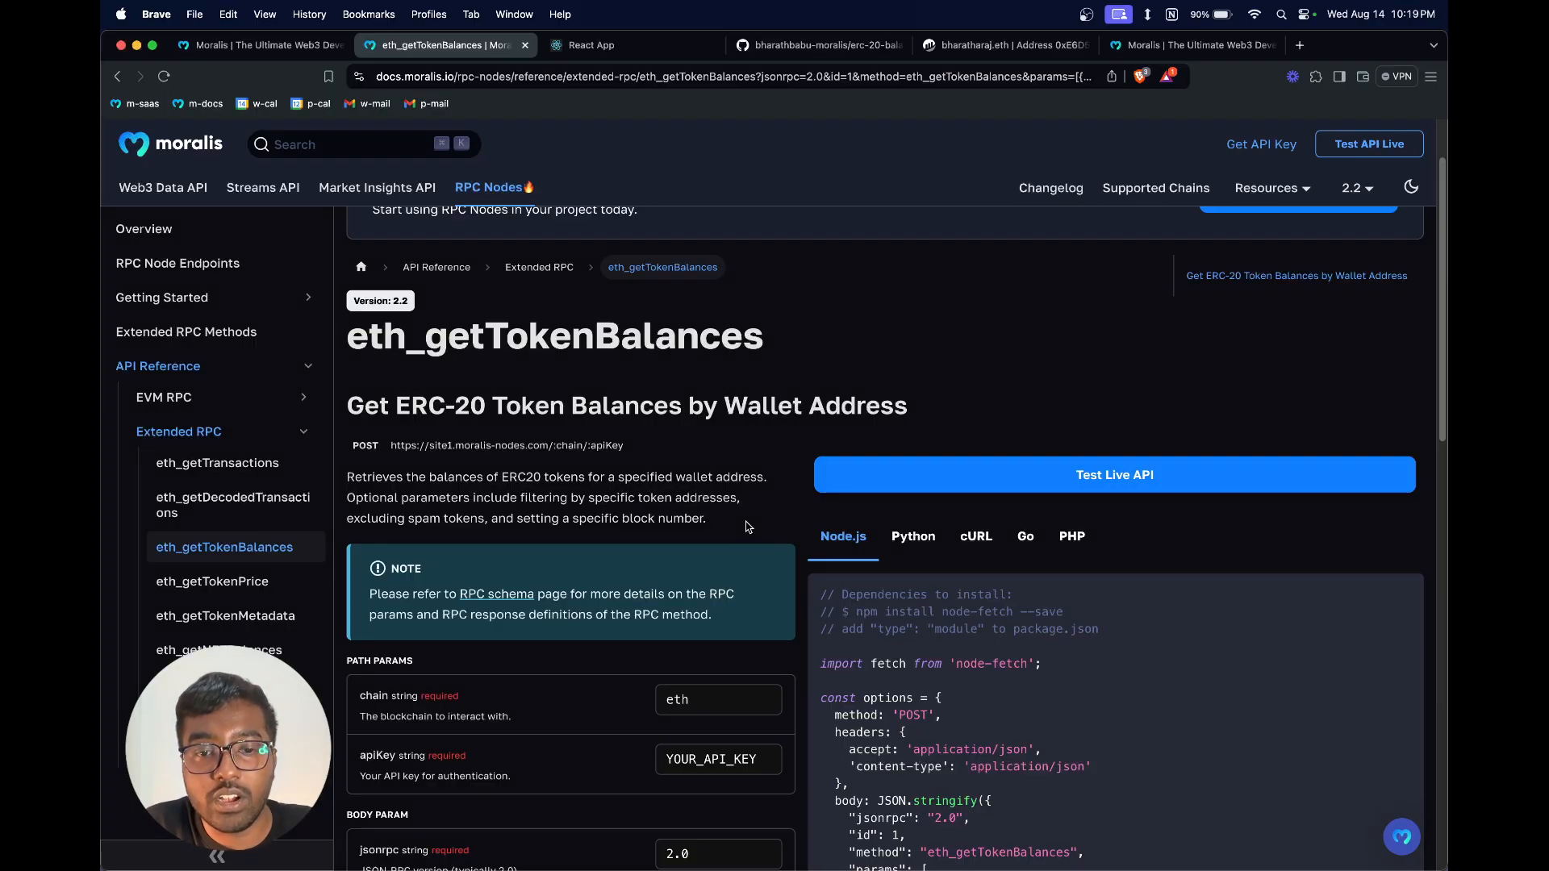
Step: Reveal and copy the newest Ethereum node's API key on the Nodes page
scroll(down, 3)
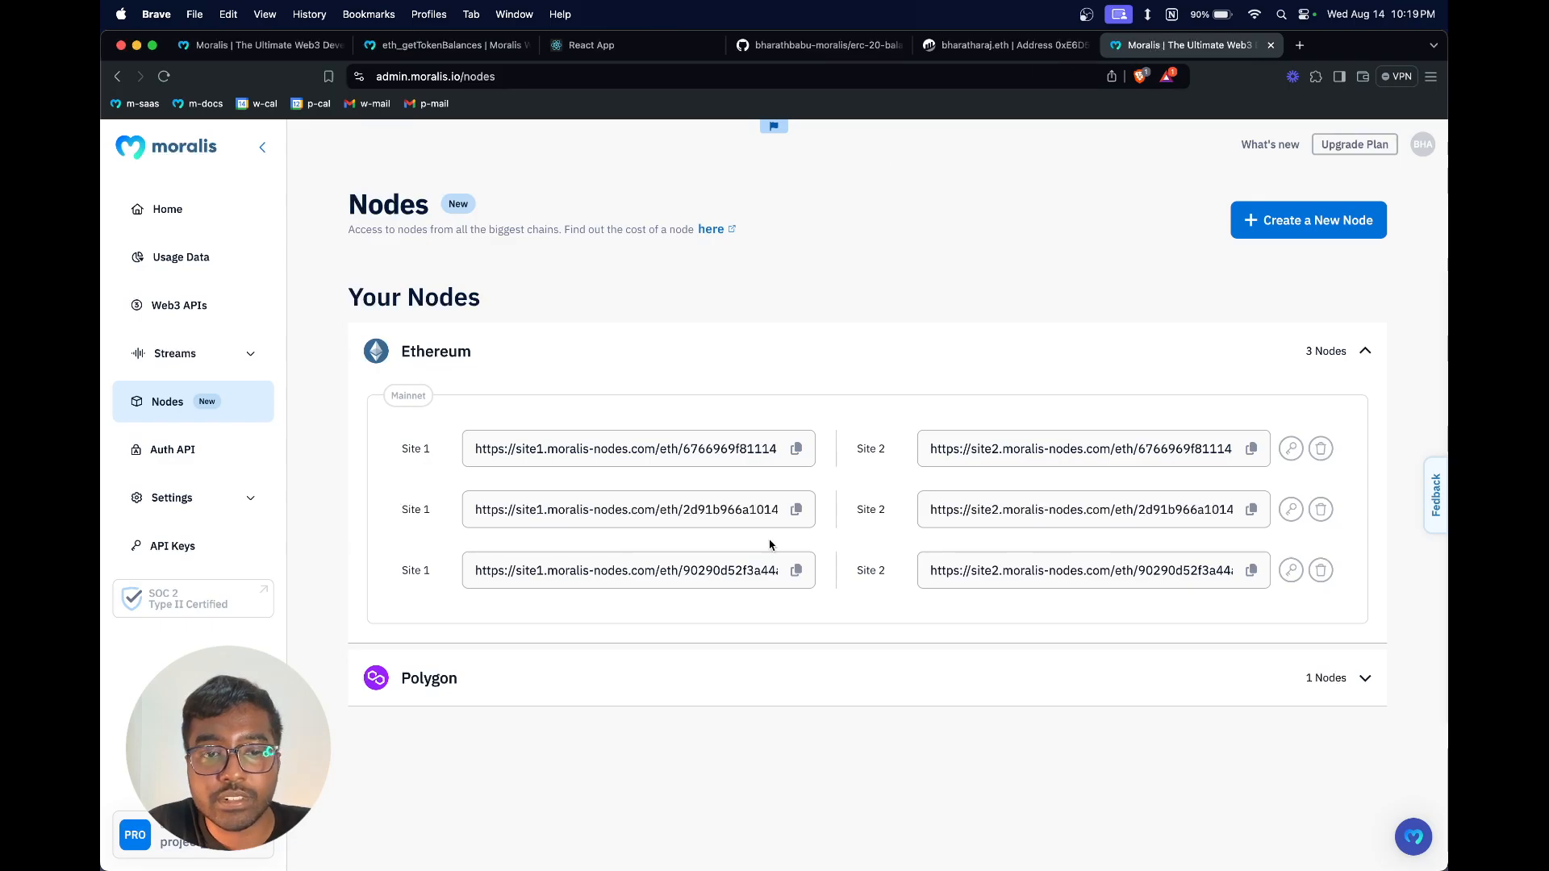
click(1290, 570)
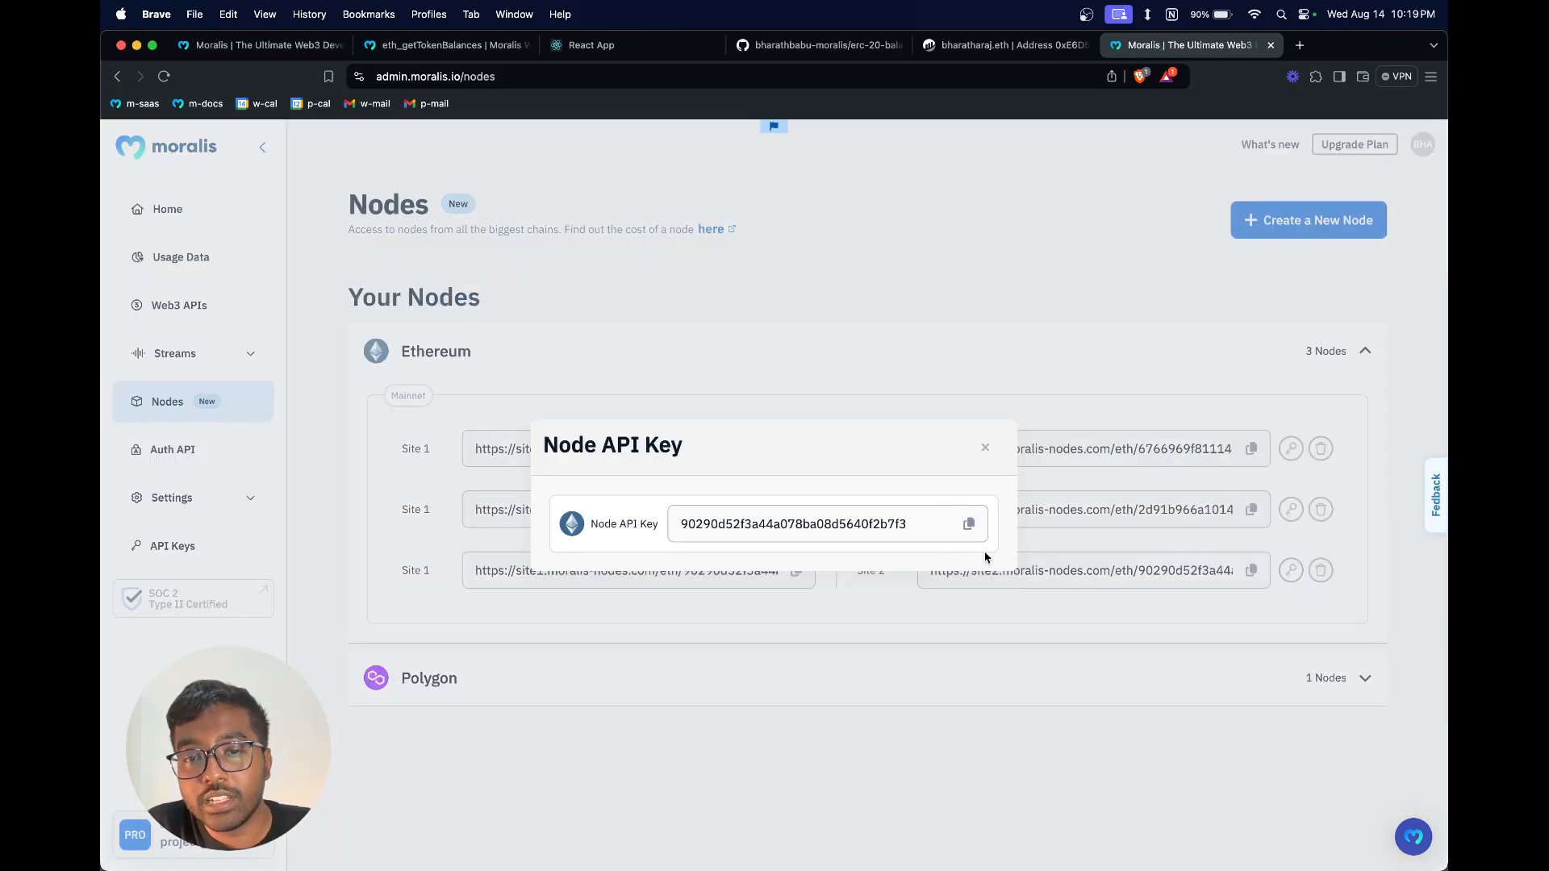
click(984, 447)
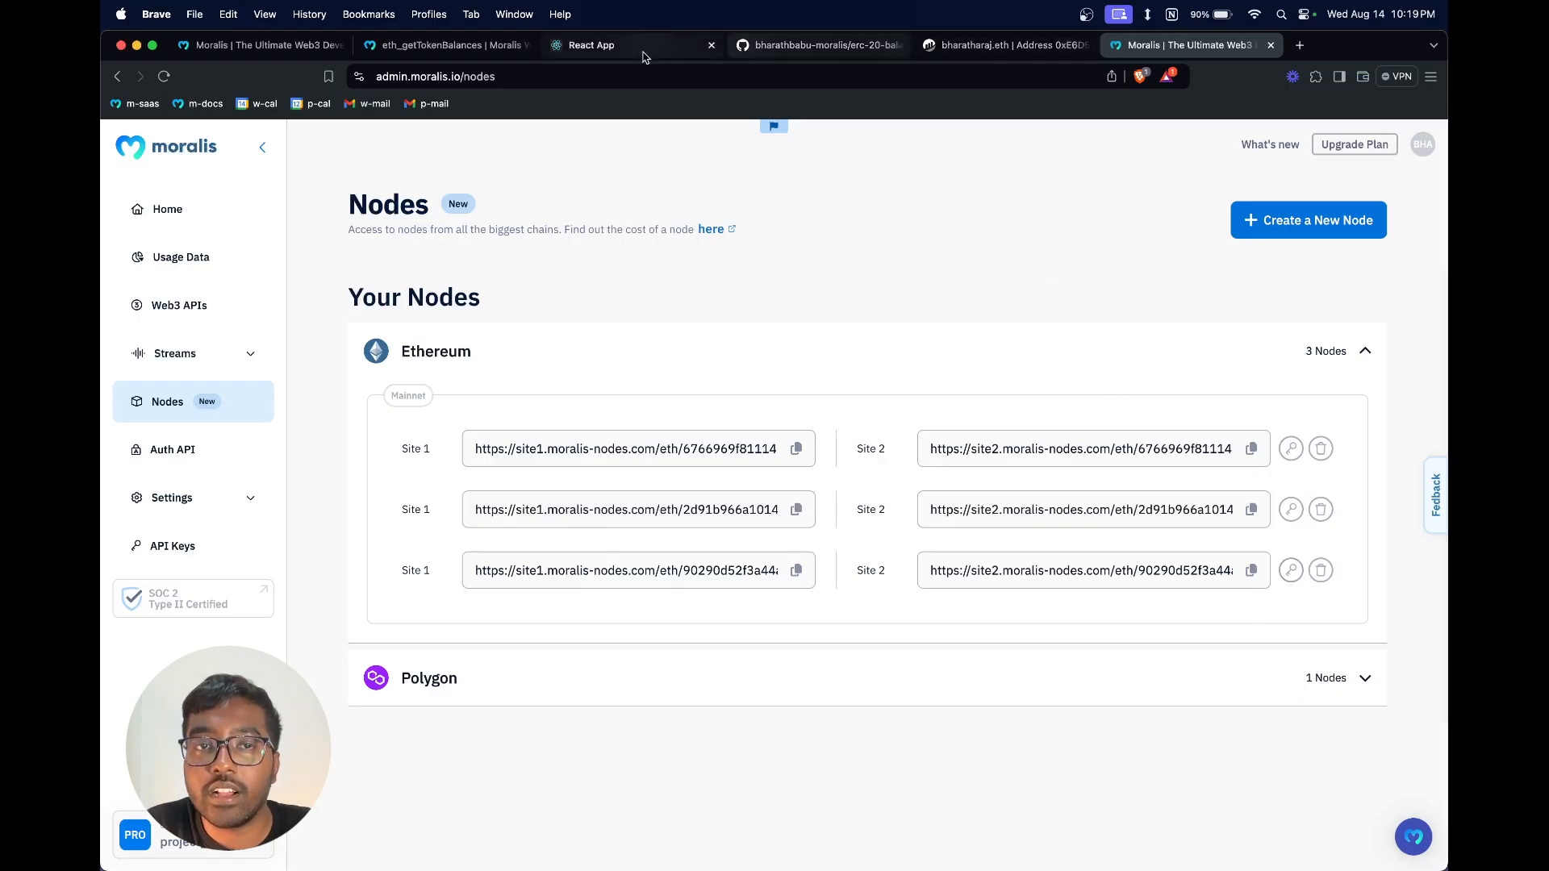
Step: Fill the eth_getTokenBalances apiKey field in the docs with the node's API key
click(446, 45)
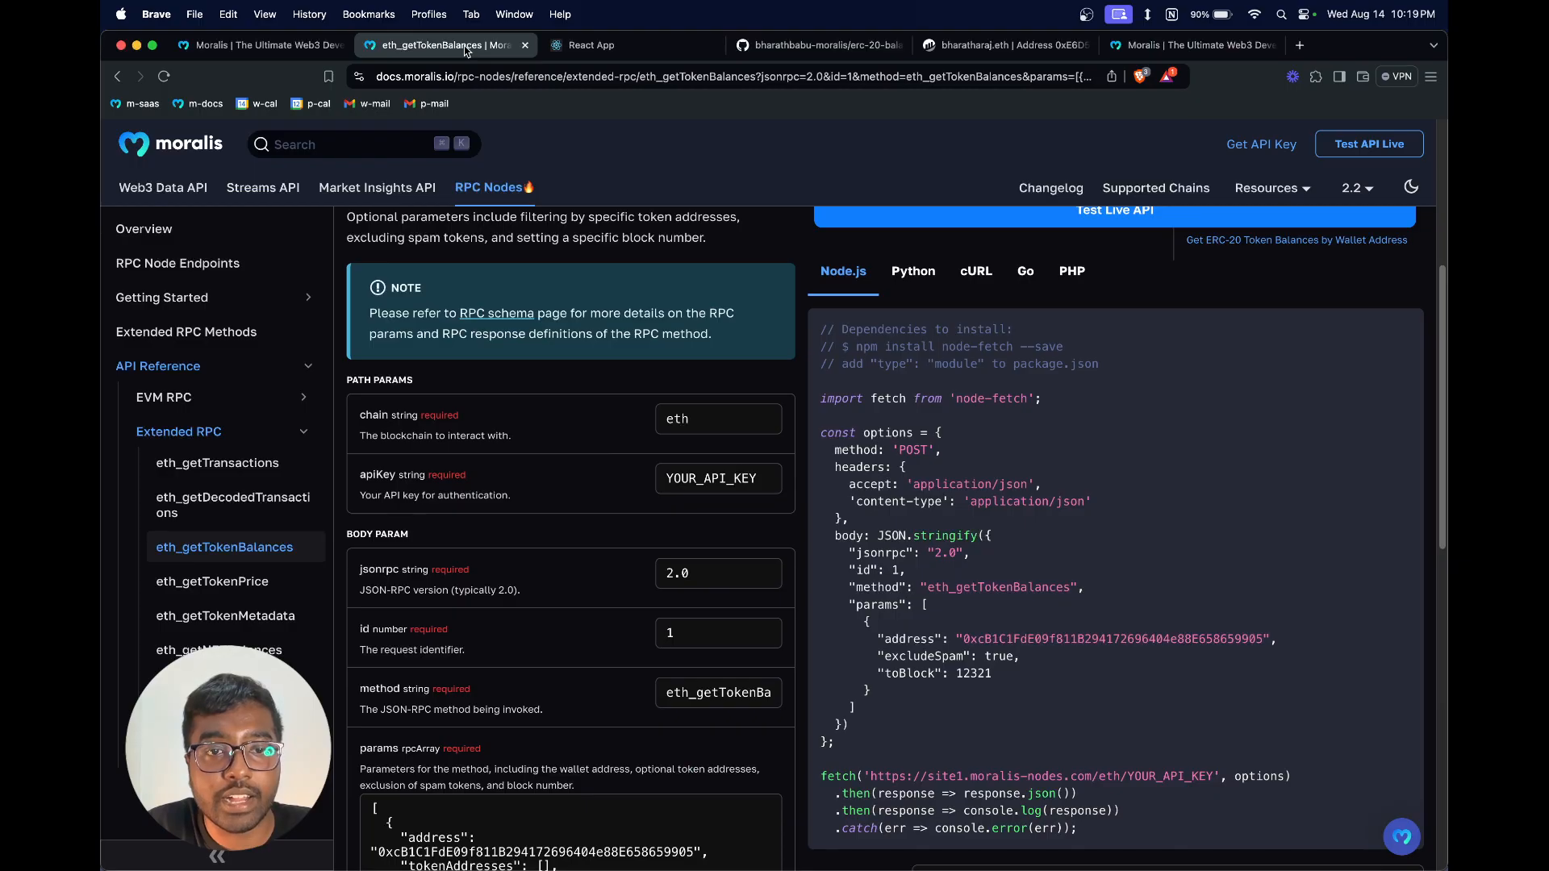
click(717, 477)
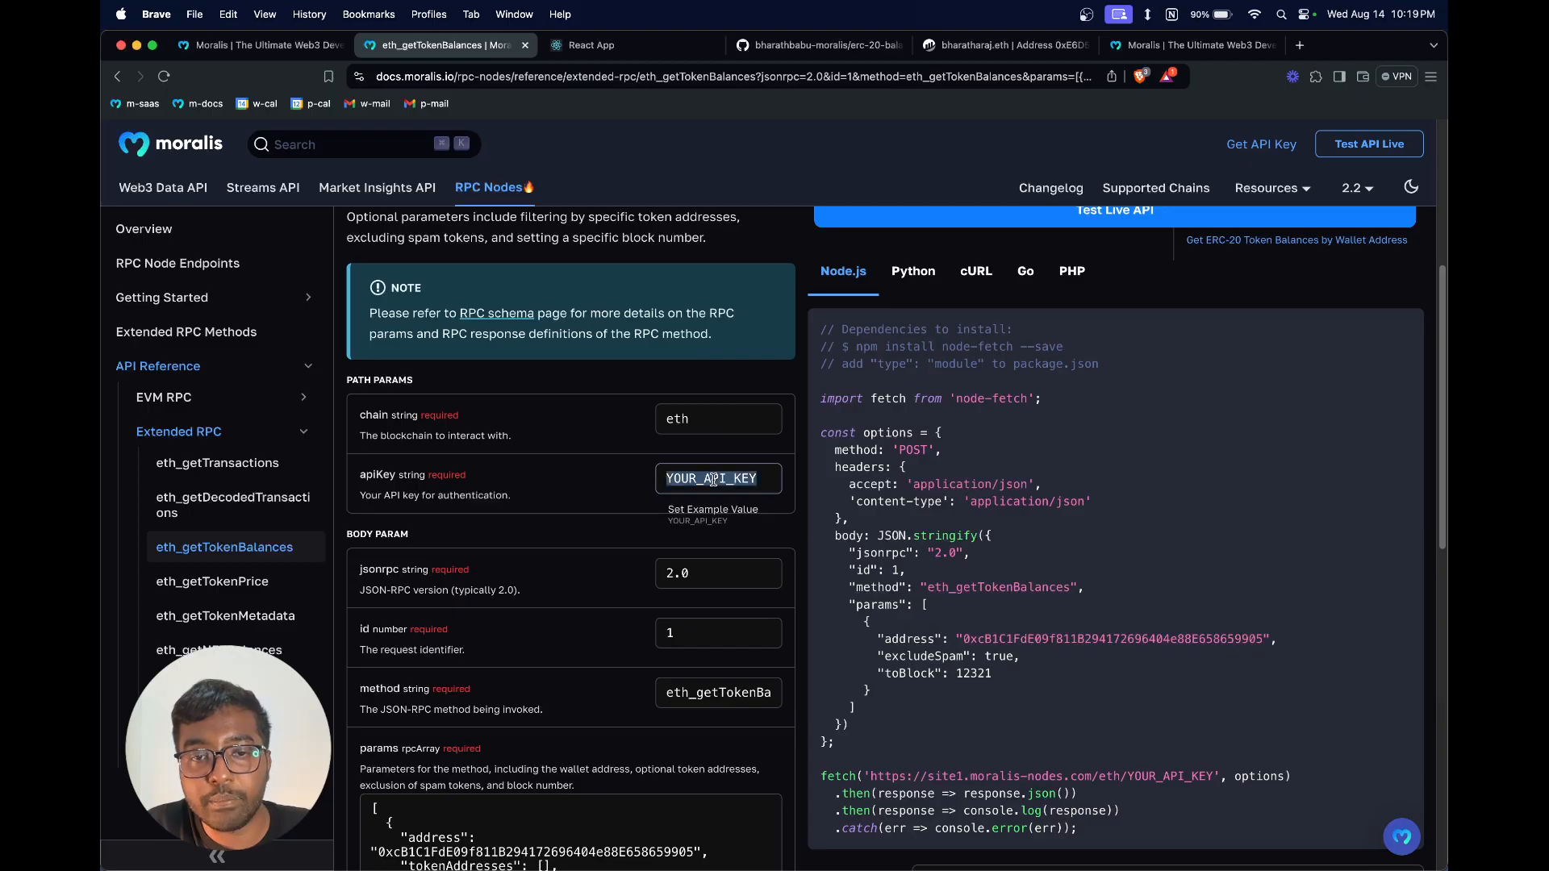
click(718, 477)
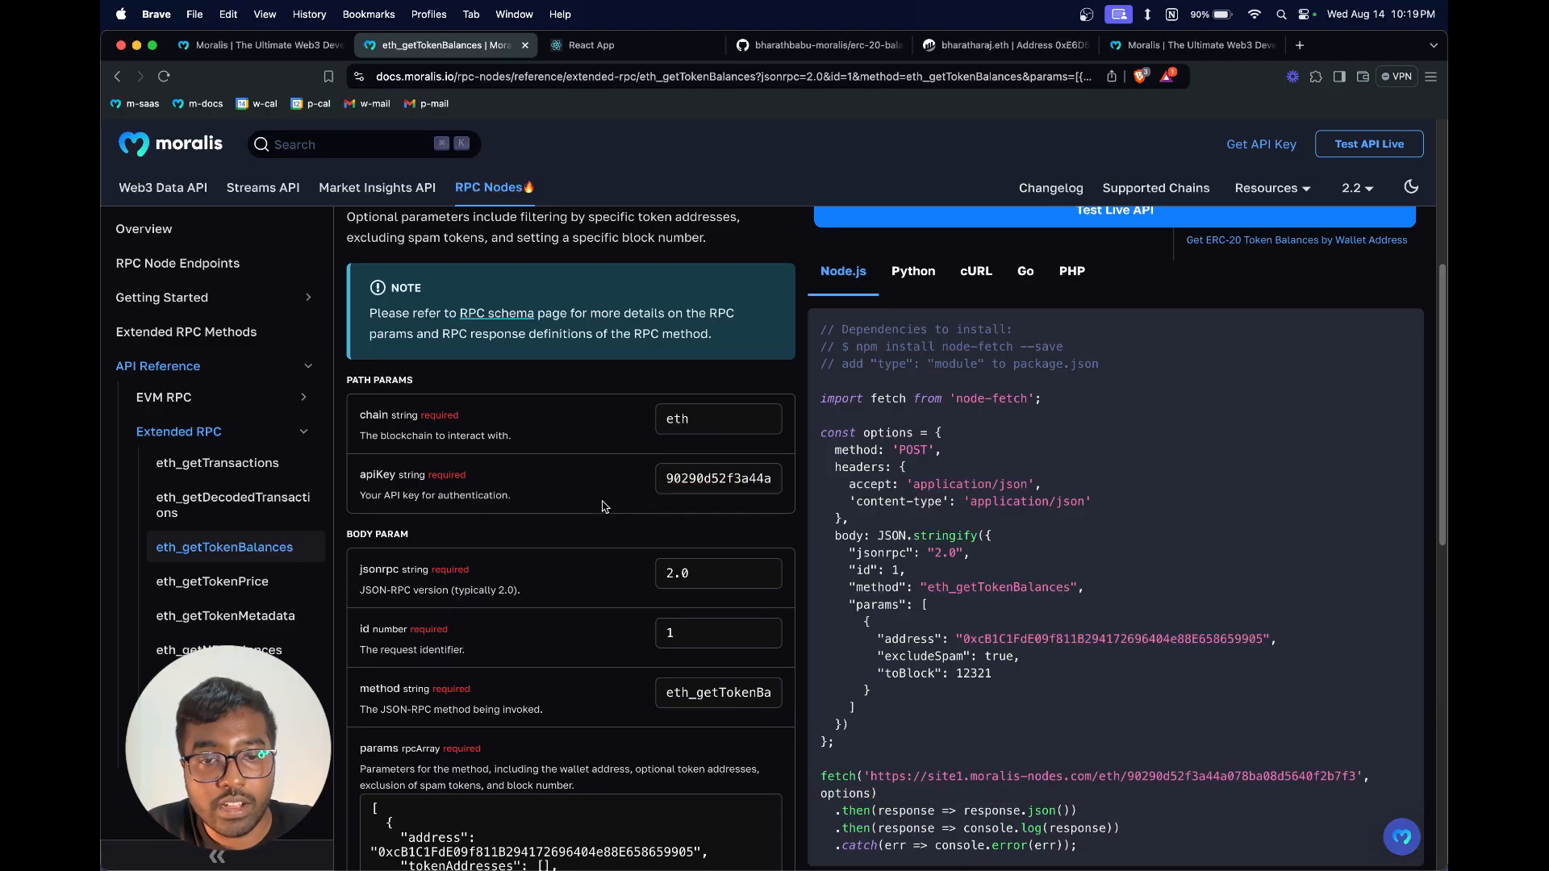
scroll(down, 3)
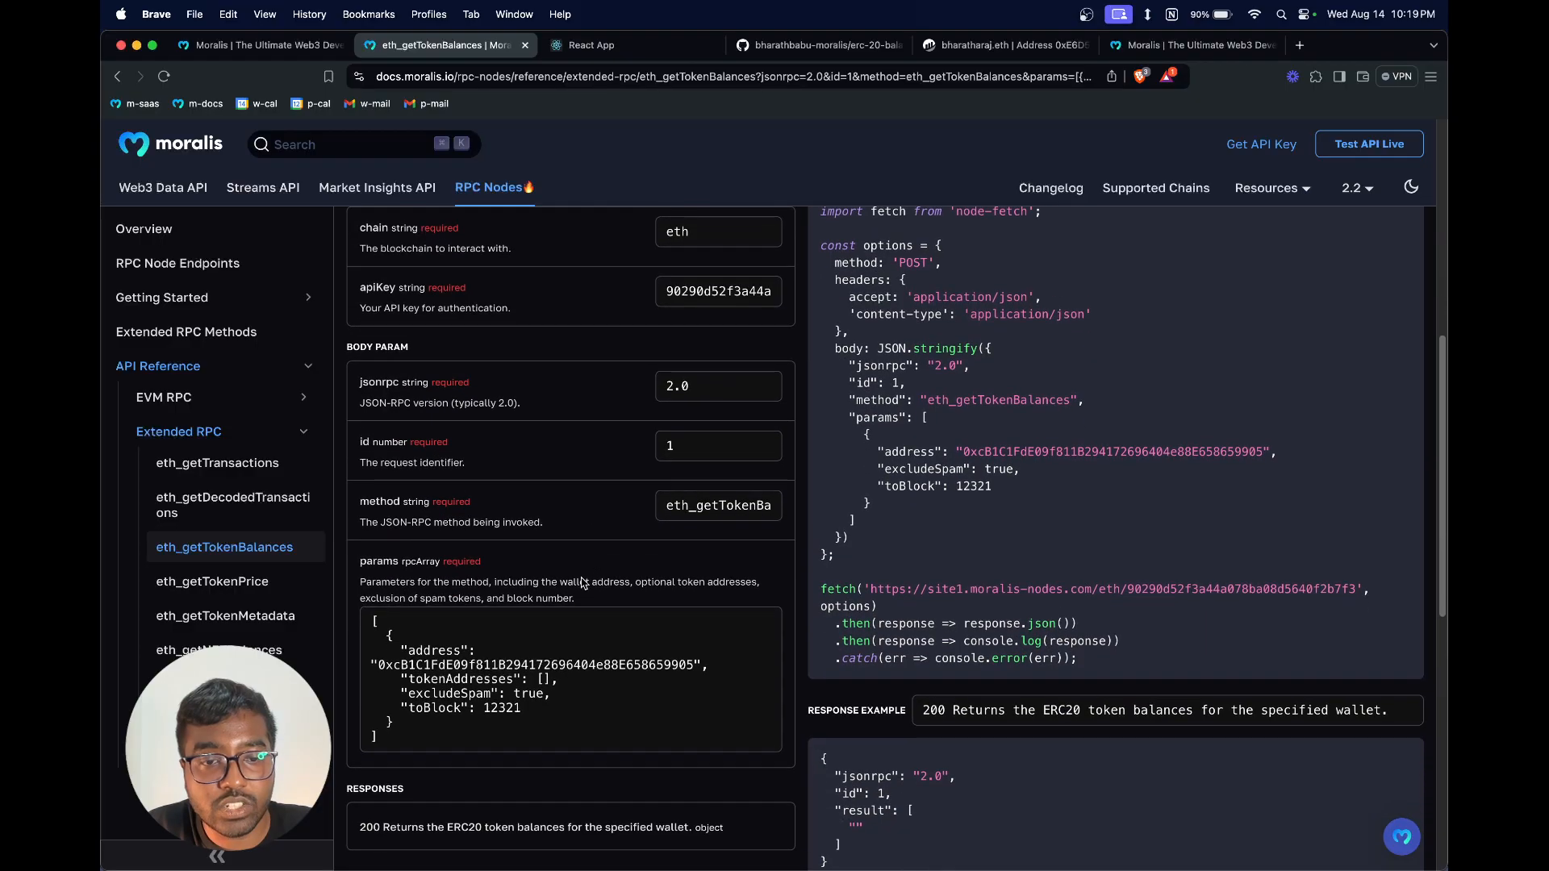
scroll(down, 3)
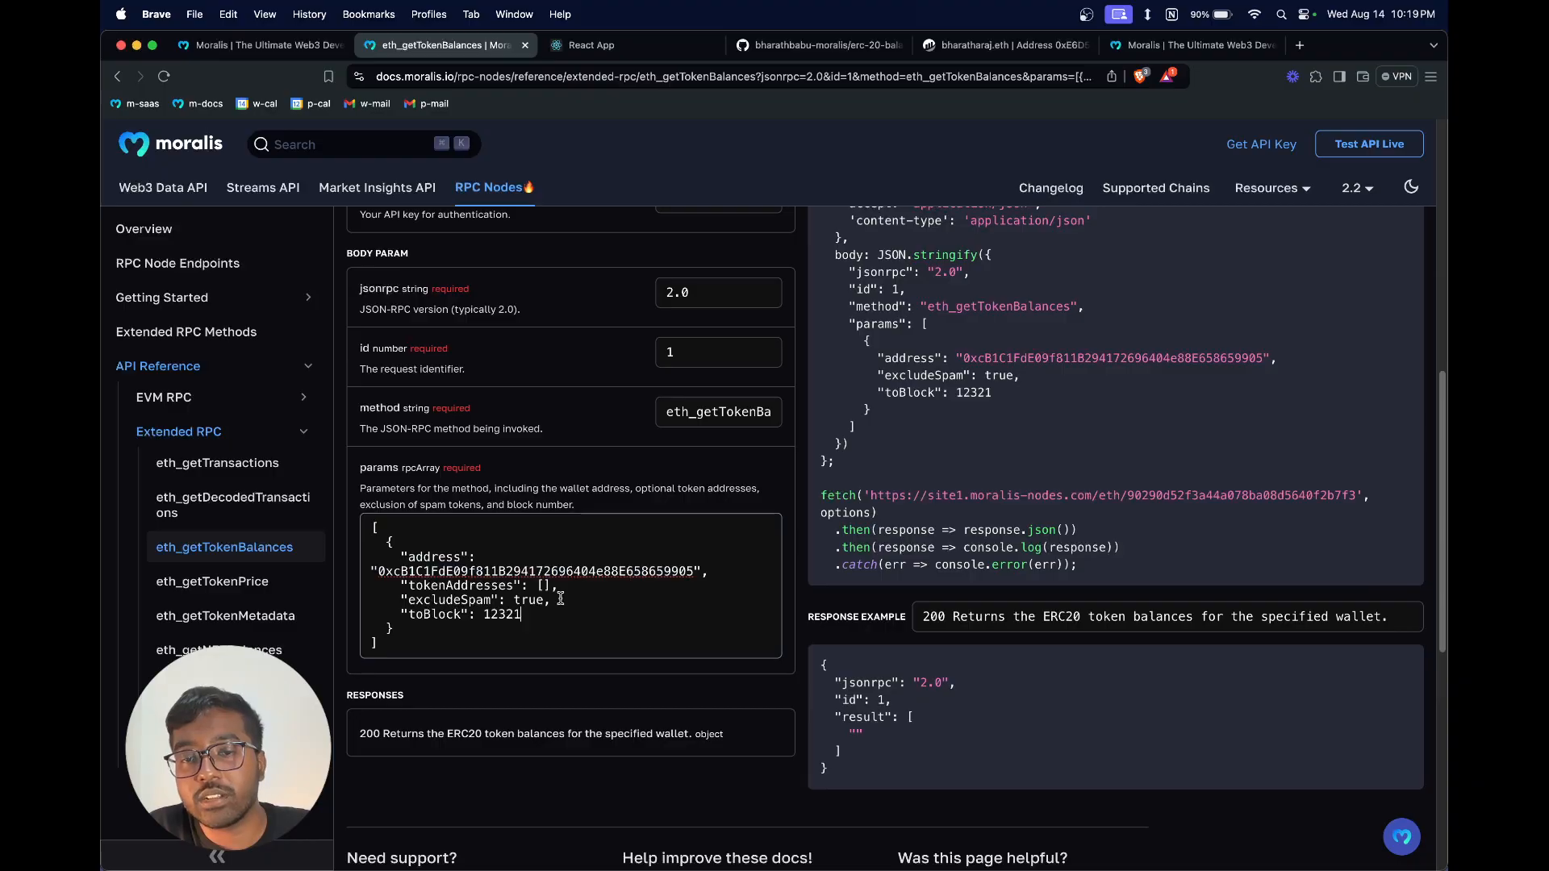
Step: Review the request params, selecting the toBlock value 12321 and the sample wallet address
double_click(500, 613)
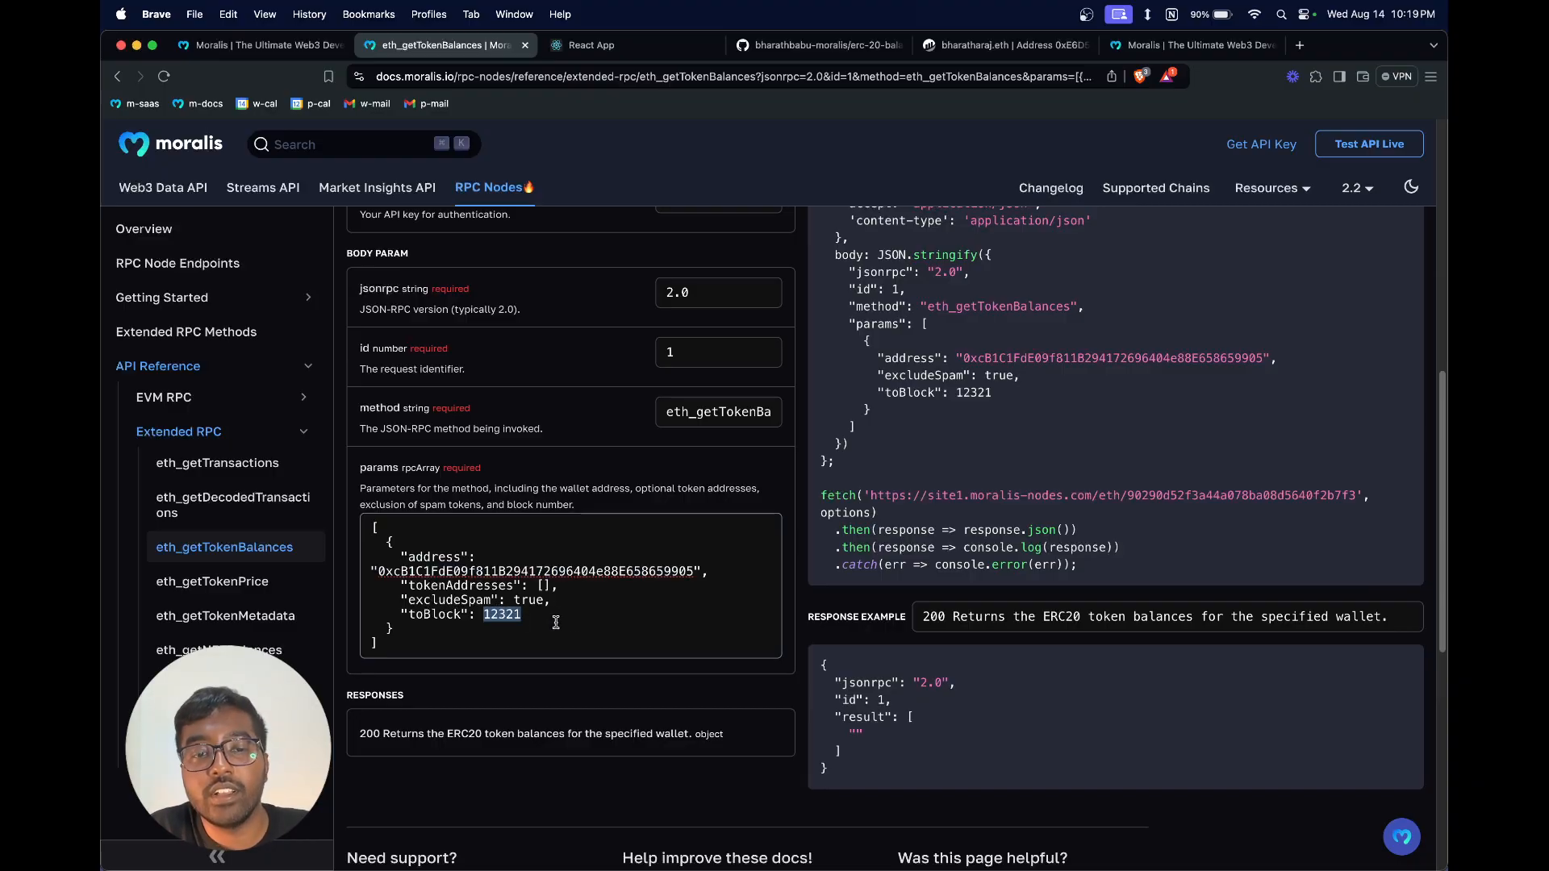
scroll(down, 3)
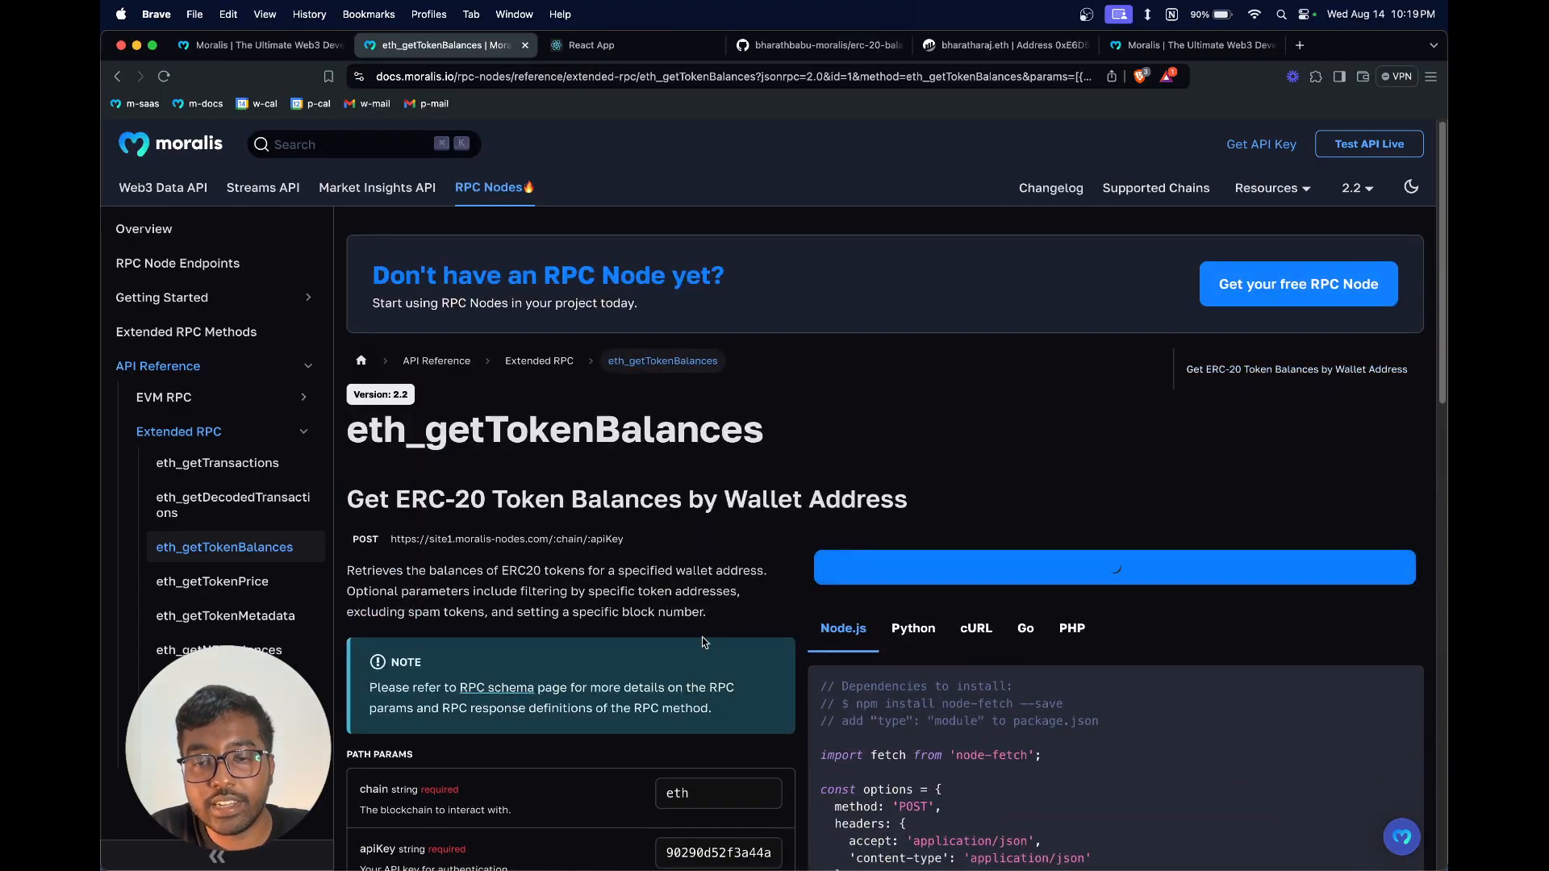
scroll(down, 3)
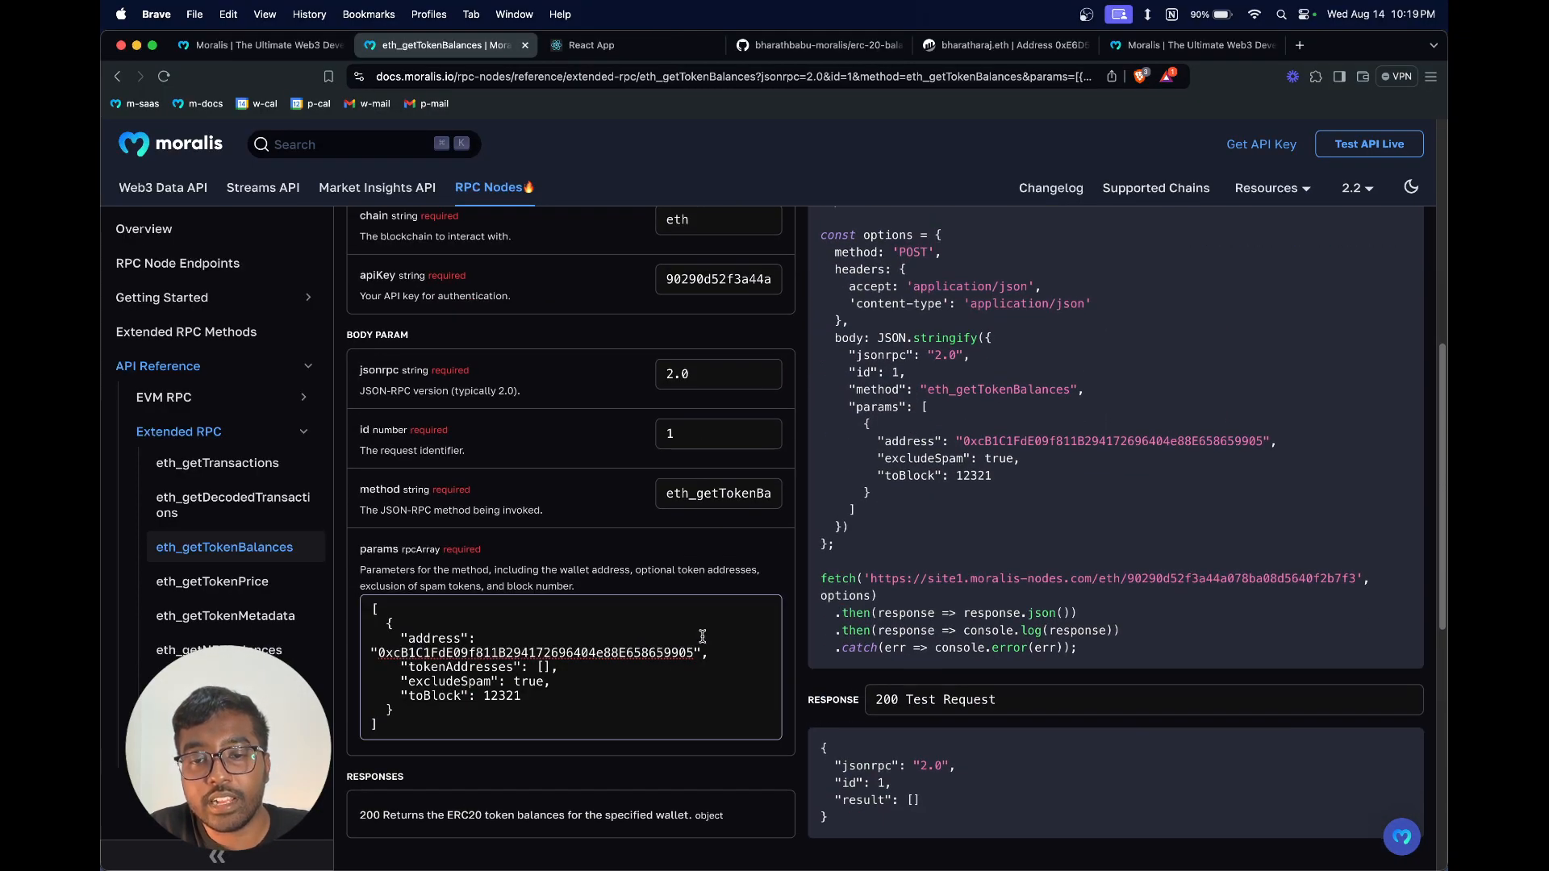
scroll(down, 3)
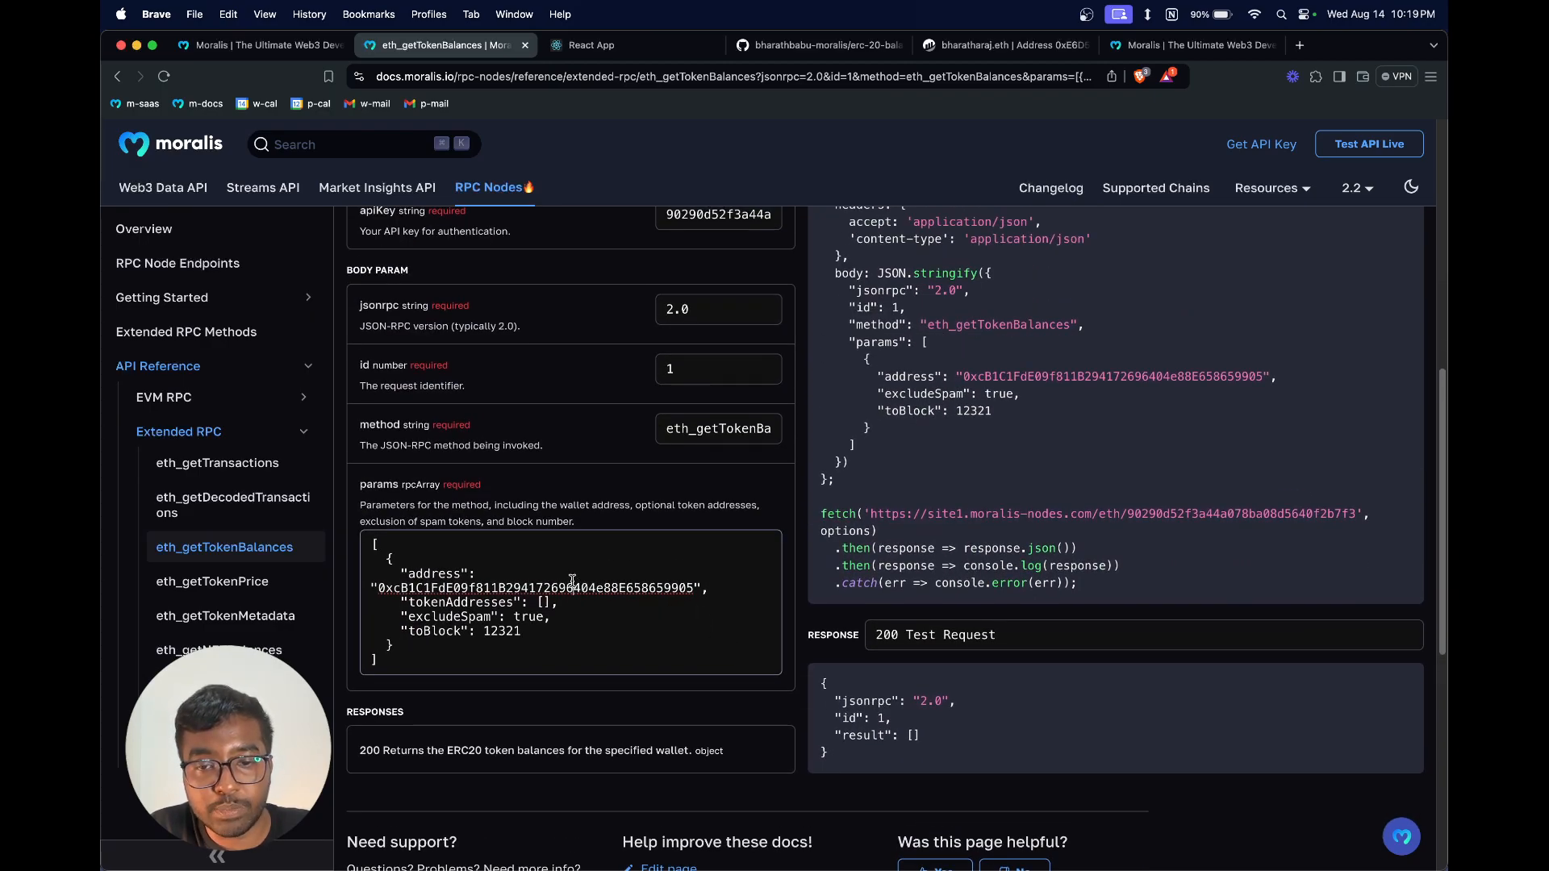
double_click(535, 588)
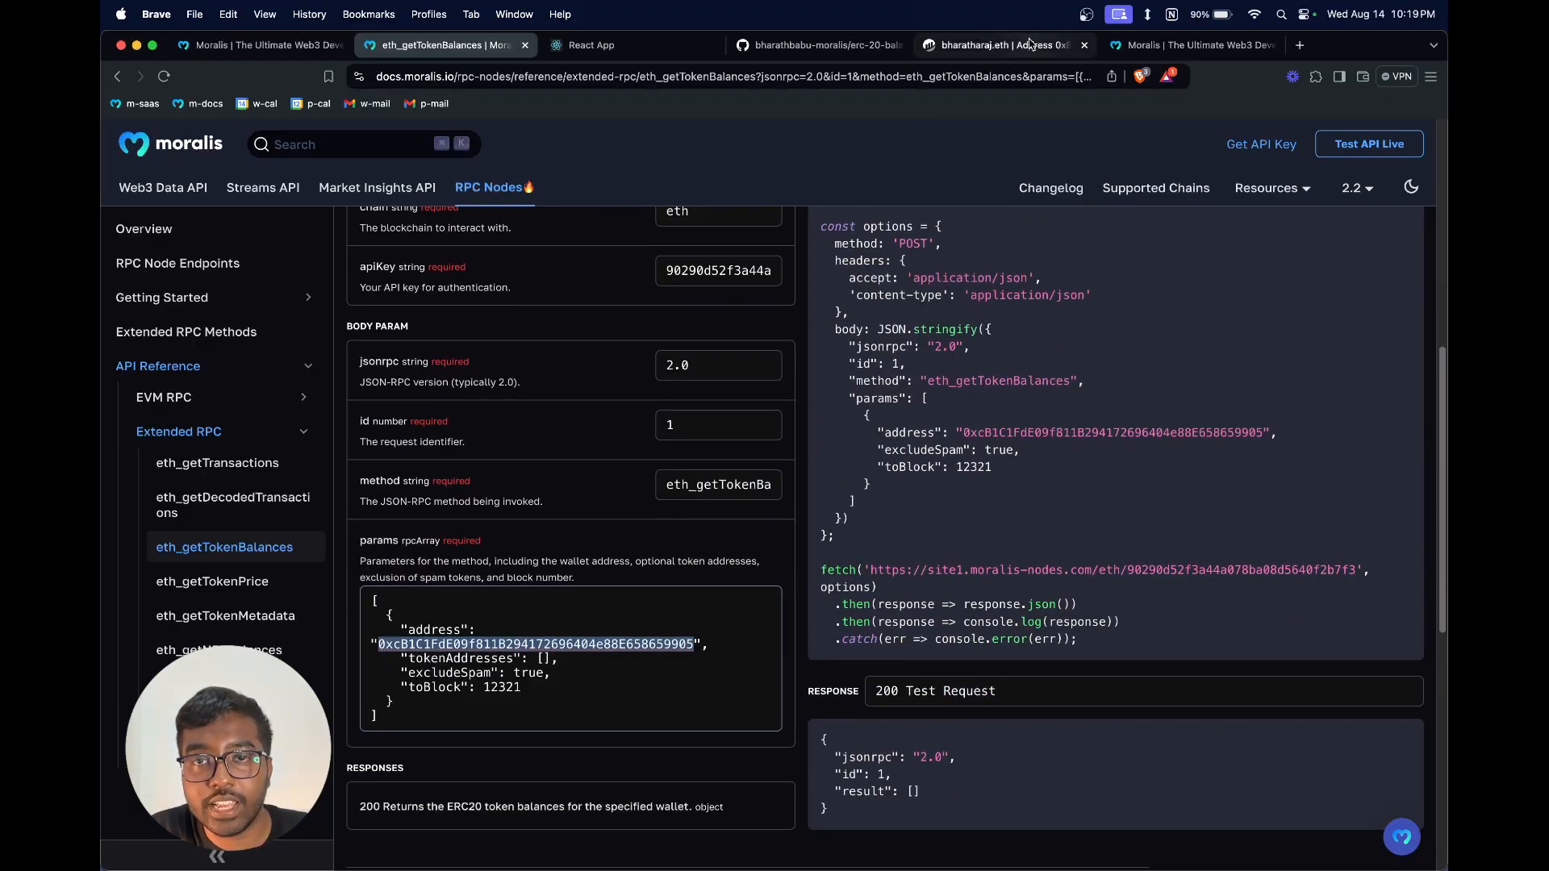
click(1002, 45)
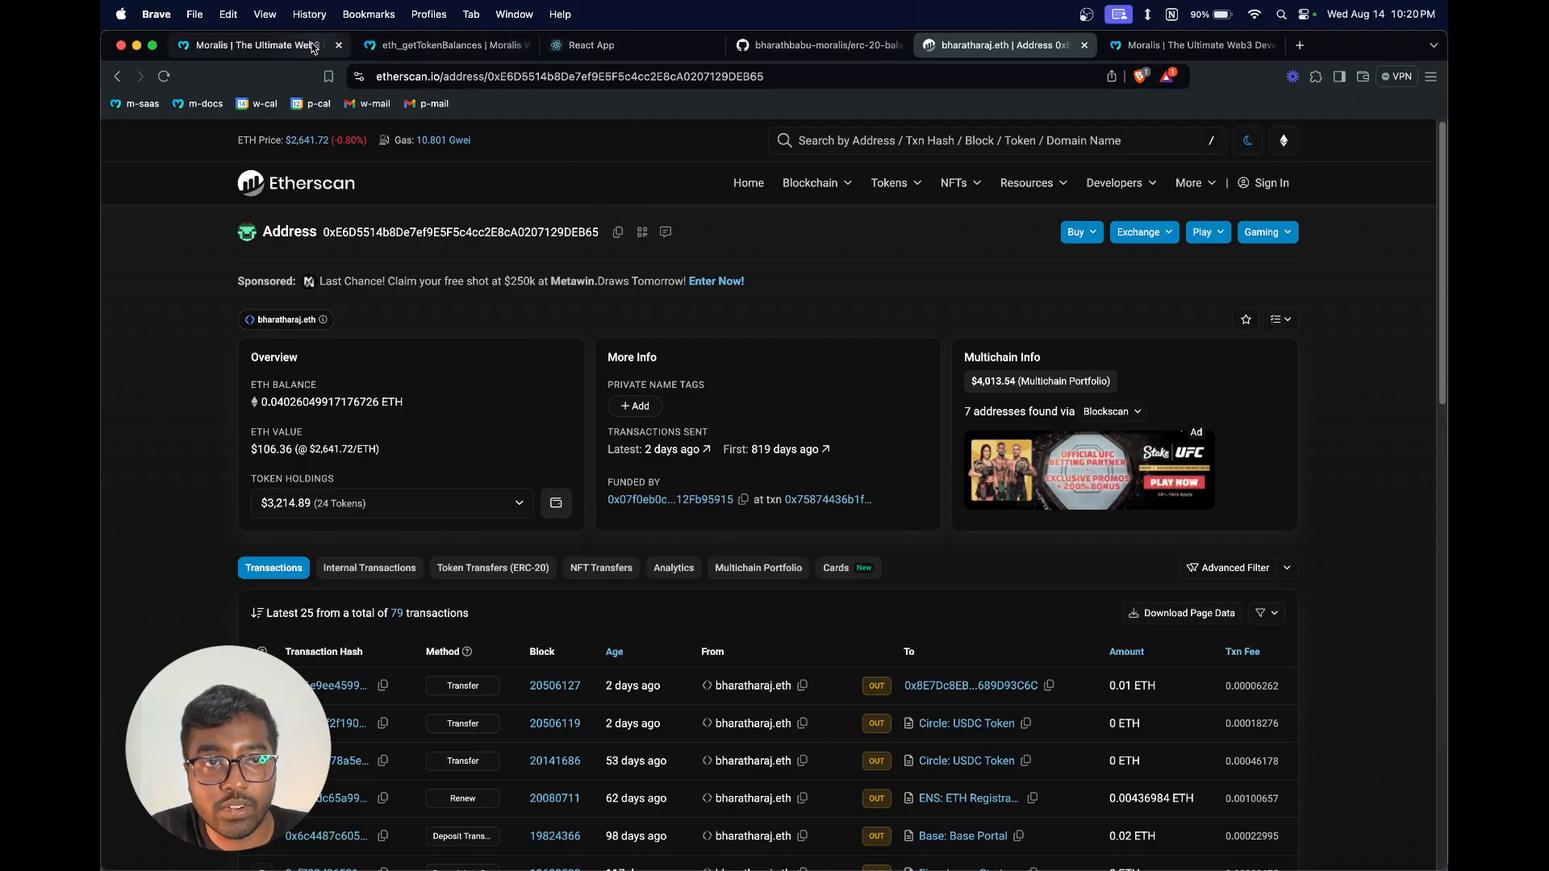
click(442, 45)
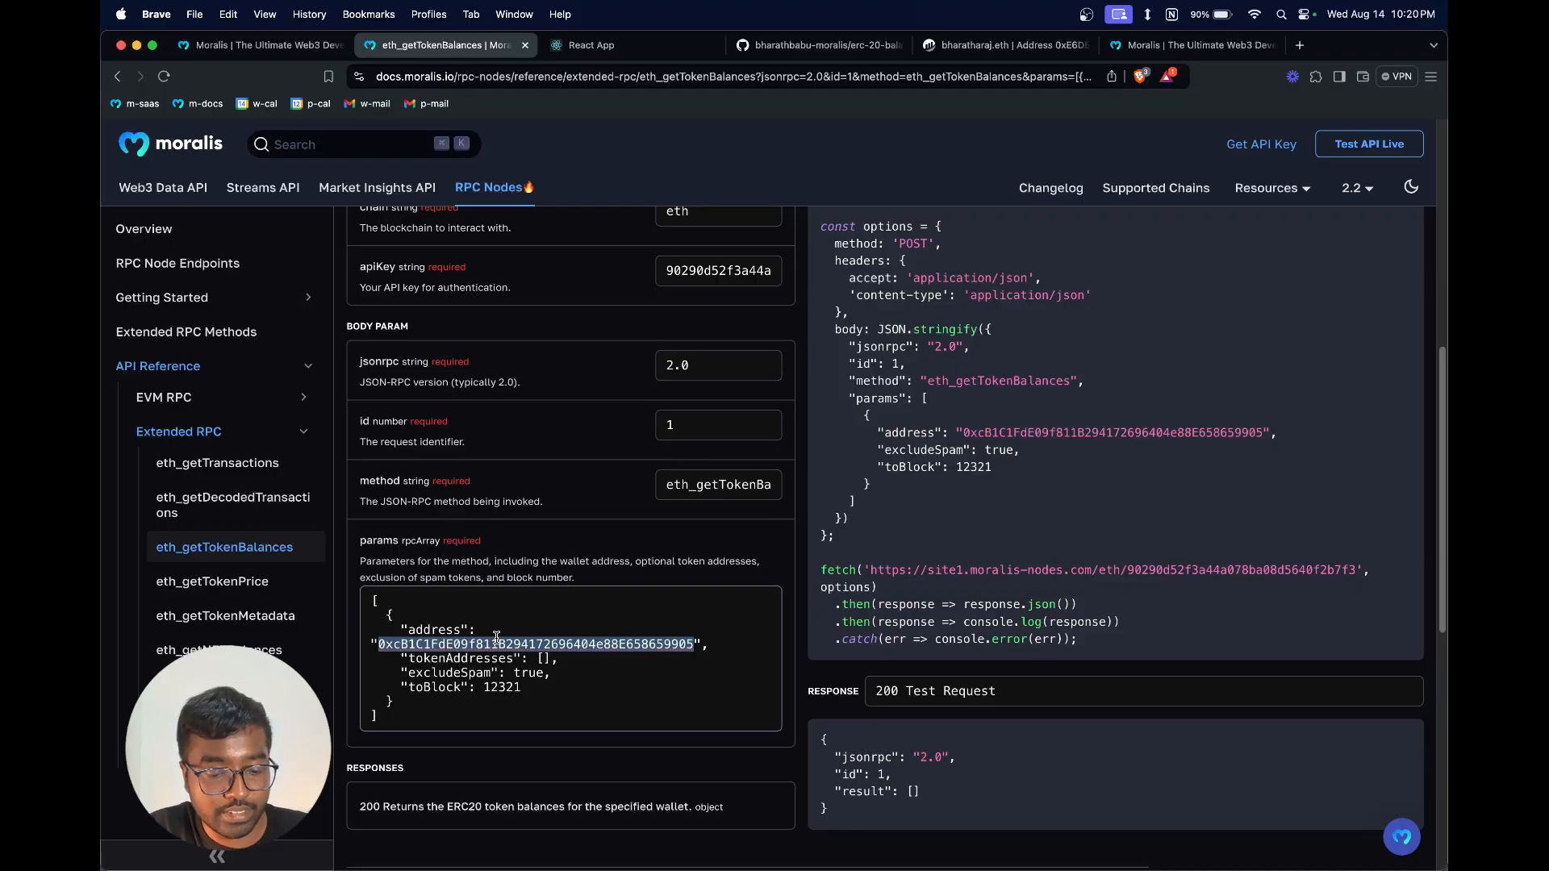
text(0xE6D5514b8De7ef9E5F5c4cc2E8cA0207129DEB65)
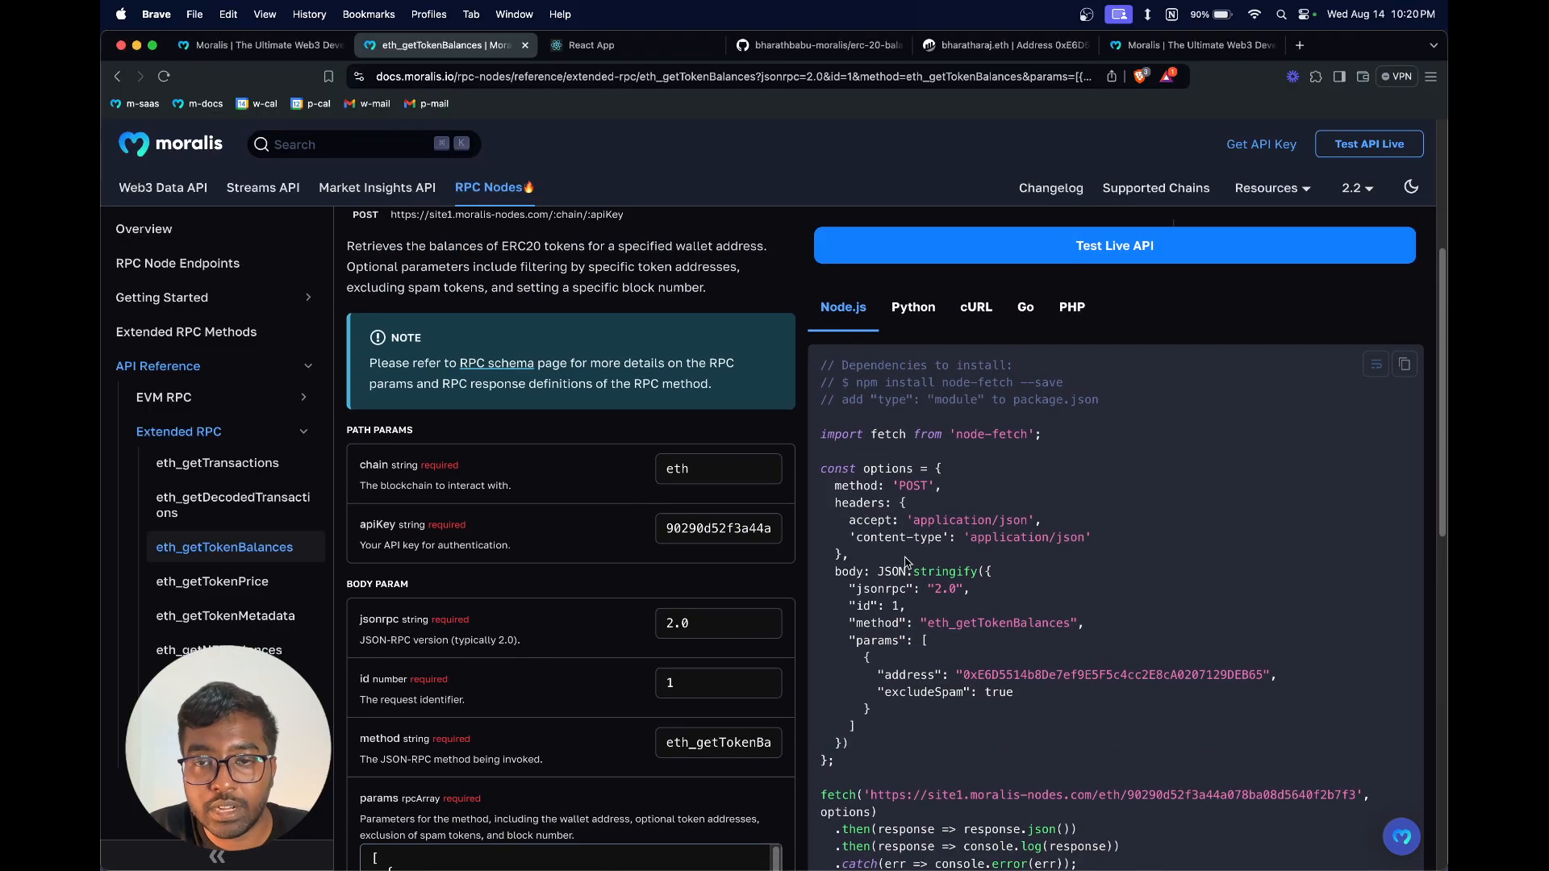
scroll(down, 3)
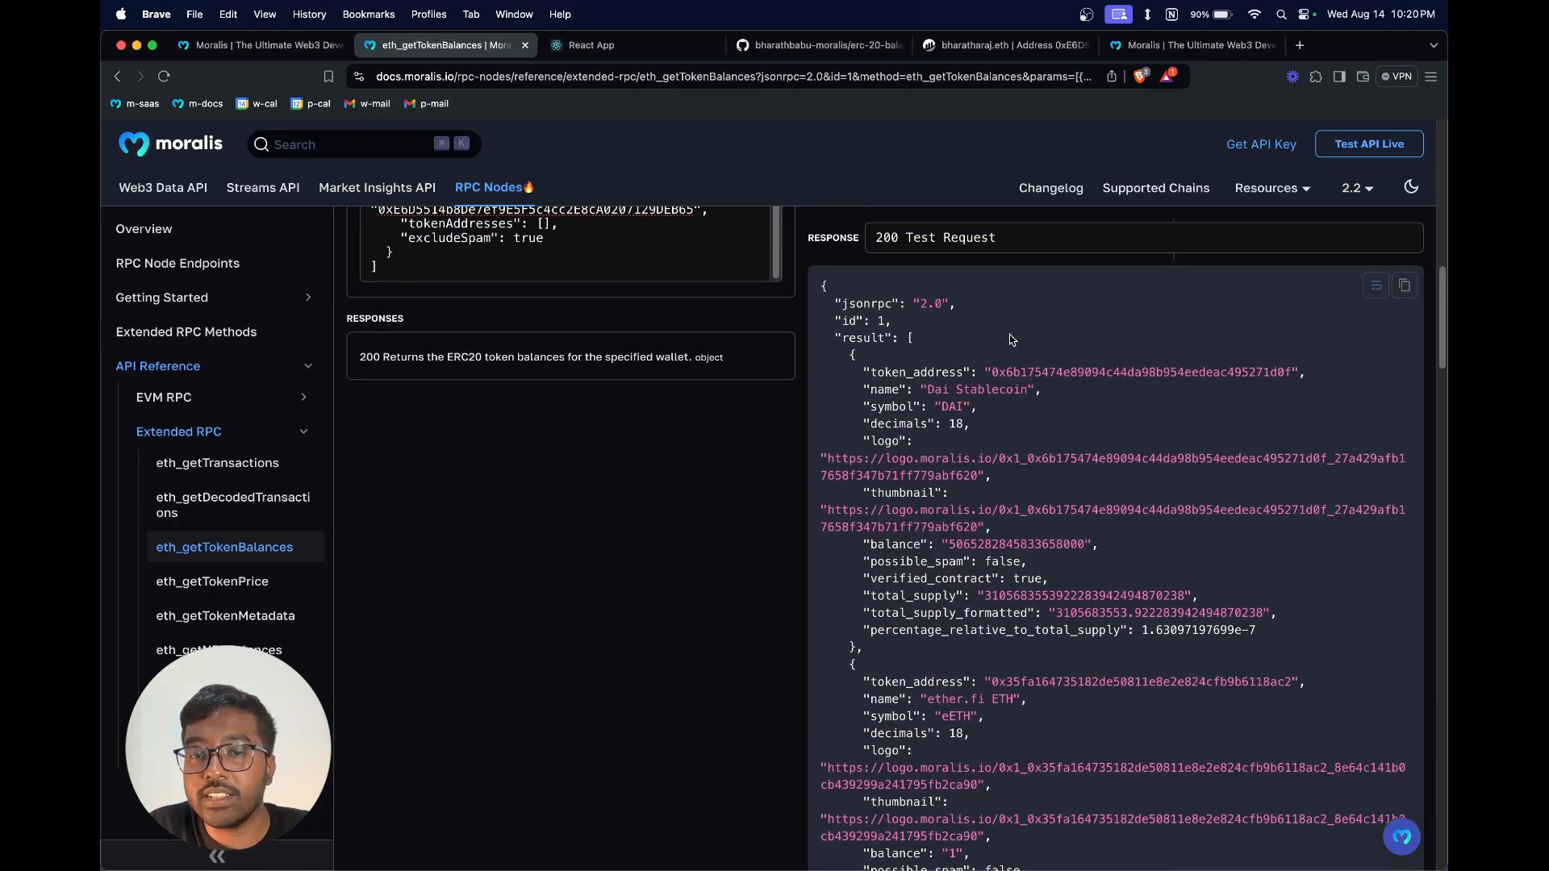
mouse_move(926, 505)
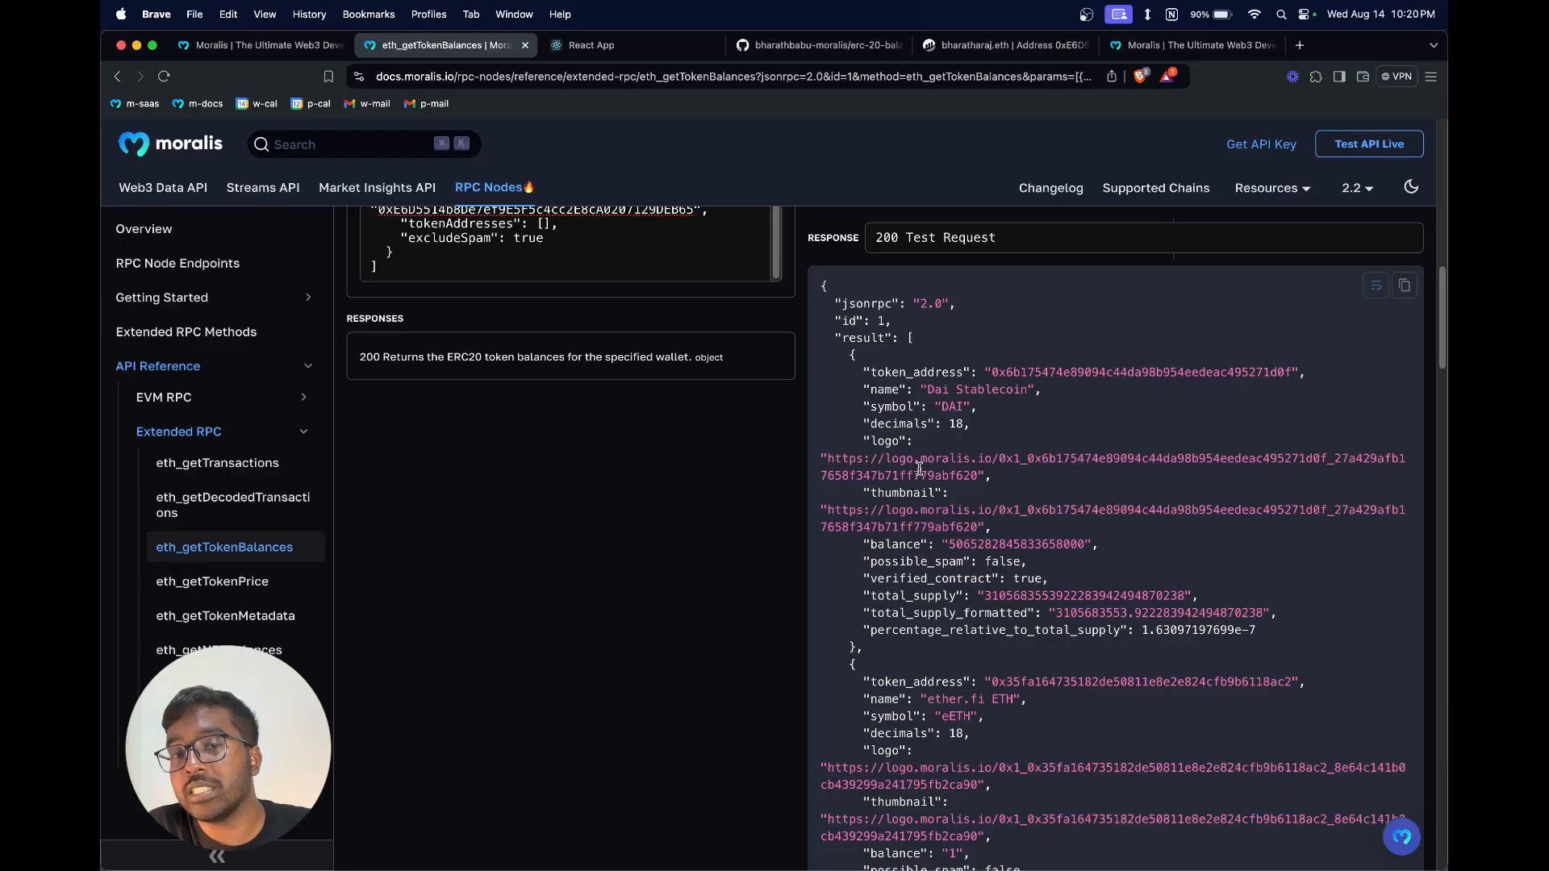
Step: Review the 200 response listing ERC-20 balances such as DAI, including its total_supply value
scroll(down, 3)
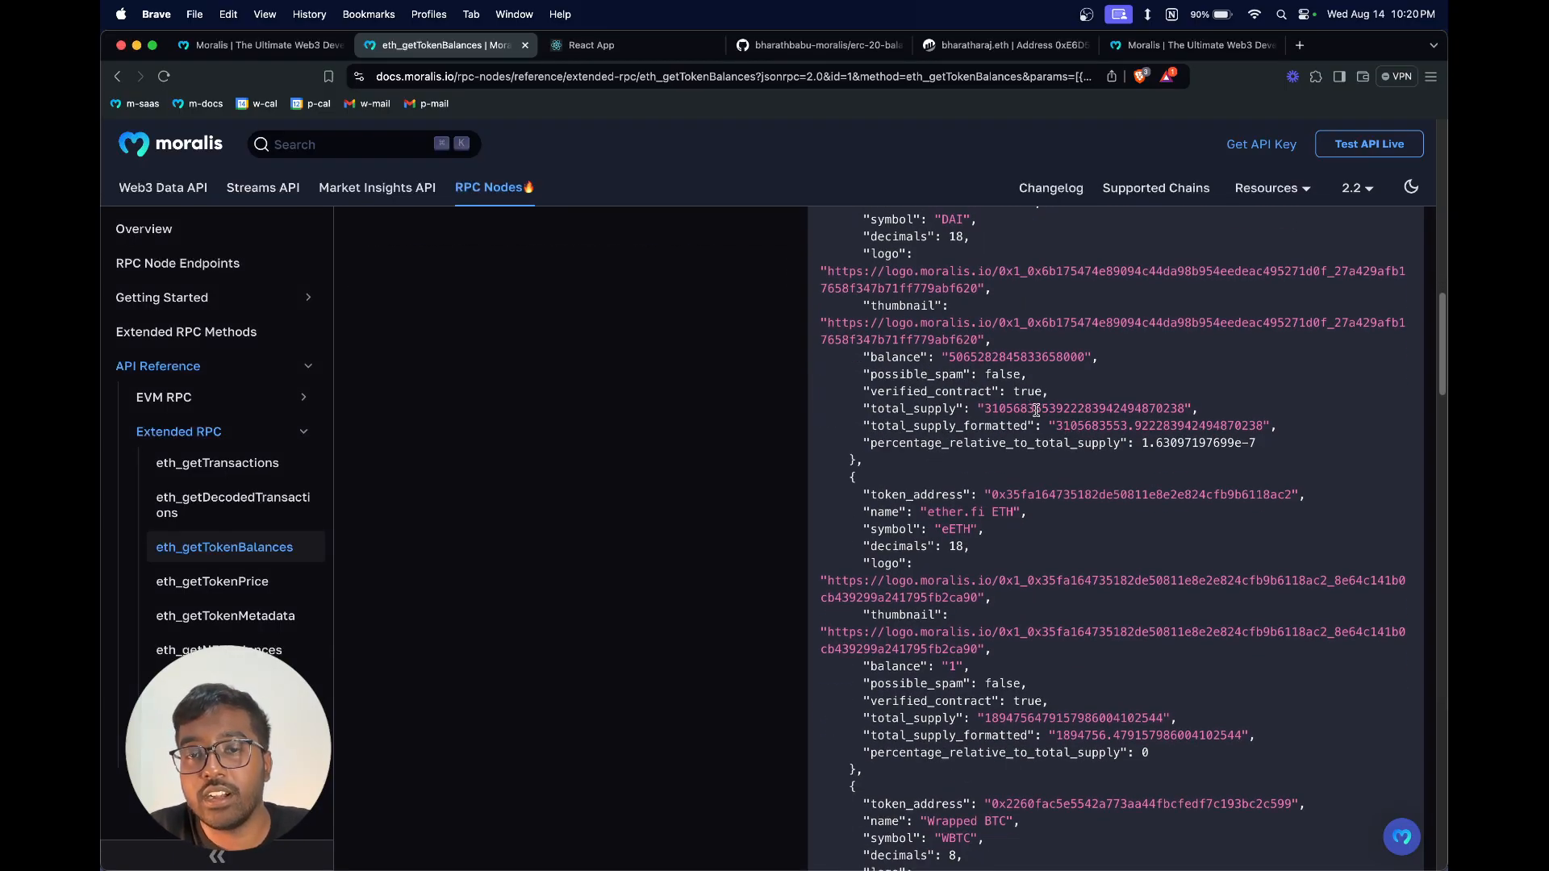
double_click(1086, 408)
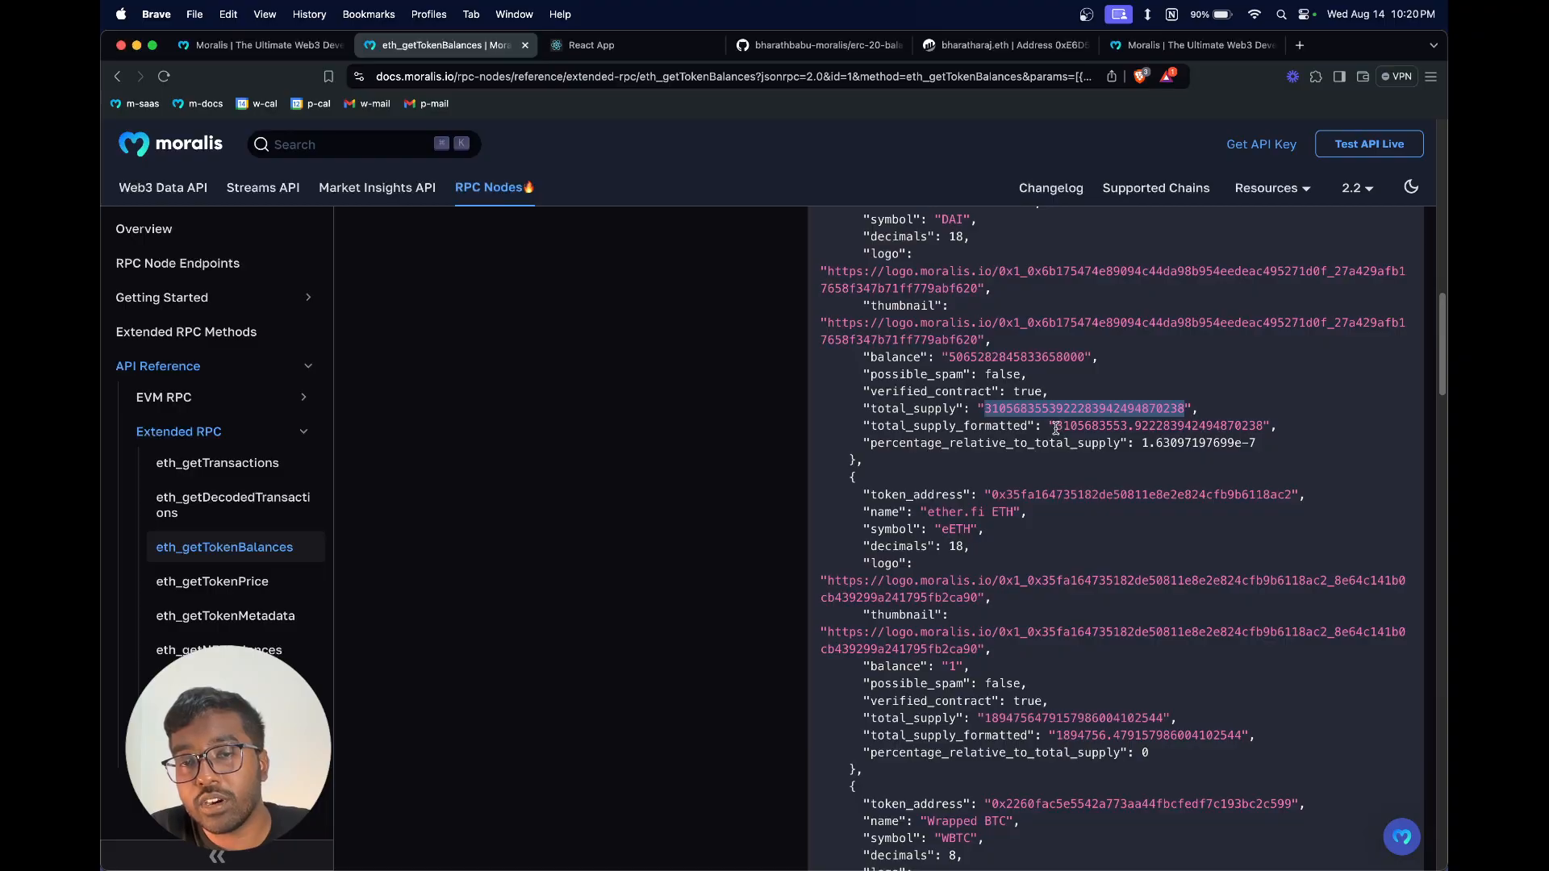
scroll(down, 3)
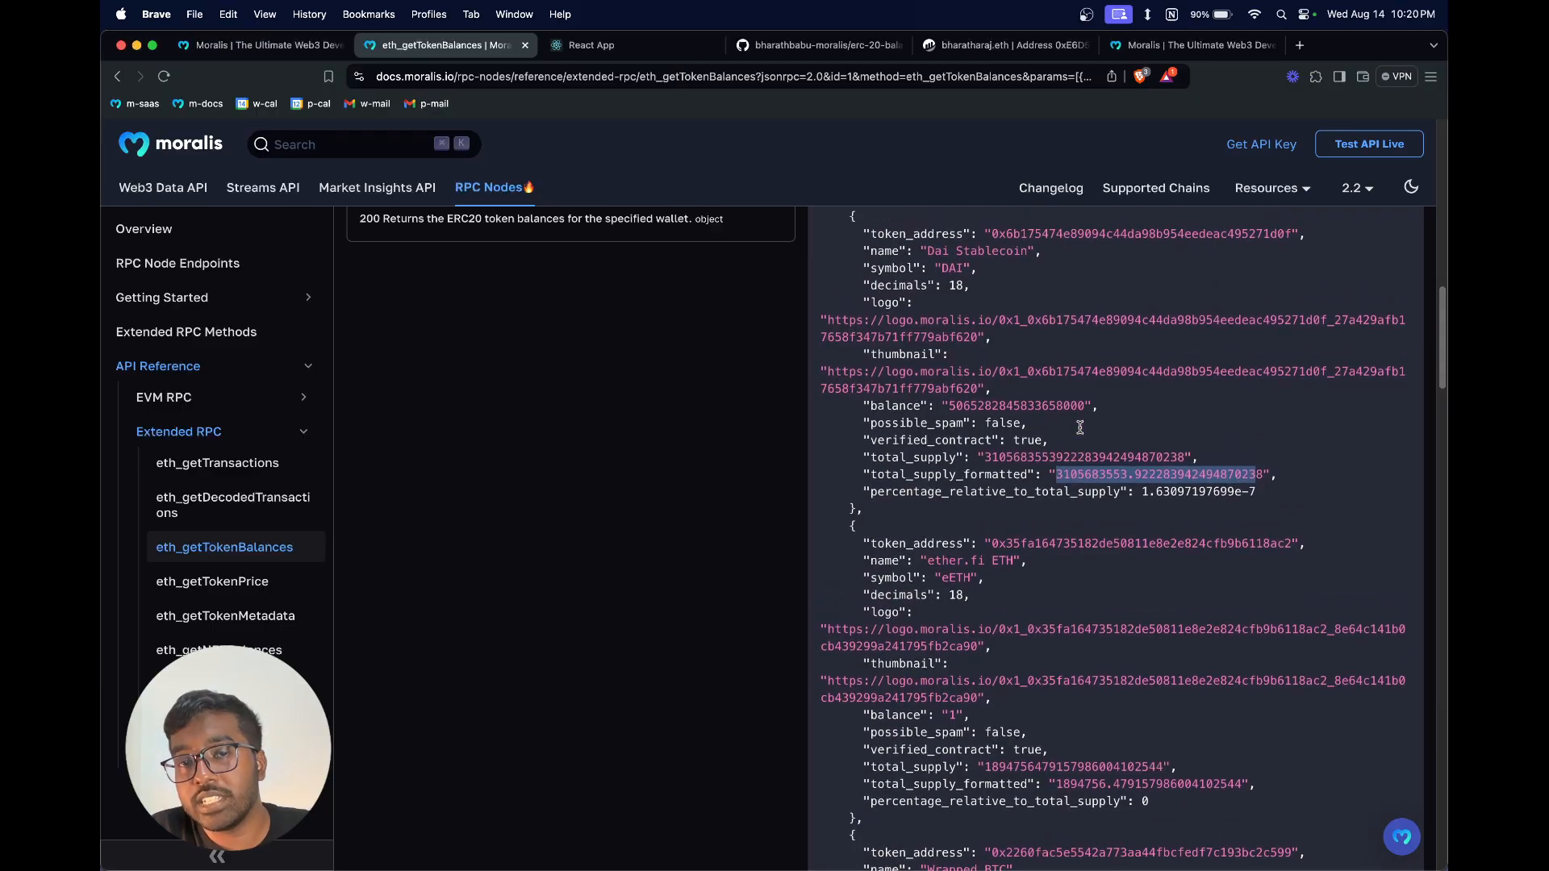
scroll(up, 3)
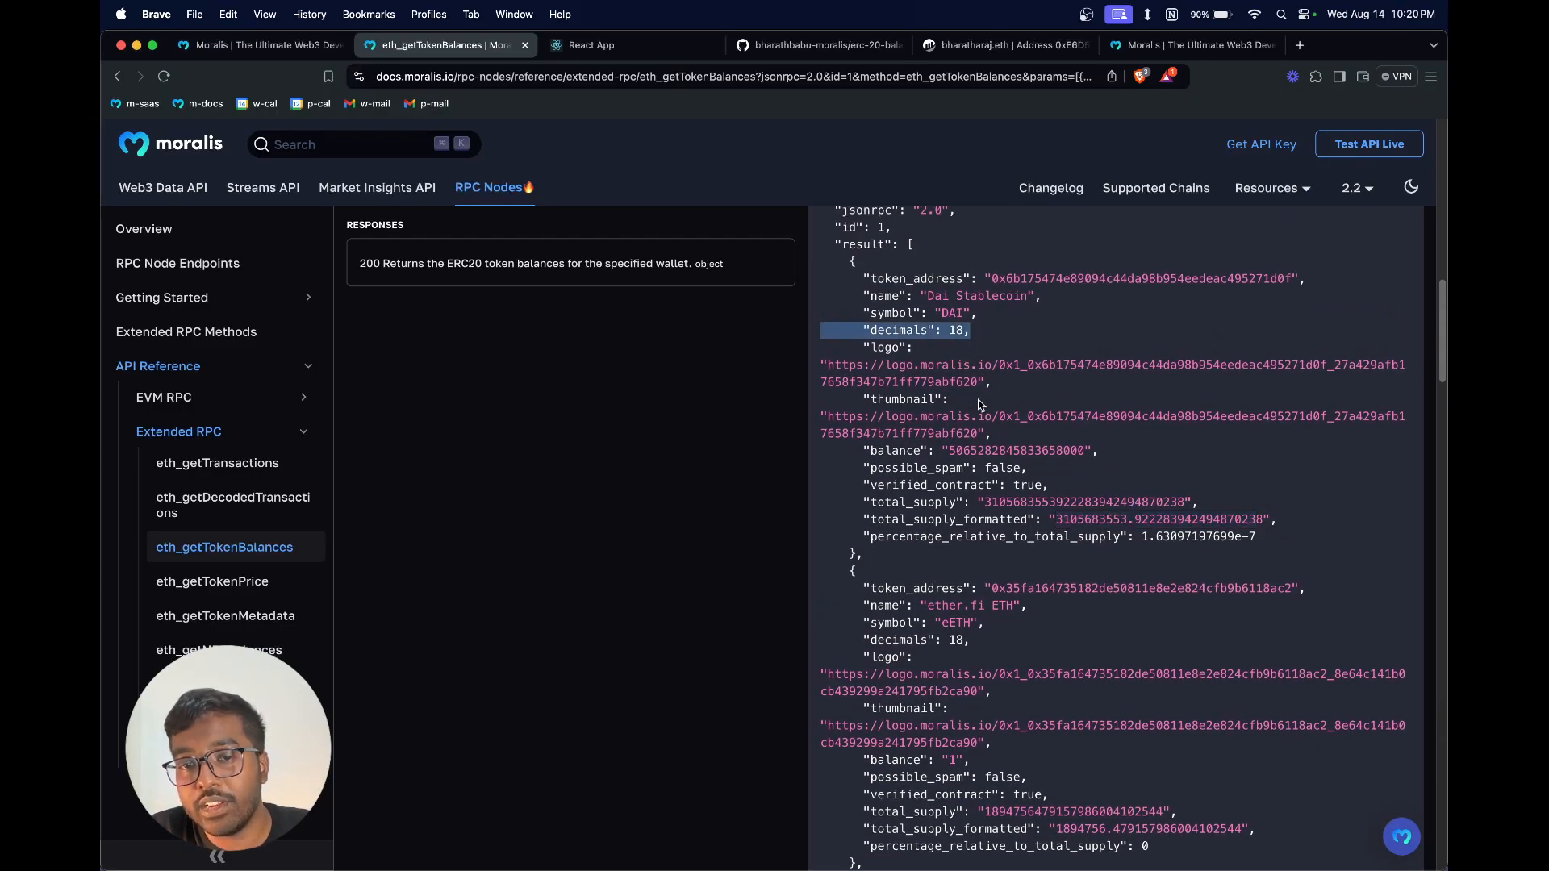
scroll(down, 3)
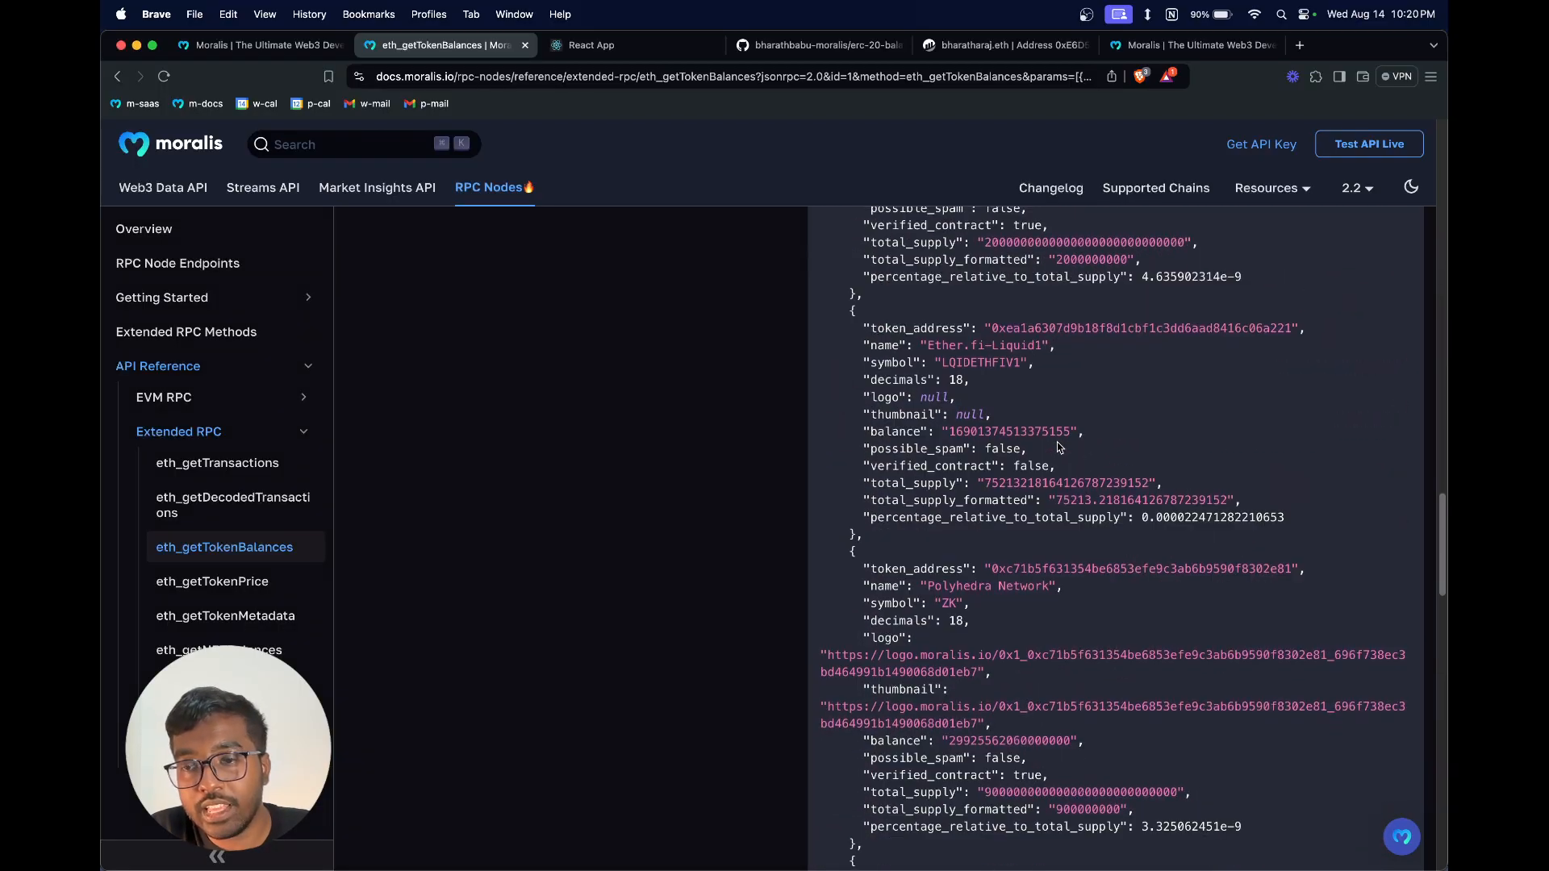
scroll(down, 3)
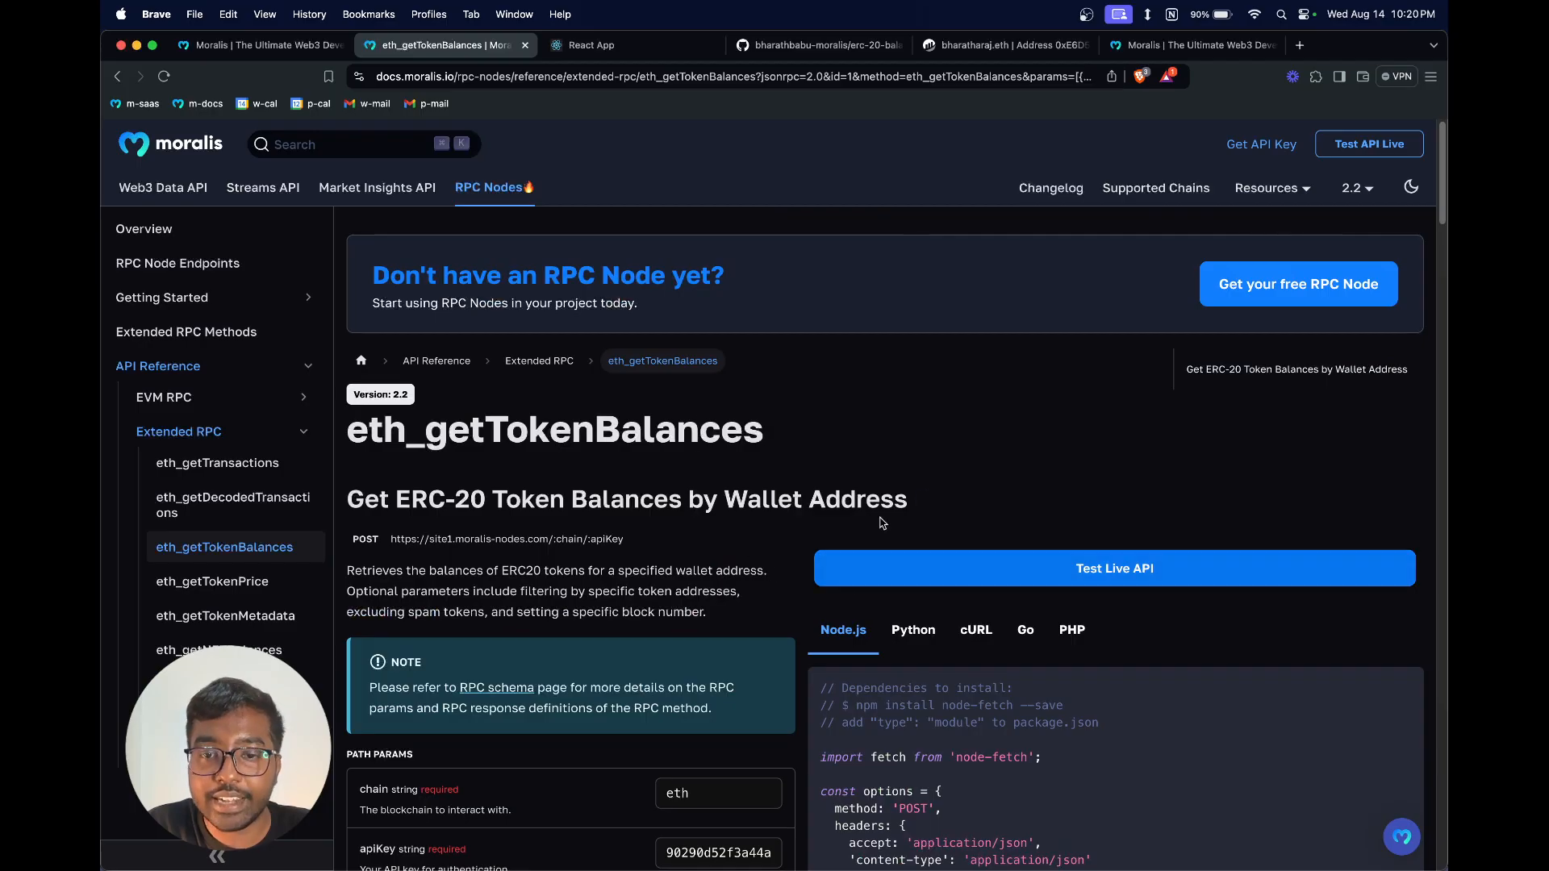
mouse_move(786, 452)
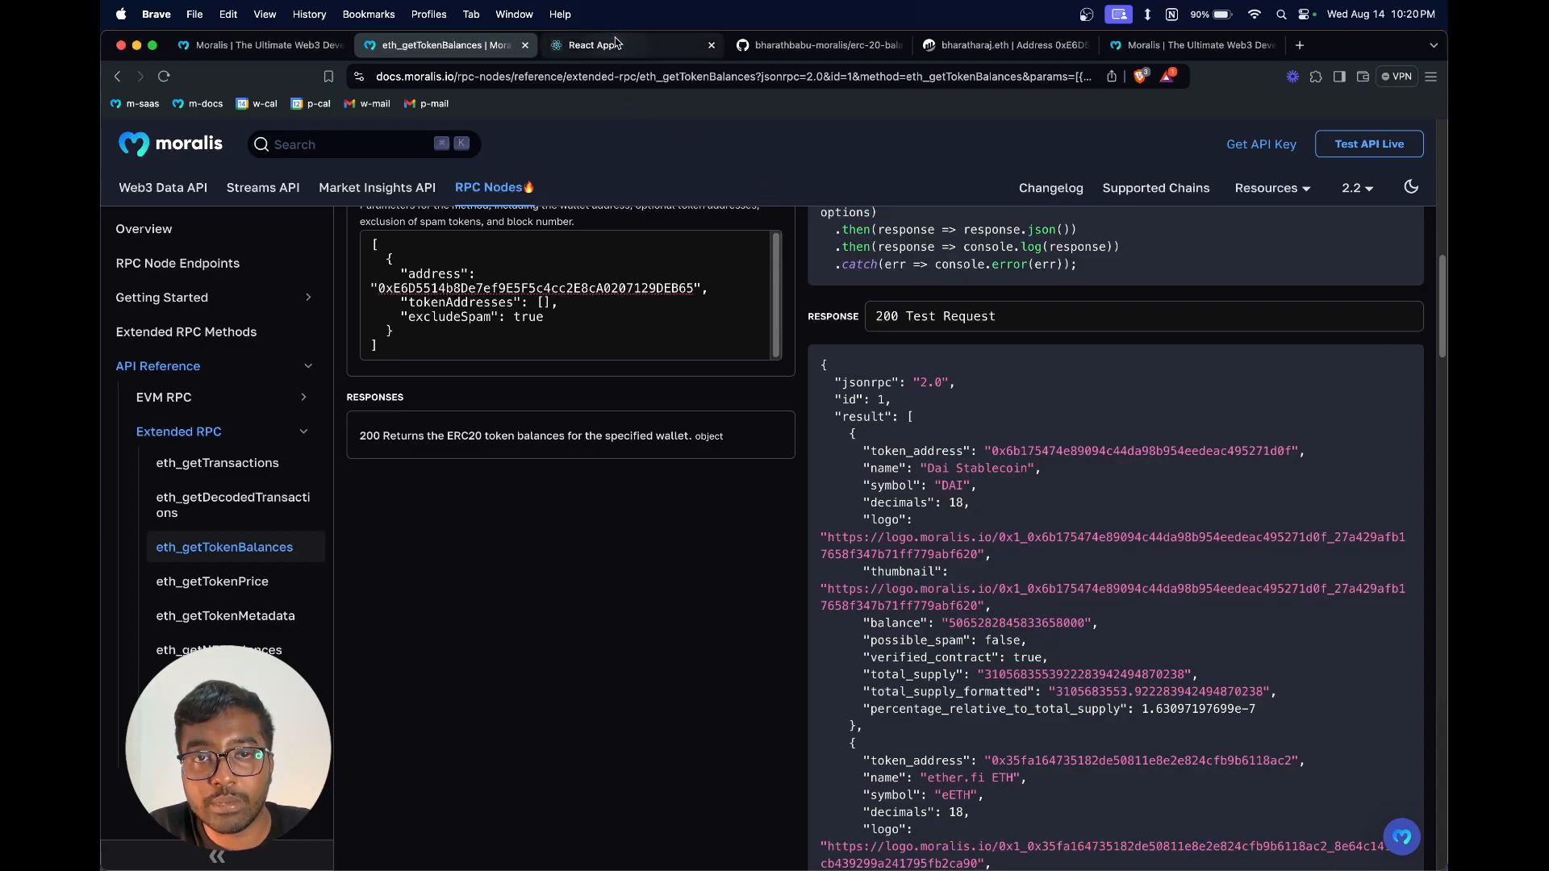
Step: Switch to the local React portfolio app showing the wallet's token balance table
click(592, 45)
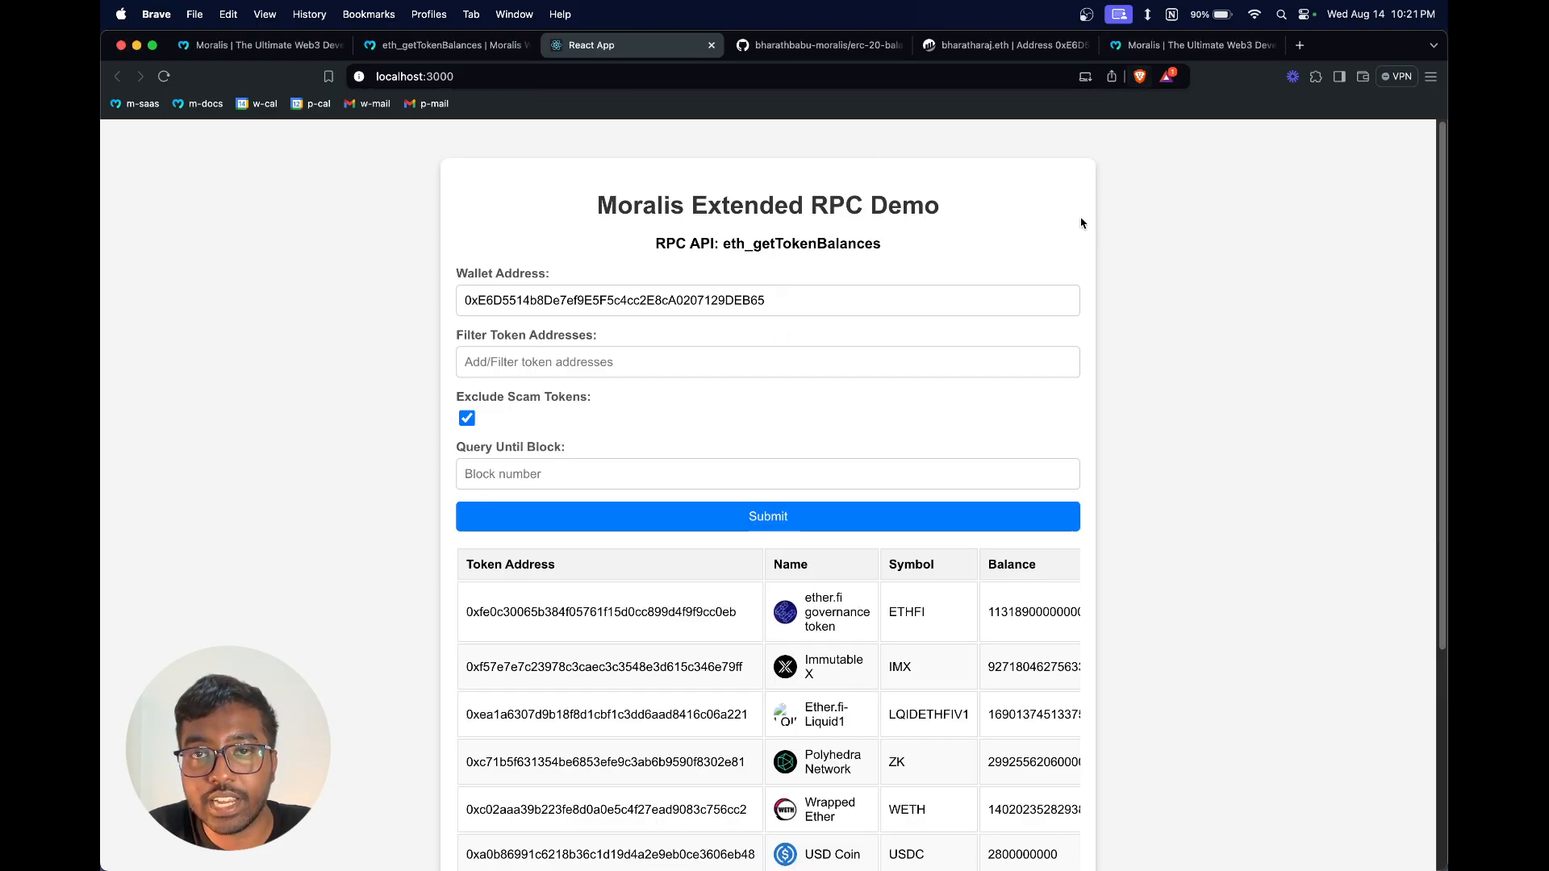
mouse_move(1082, 320)
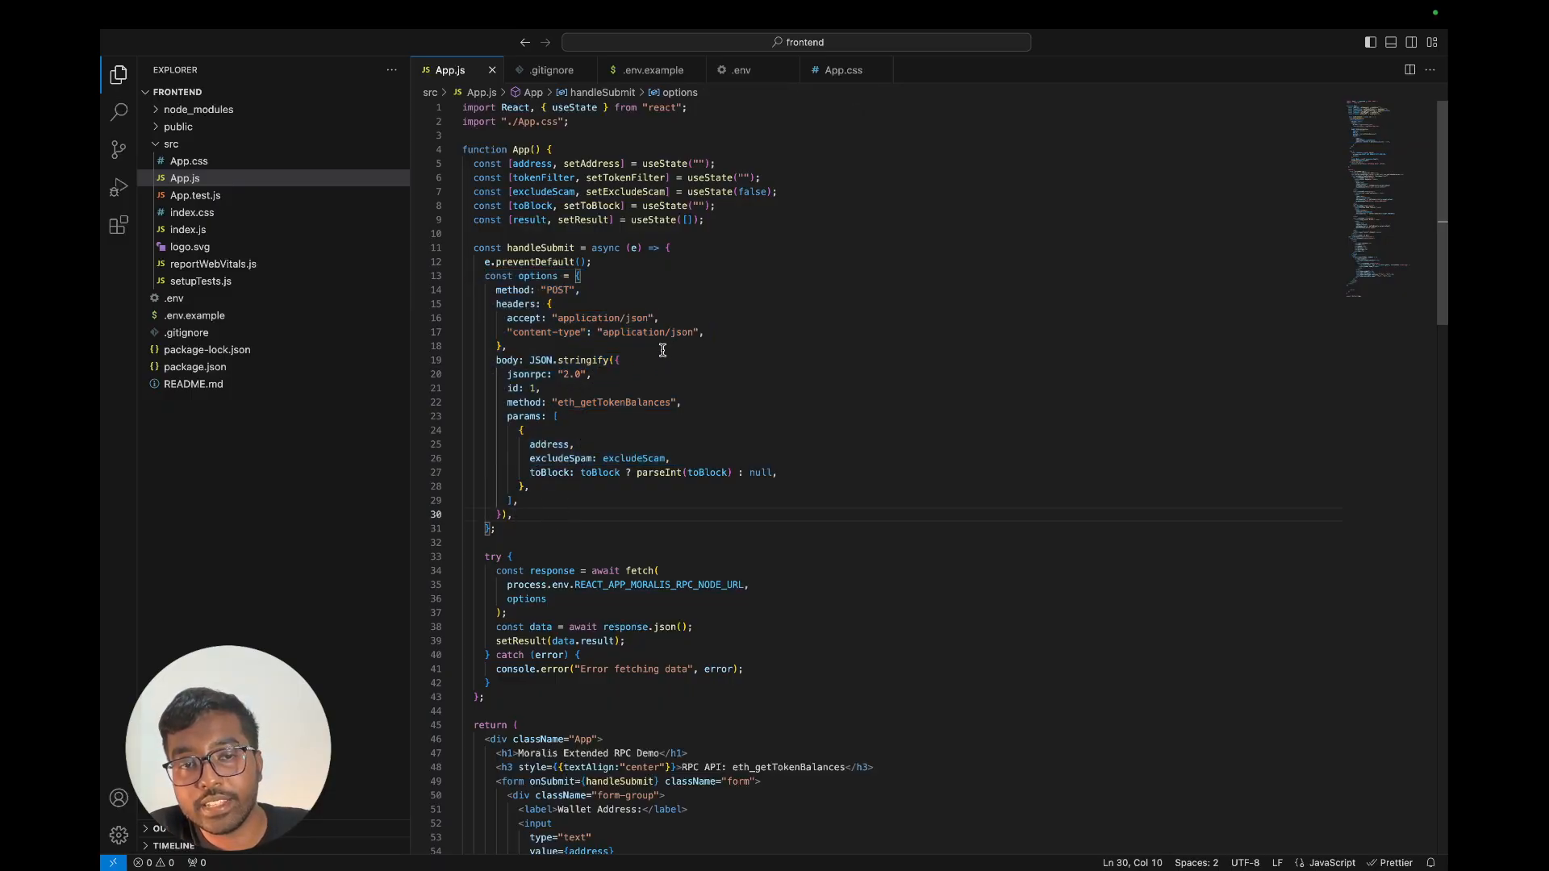
Step: Check the RPC node URL variable in App.js against the .env file holding it
double_click(571, 402)
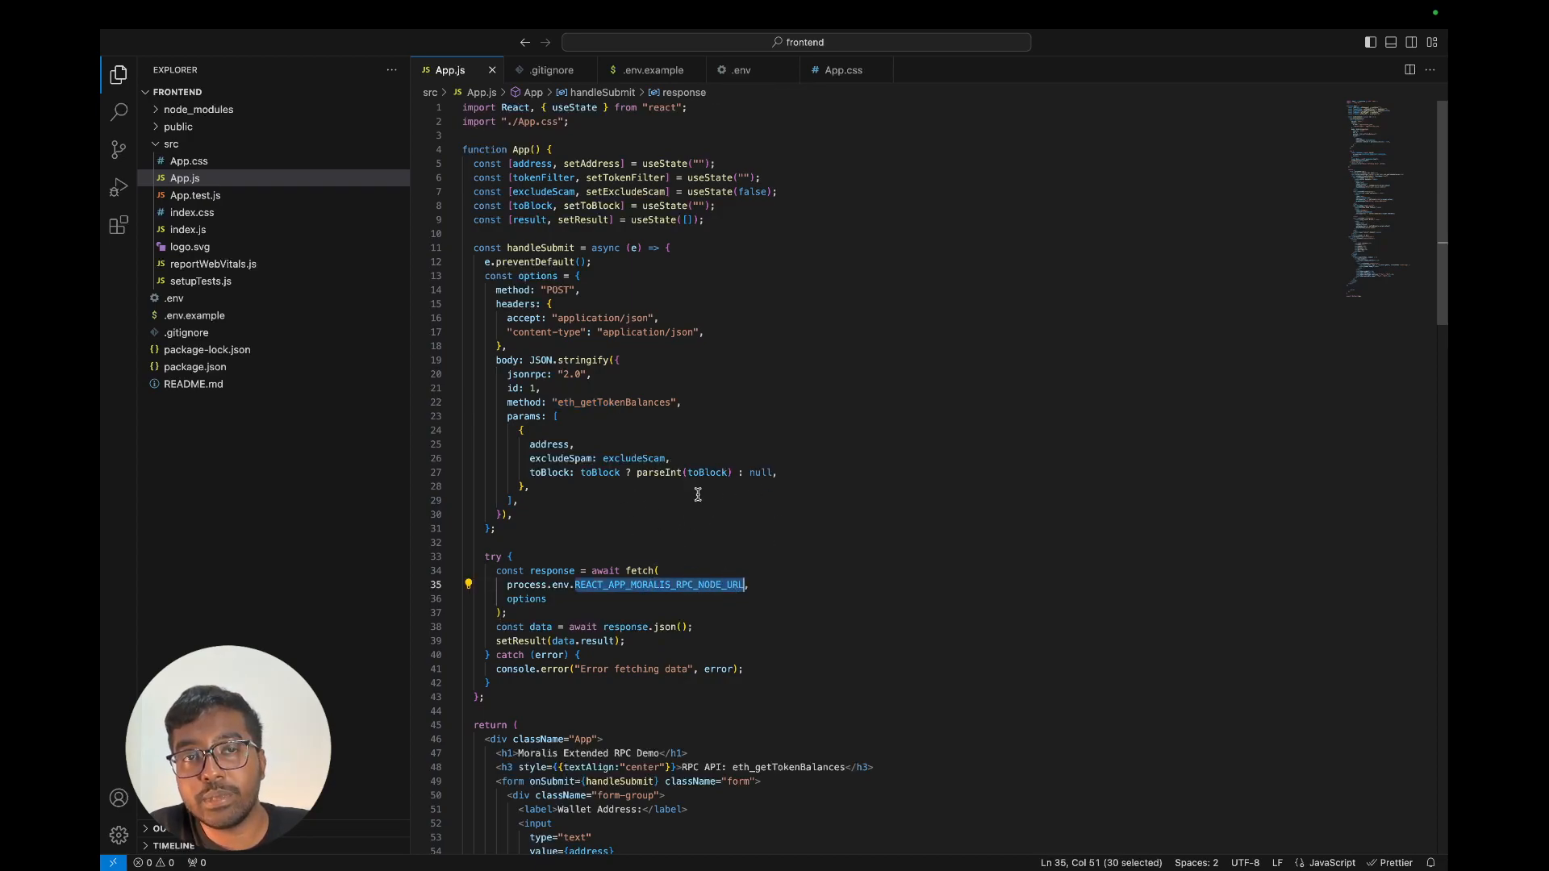
click(741, 70)
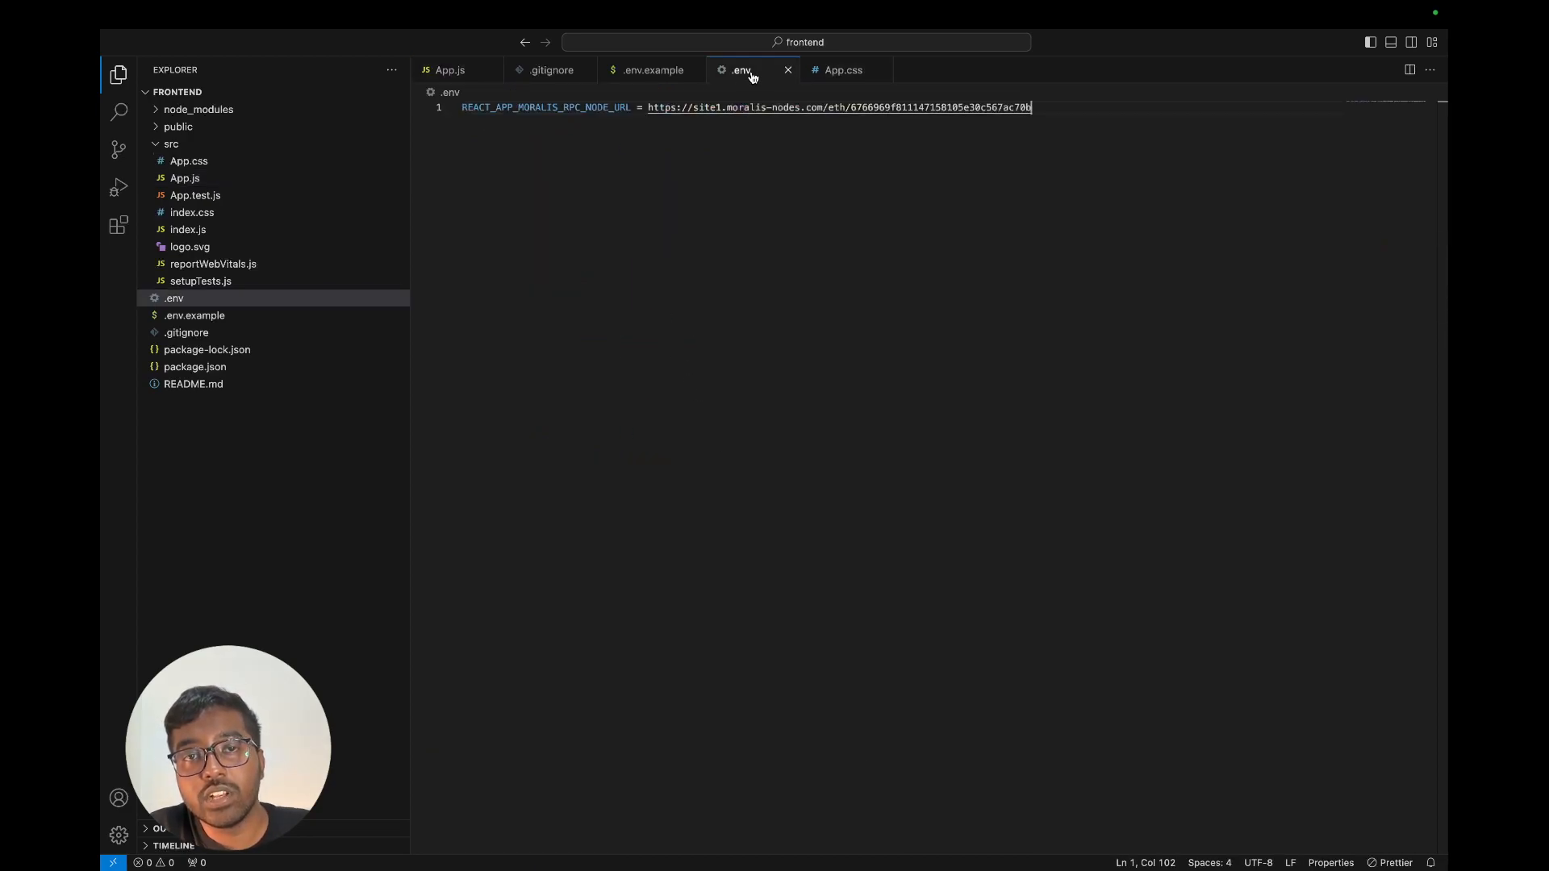
click(448, 70)
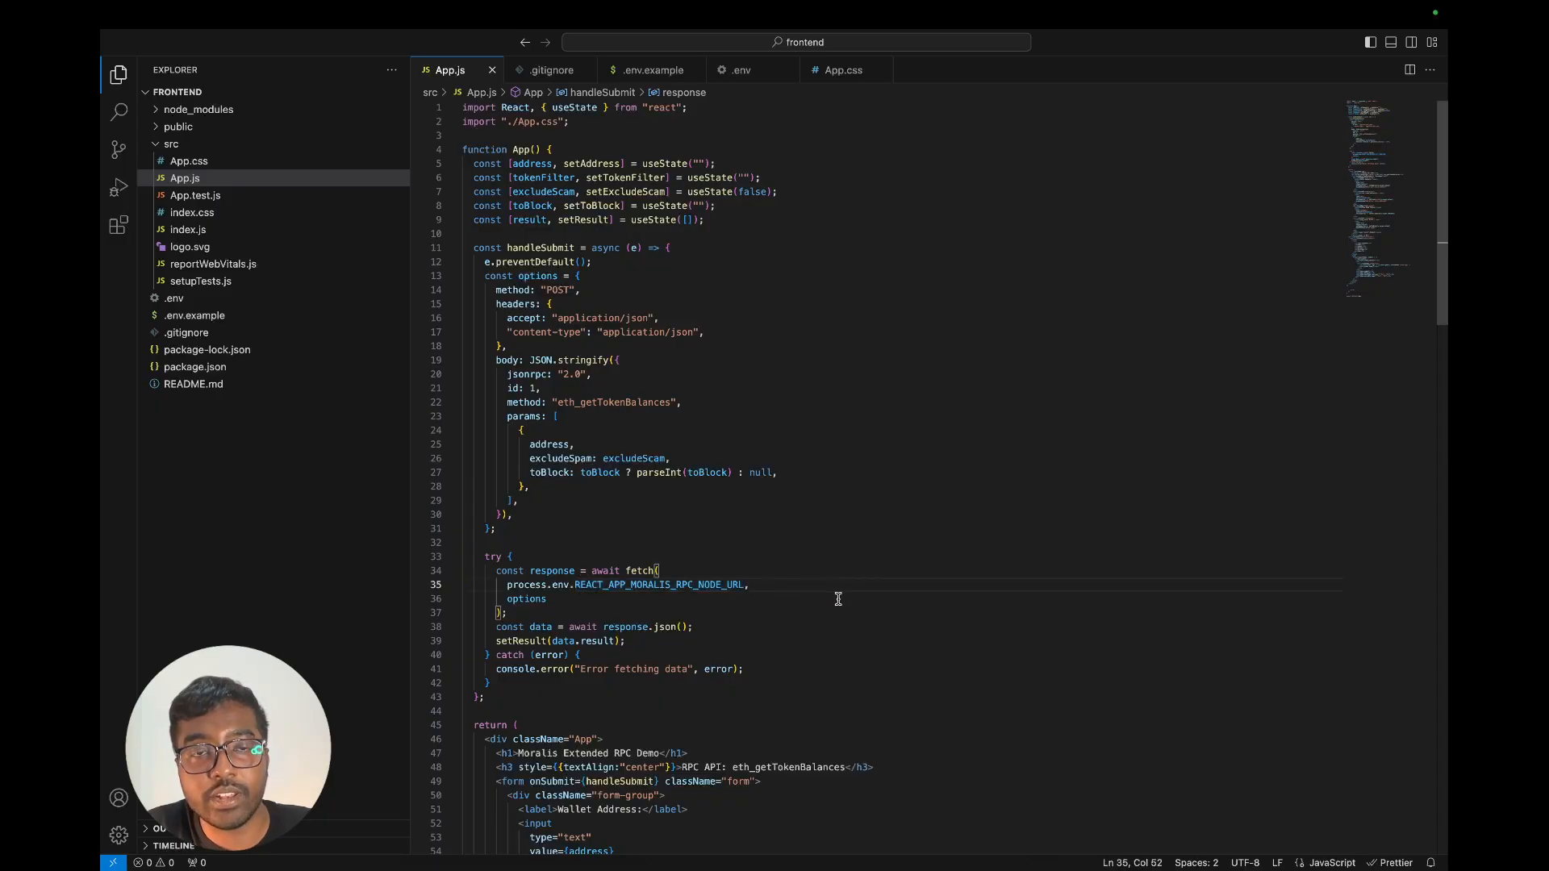
mouse_move(577, 143)
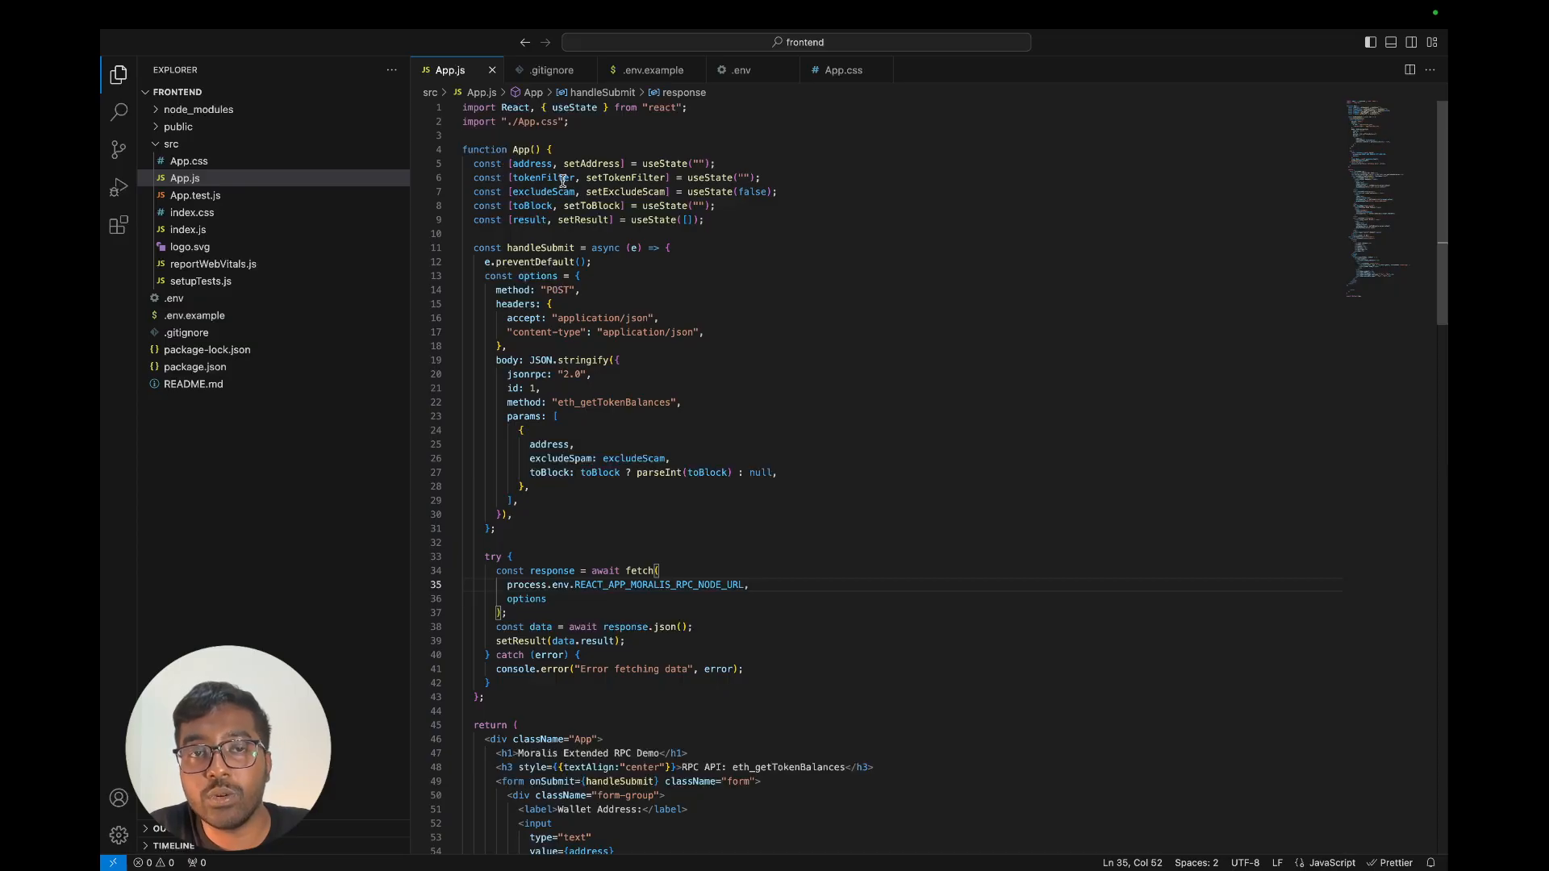
mouse_move(560, 187)
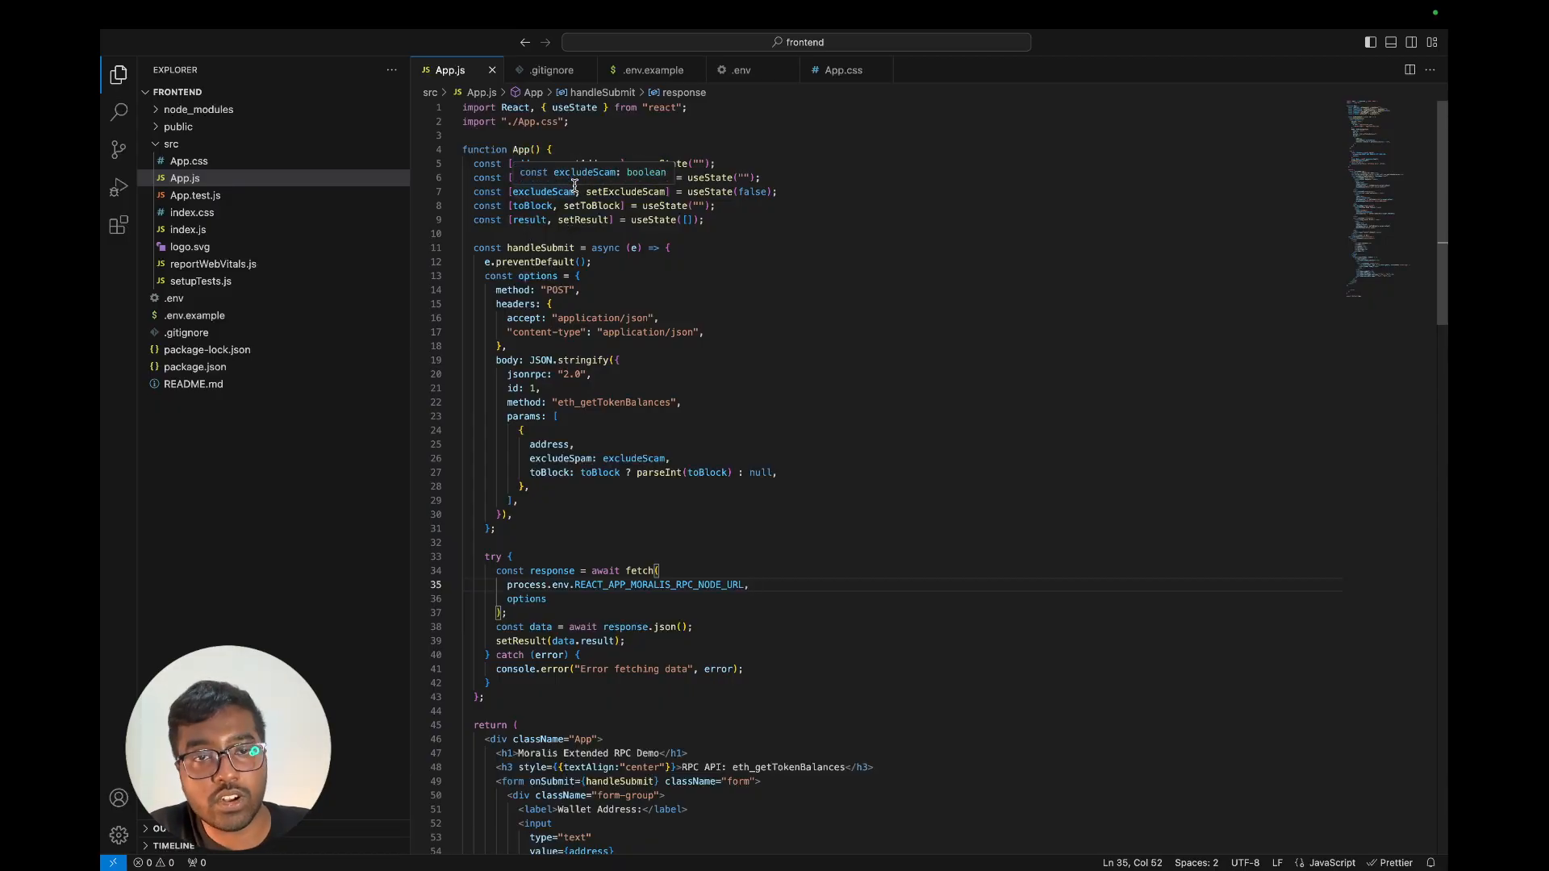
mouse_move(536, 205)
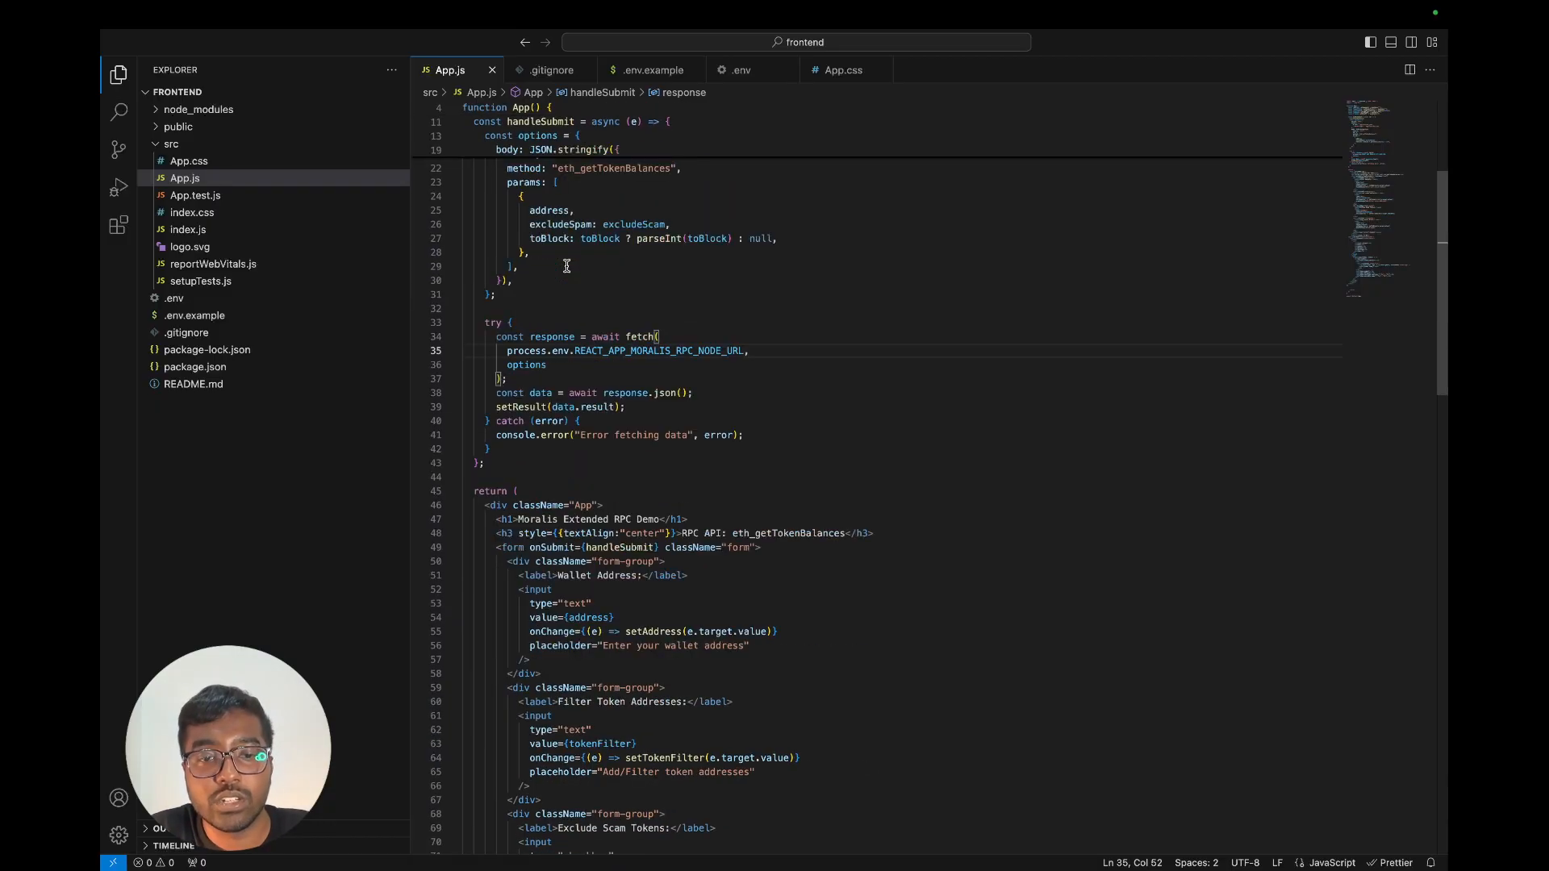
Step: Review handleSubmit's fetch and the token table markup, highlighting every use of result
scroll(up, 3)
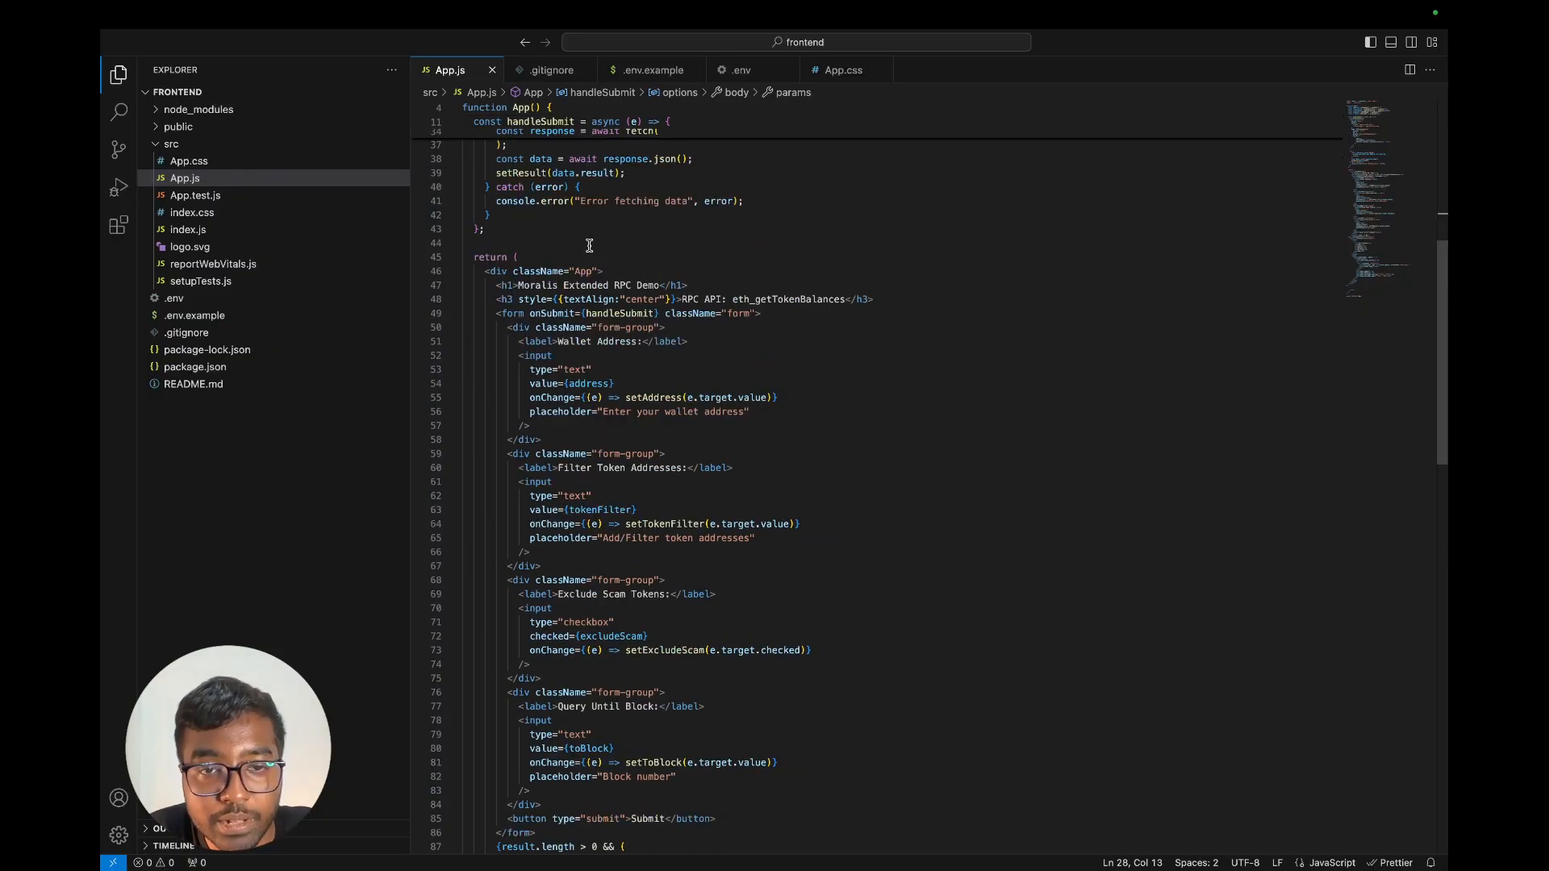
scroll(down, 3)
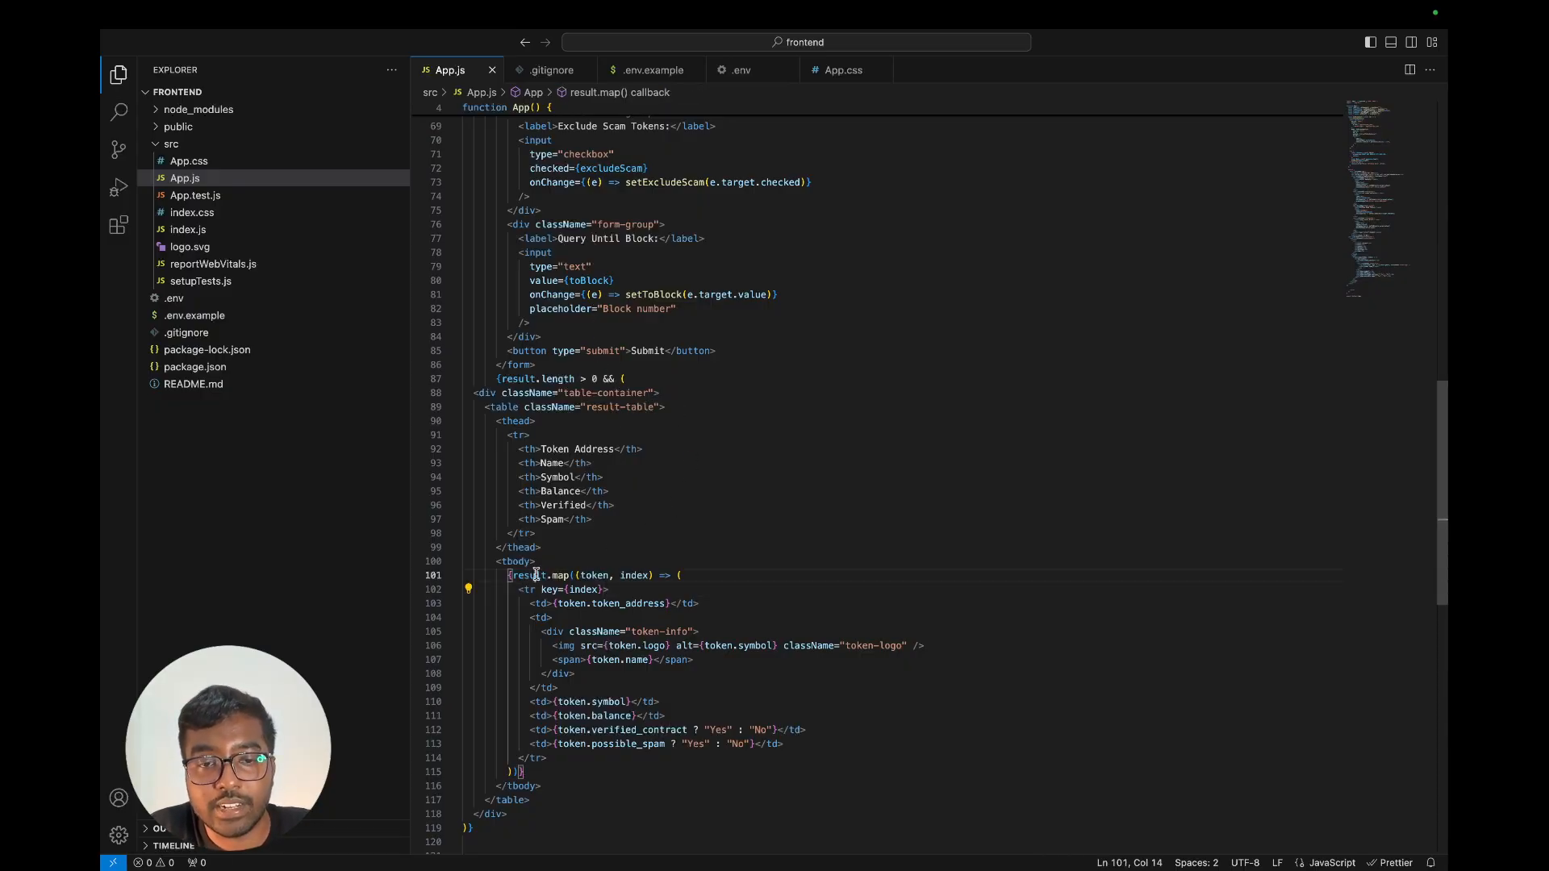
double_click(530, 574)
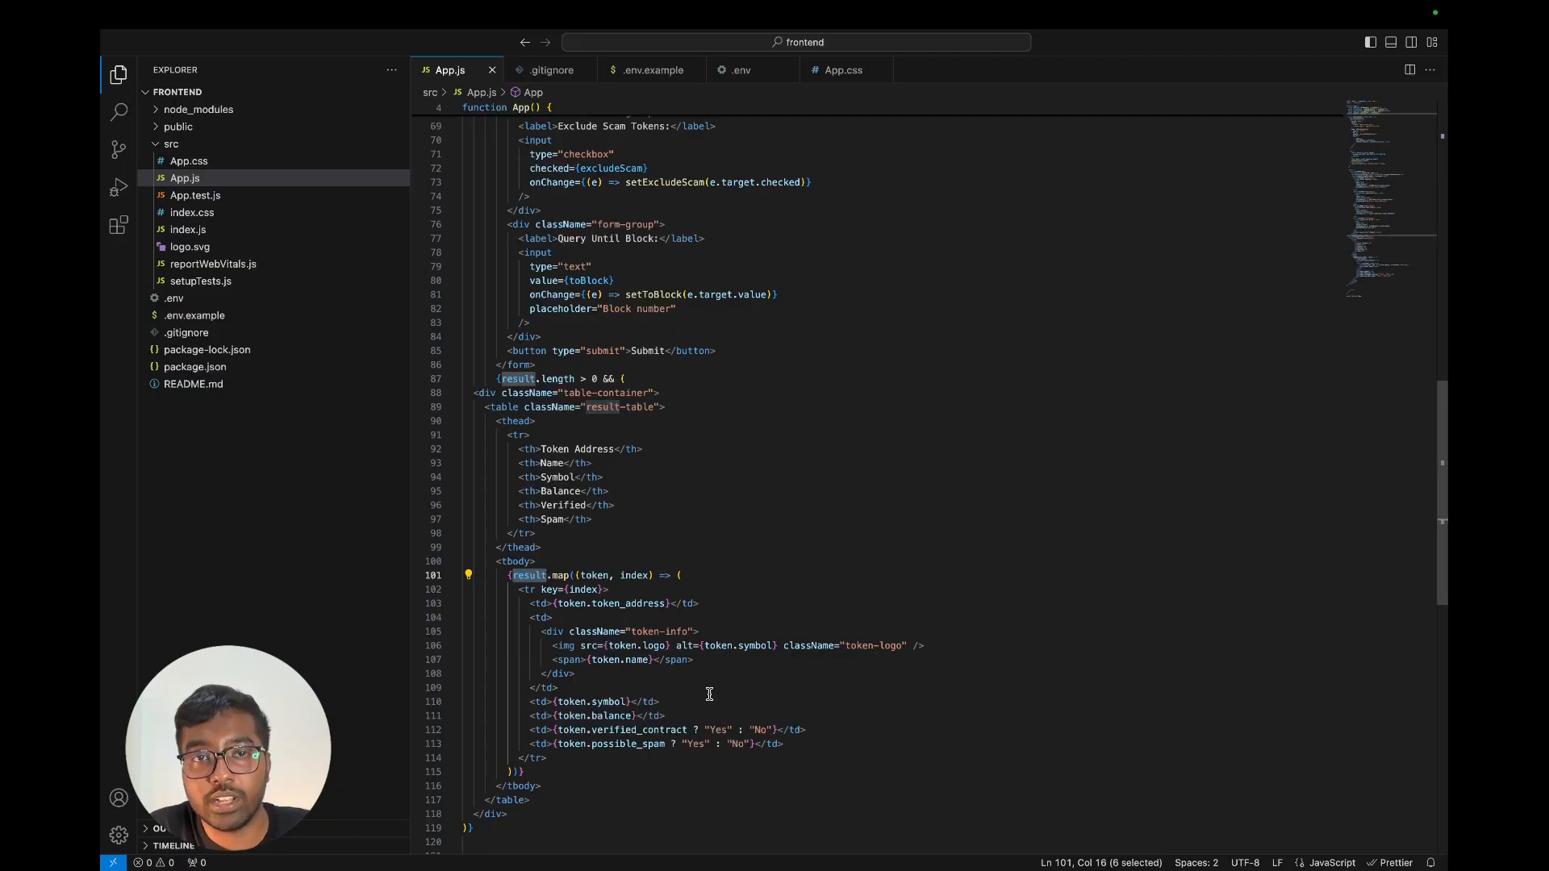
Step: Visit the Etherscan home page for the beaverbuild builder address, then return to the React app
scroll(down, 3)
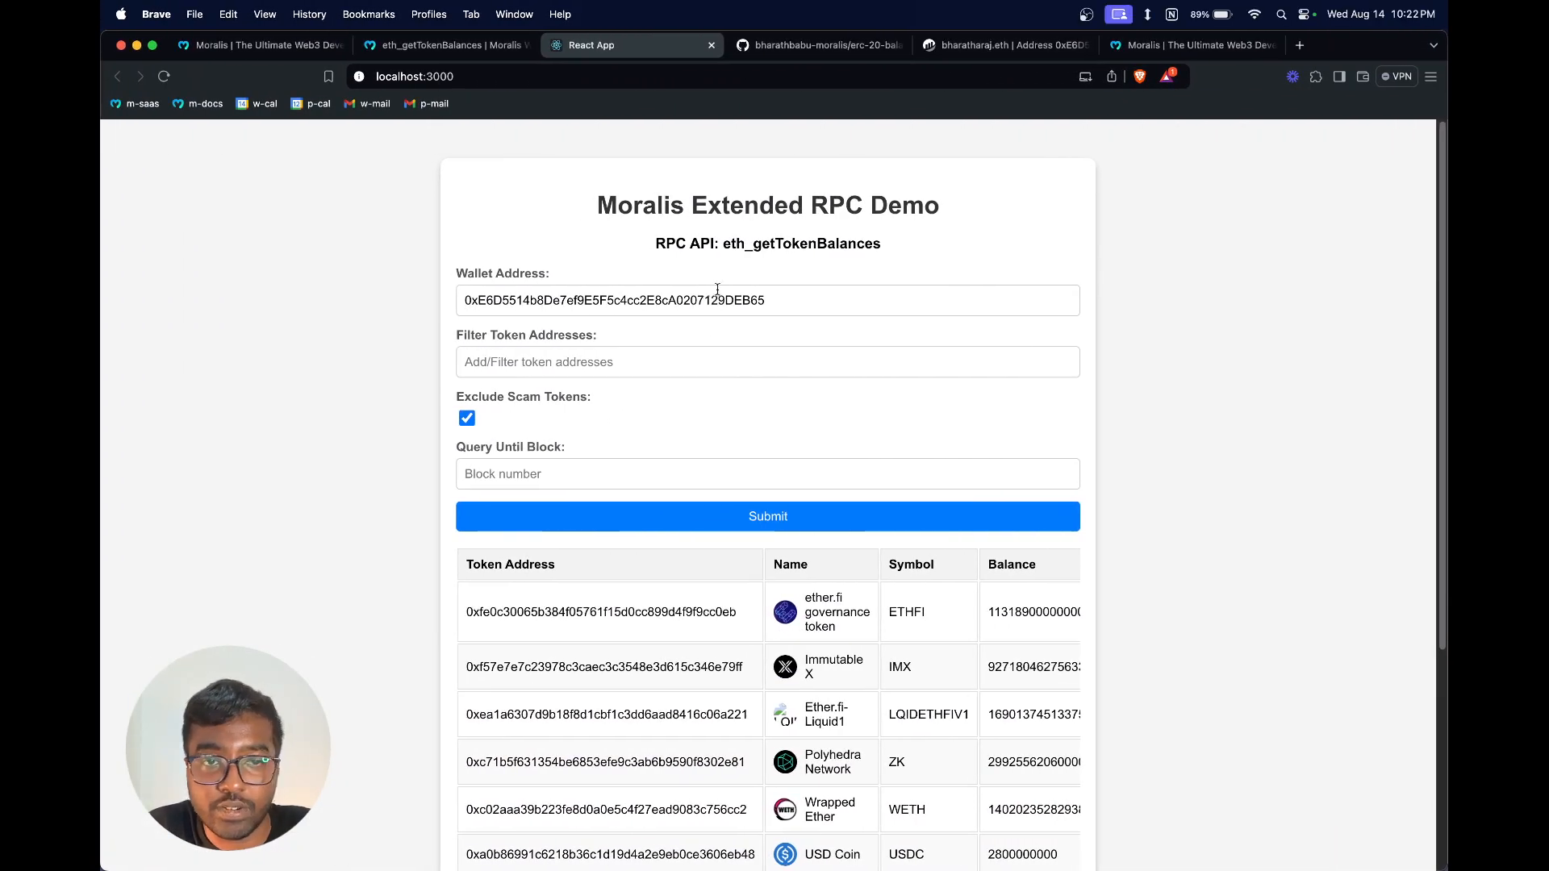
click(1001, 45)
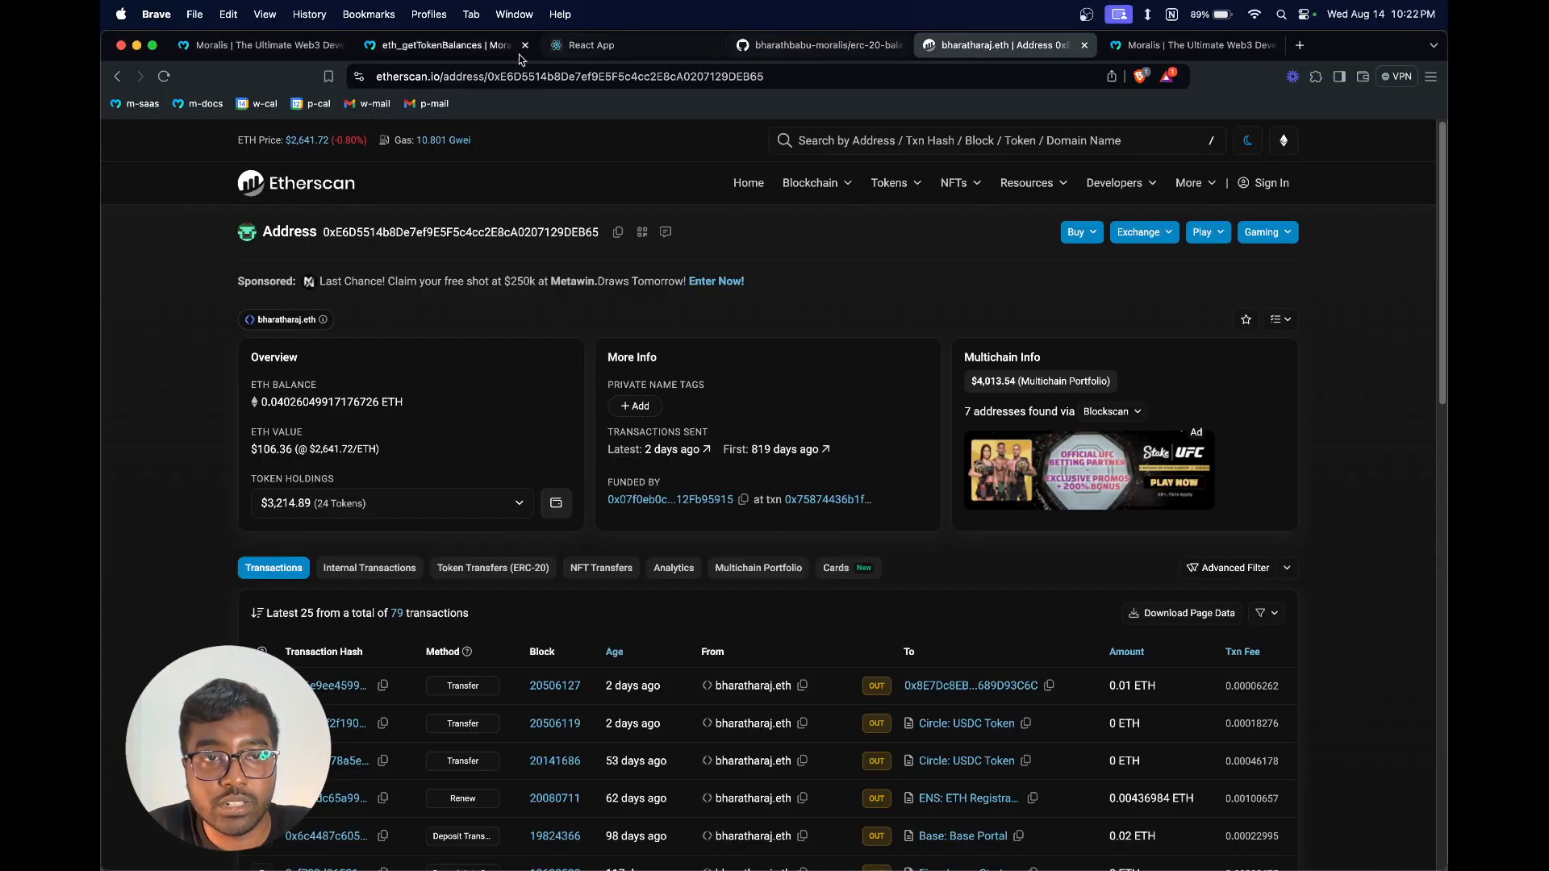
click(294, 182)
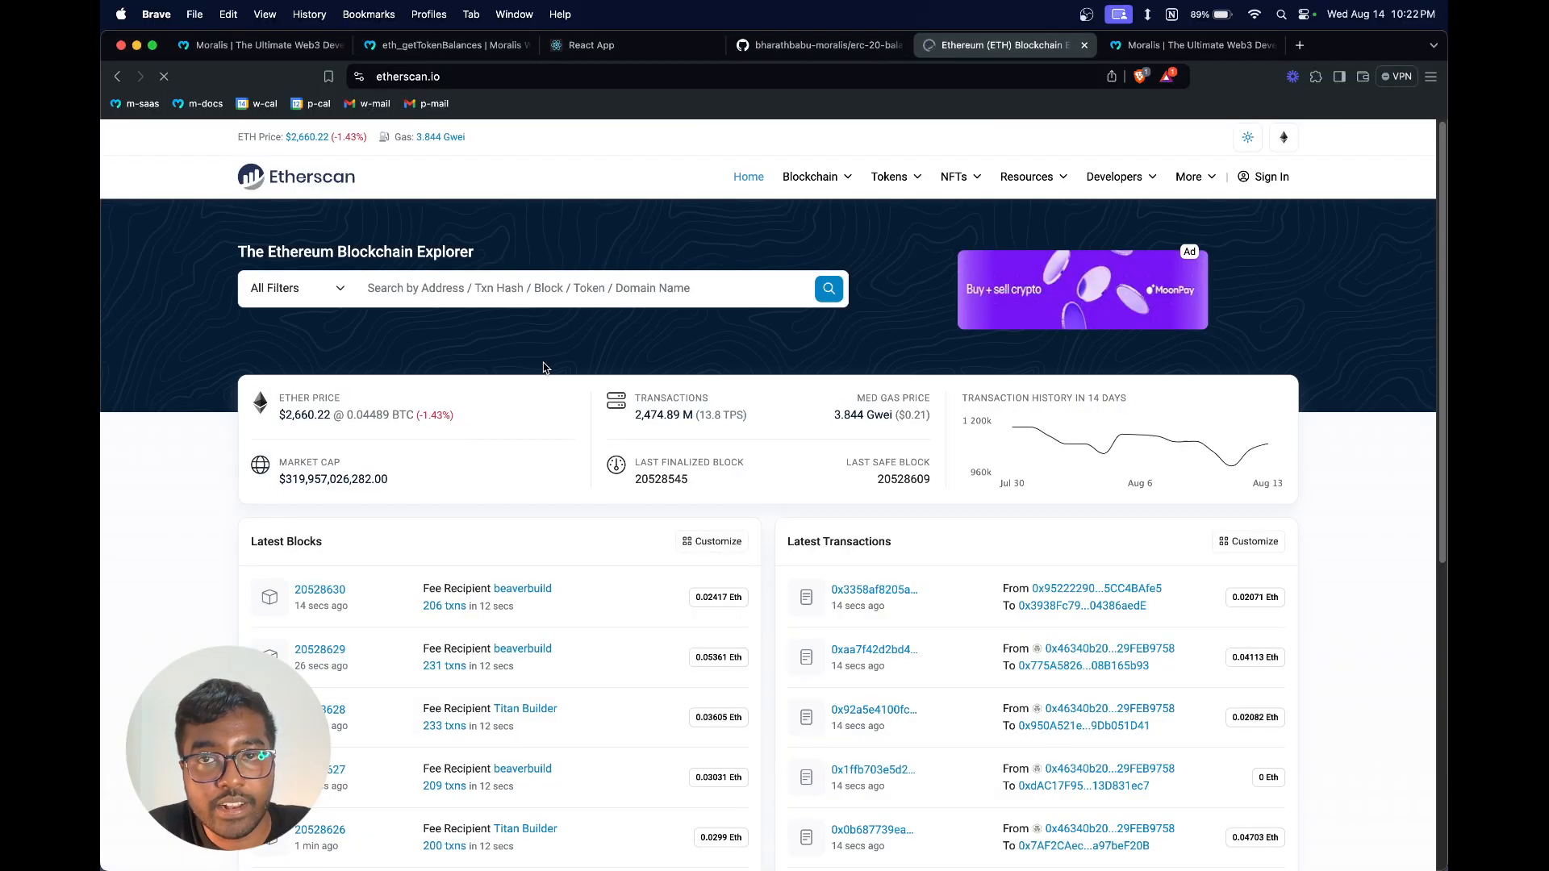
scroll(down, 3)
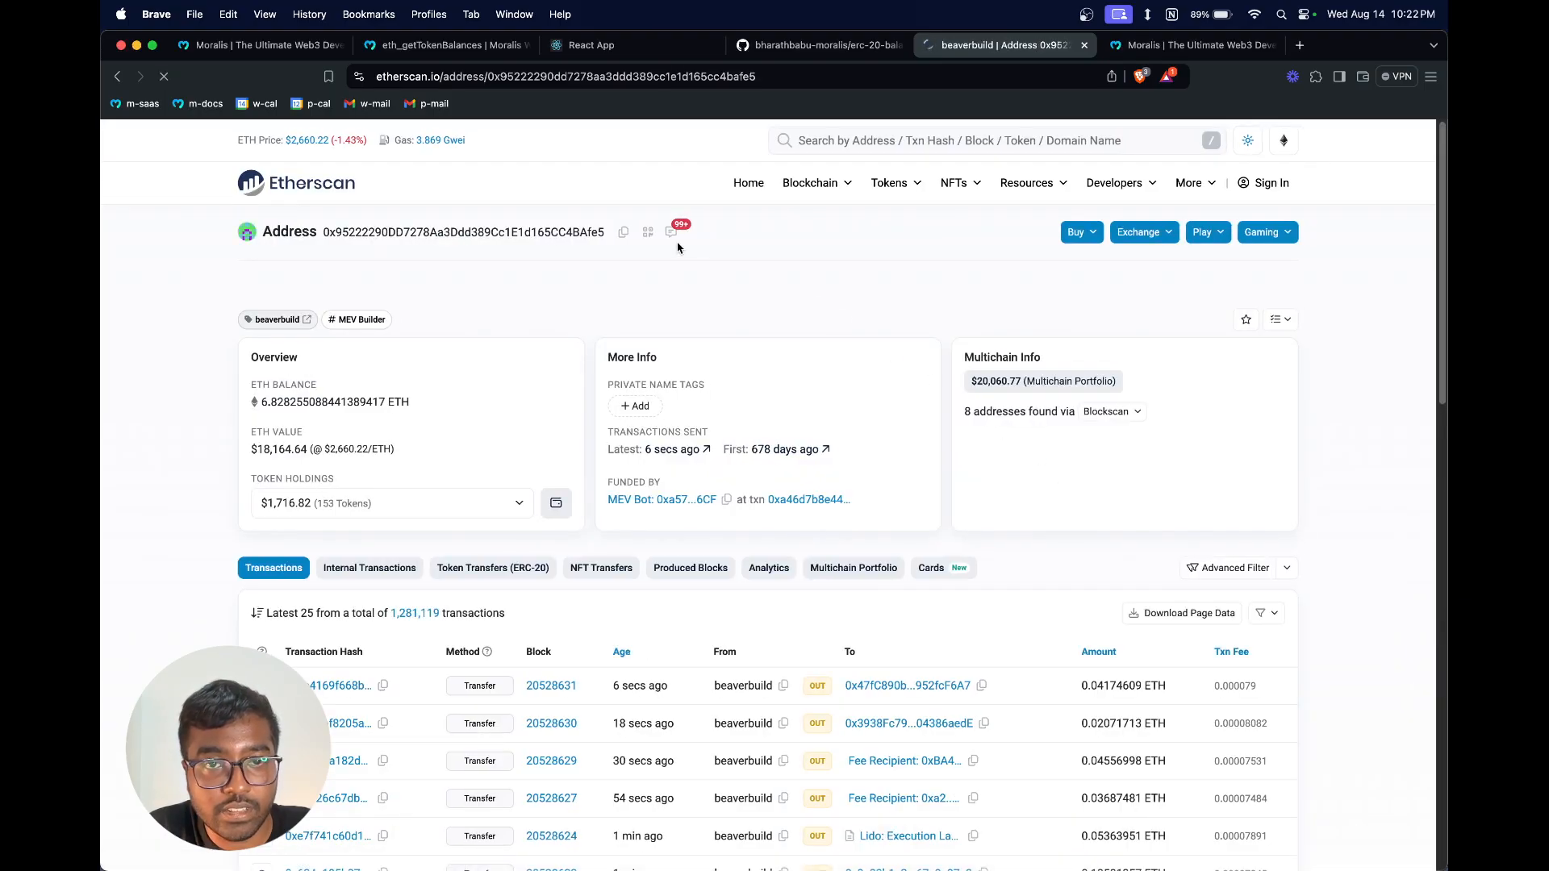
click(591, 46)
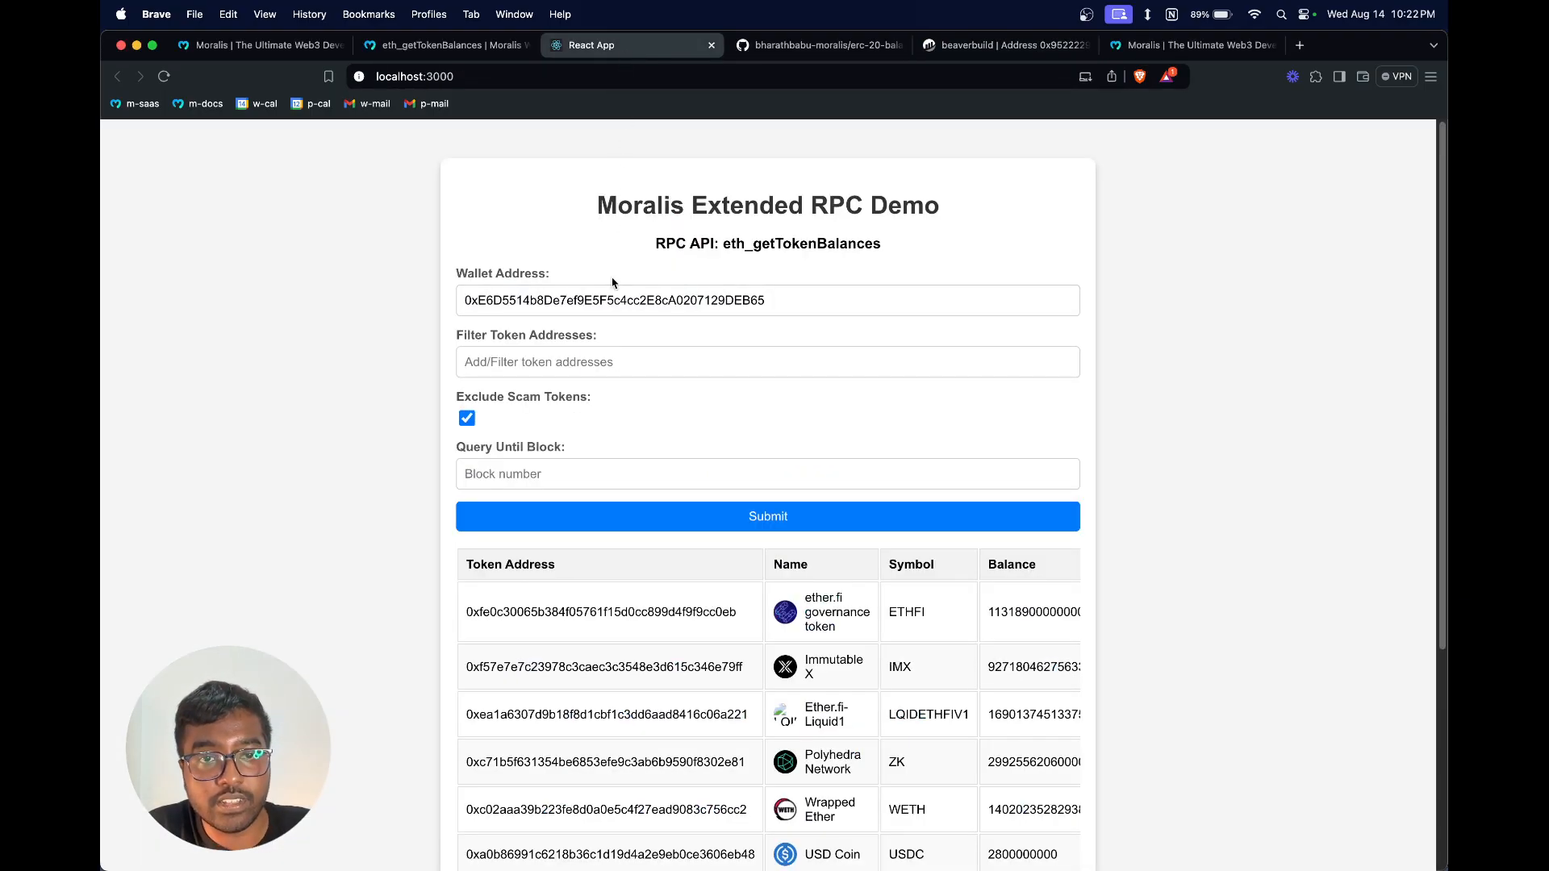
Step: Query the beaverbuild address 0x9522…BAfe5 and scroll through its token balances (Bitcoin, USDT, Fetch)
text(0x95222290DD7278Aa3Ddd389Cc1E1d165CC4BAfe5)
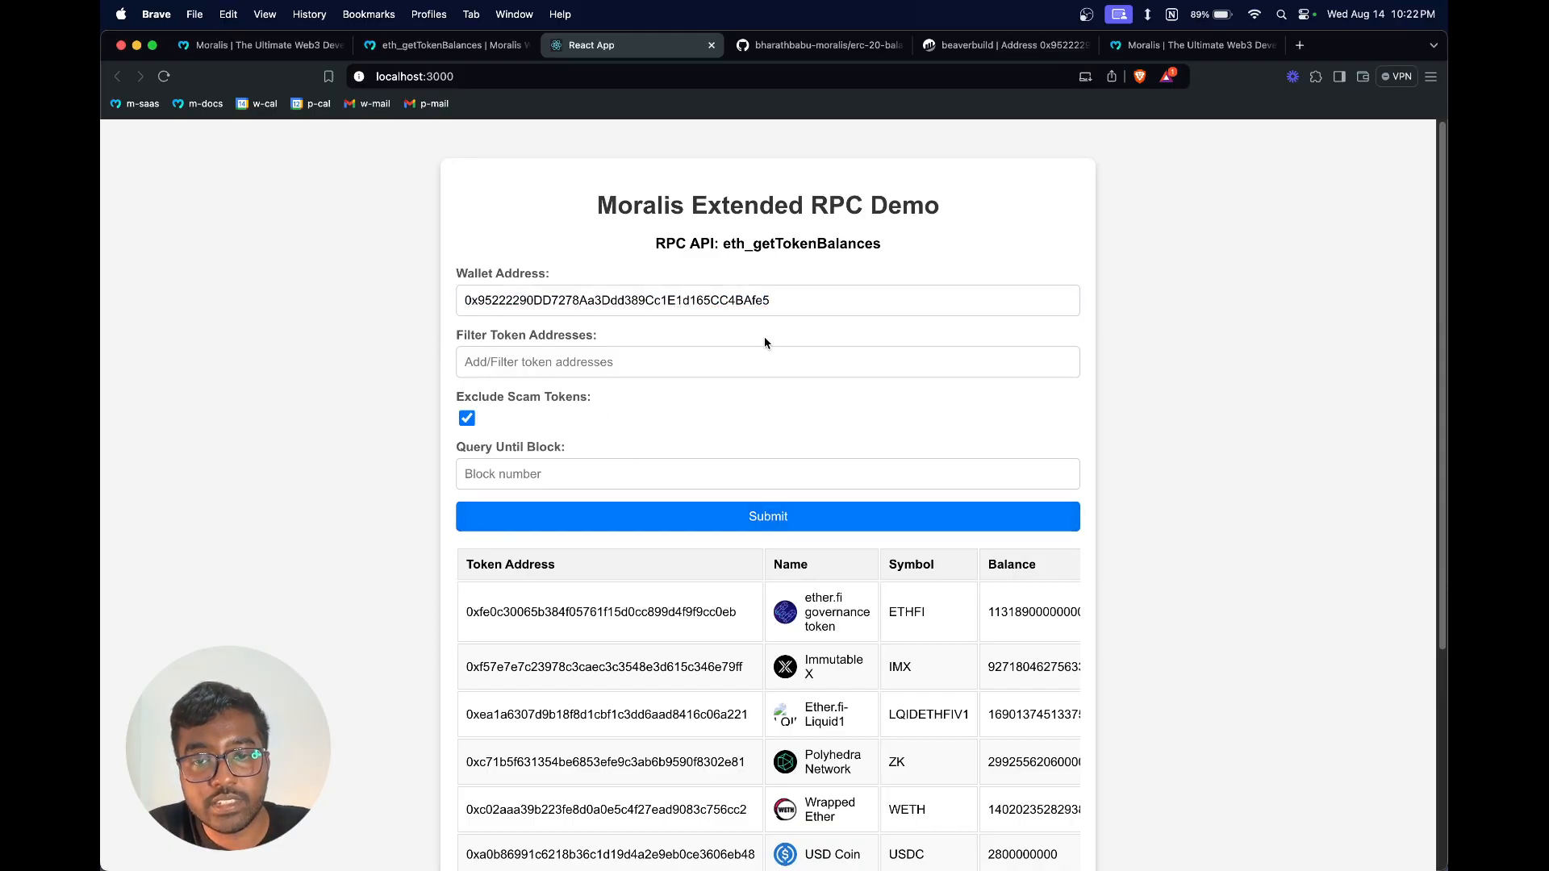
scroll(down, 3)
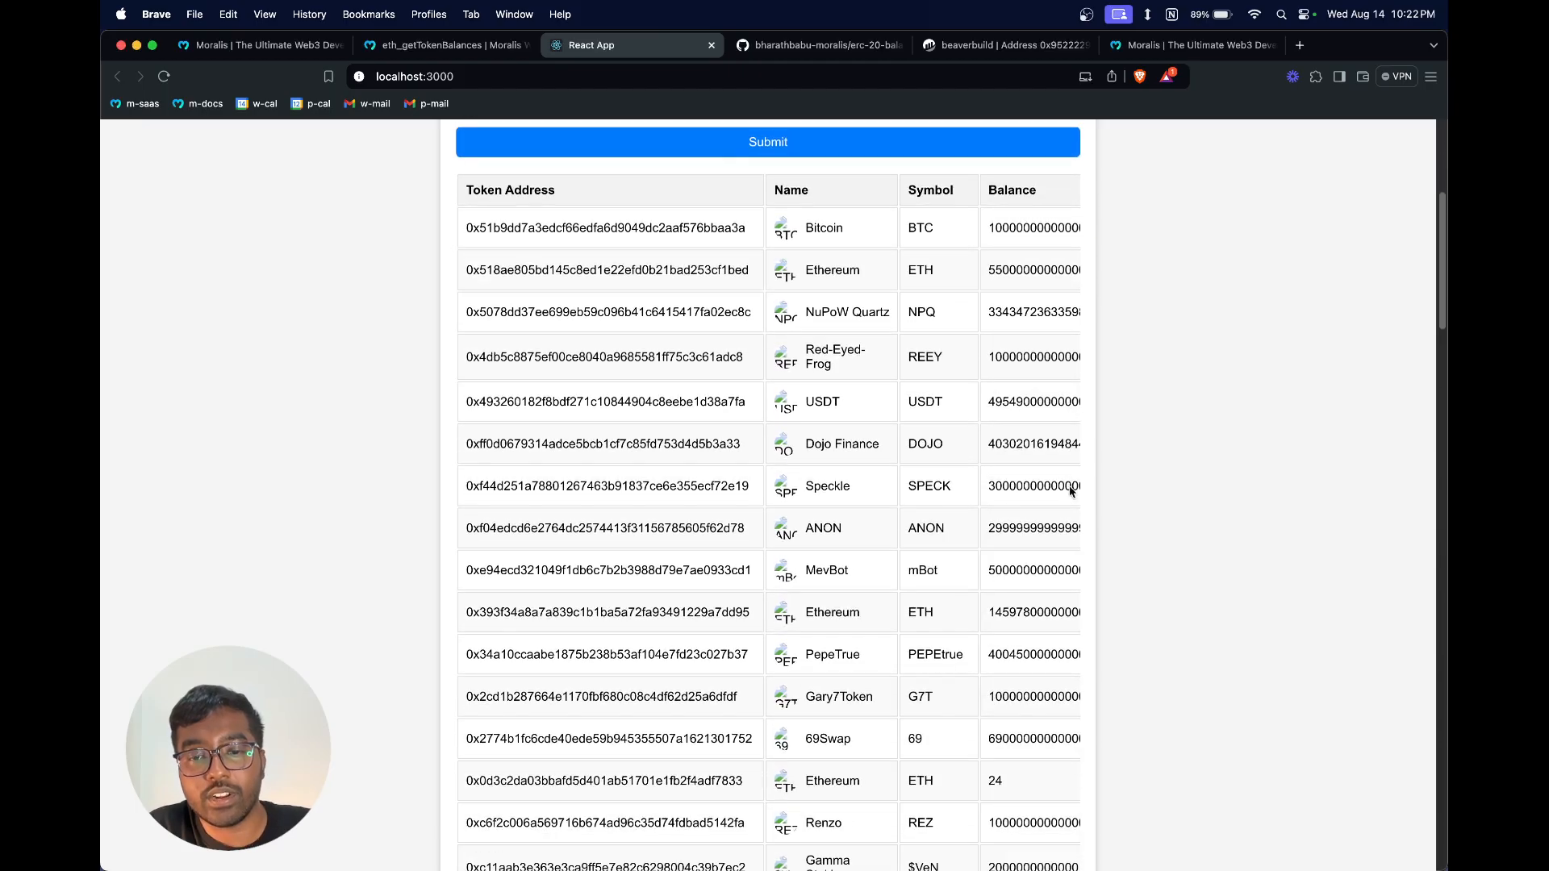
scroll(down, 3)
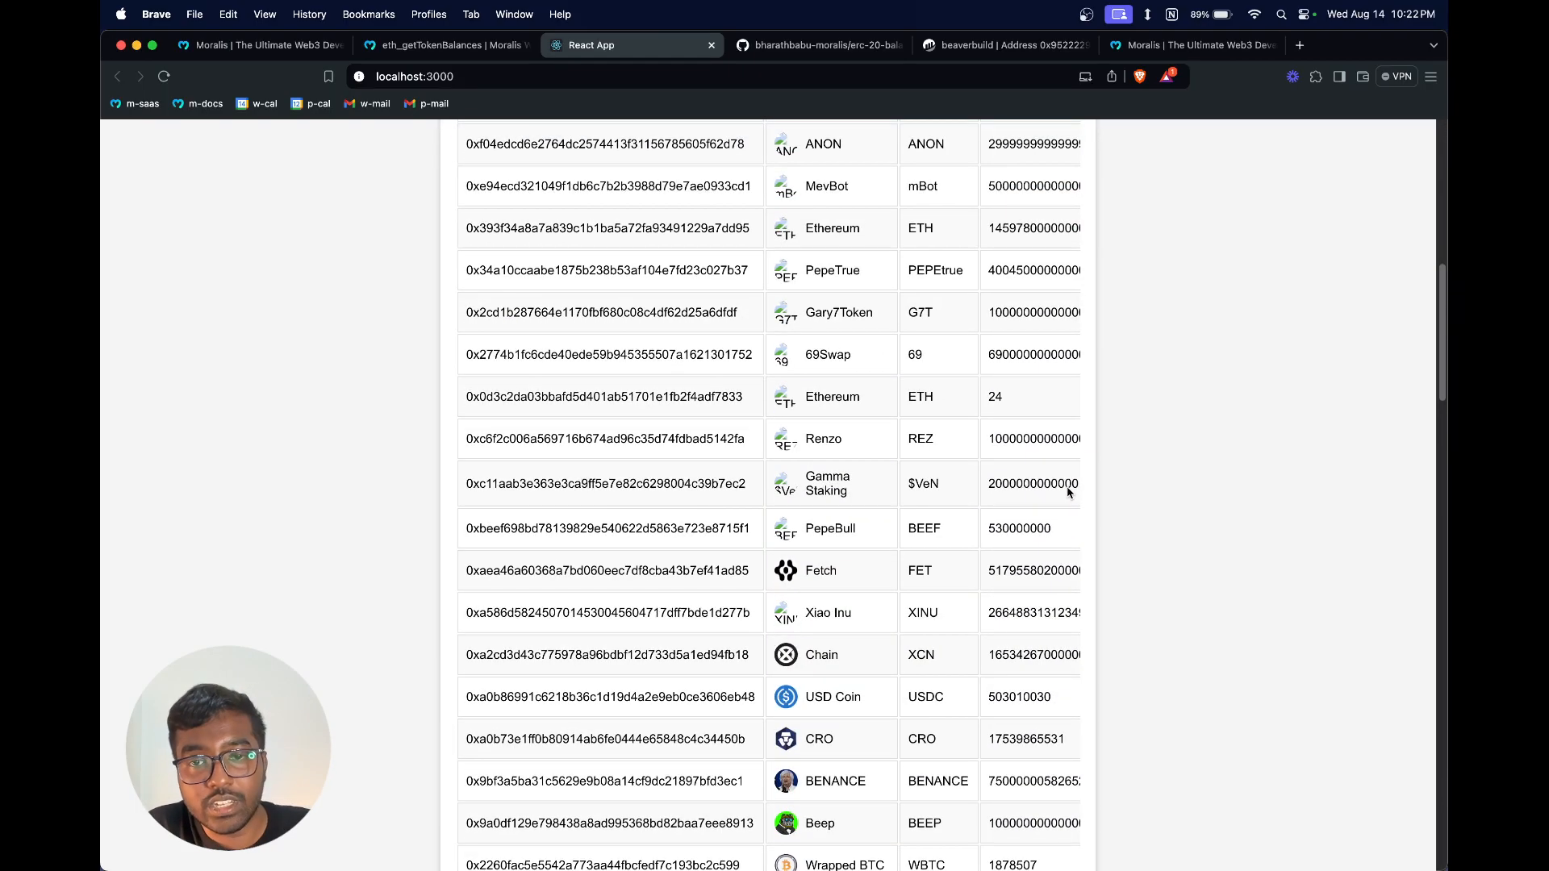
scroll(down, 3)
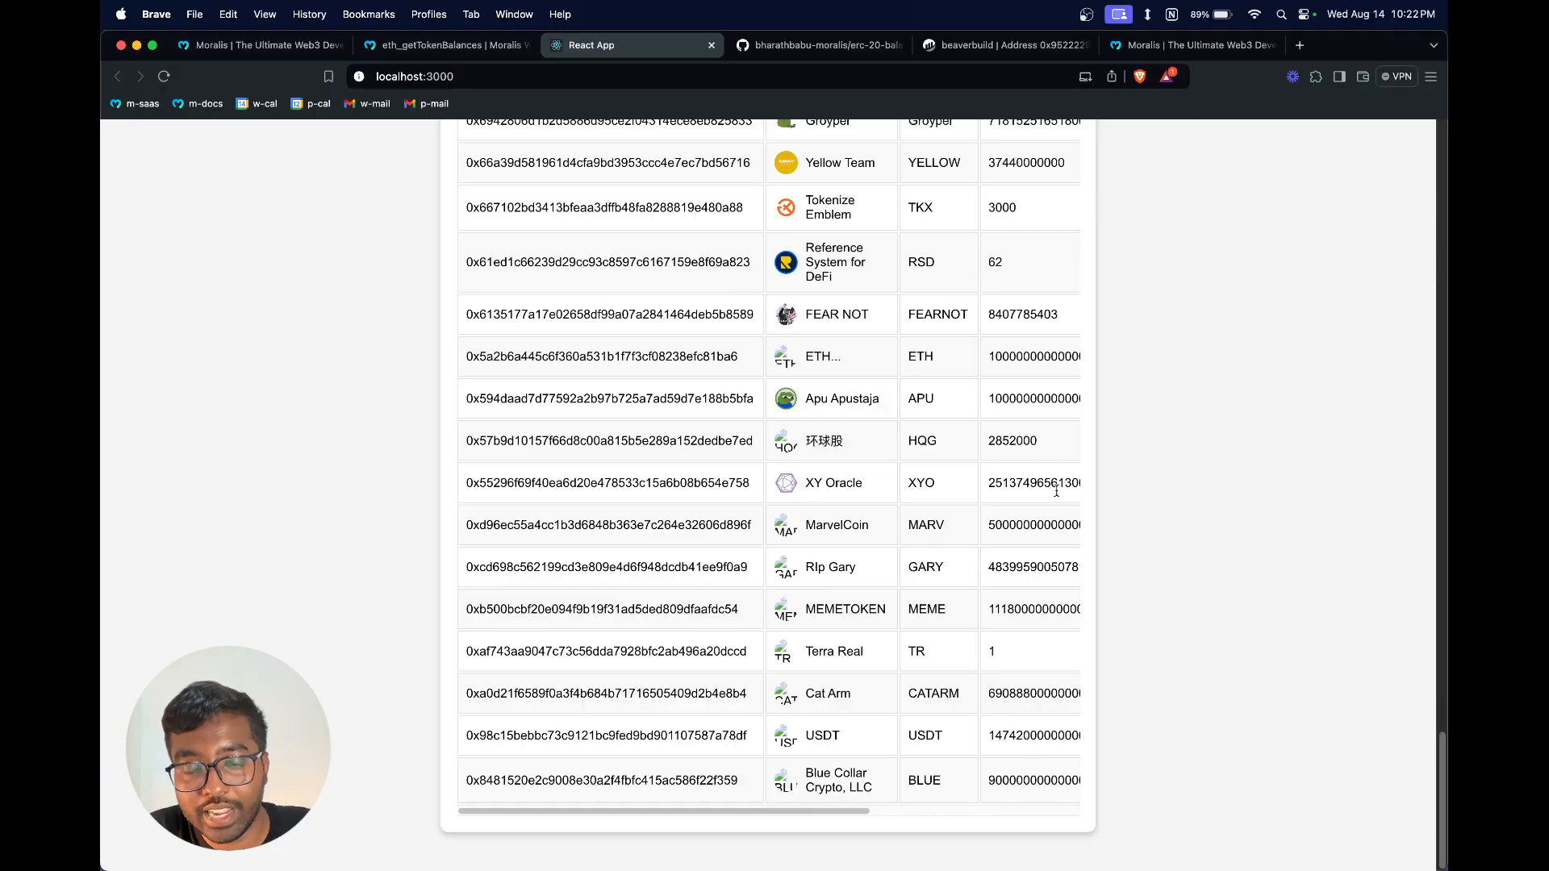
scroll(down, 3)
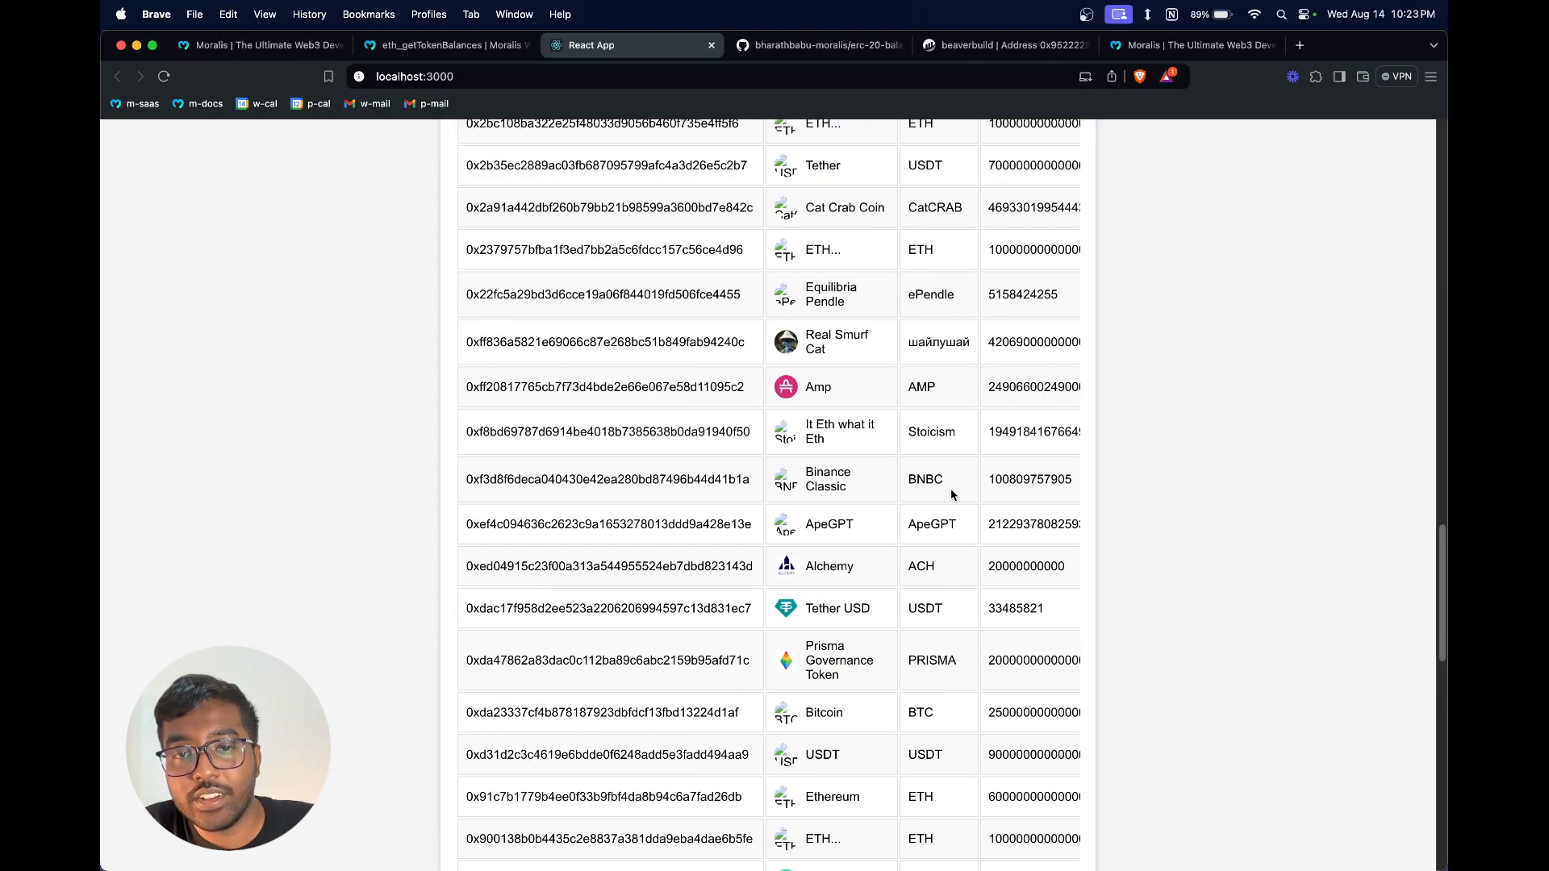
scroll(down, 3)
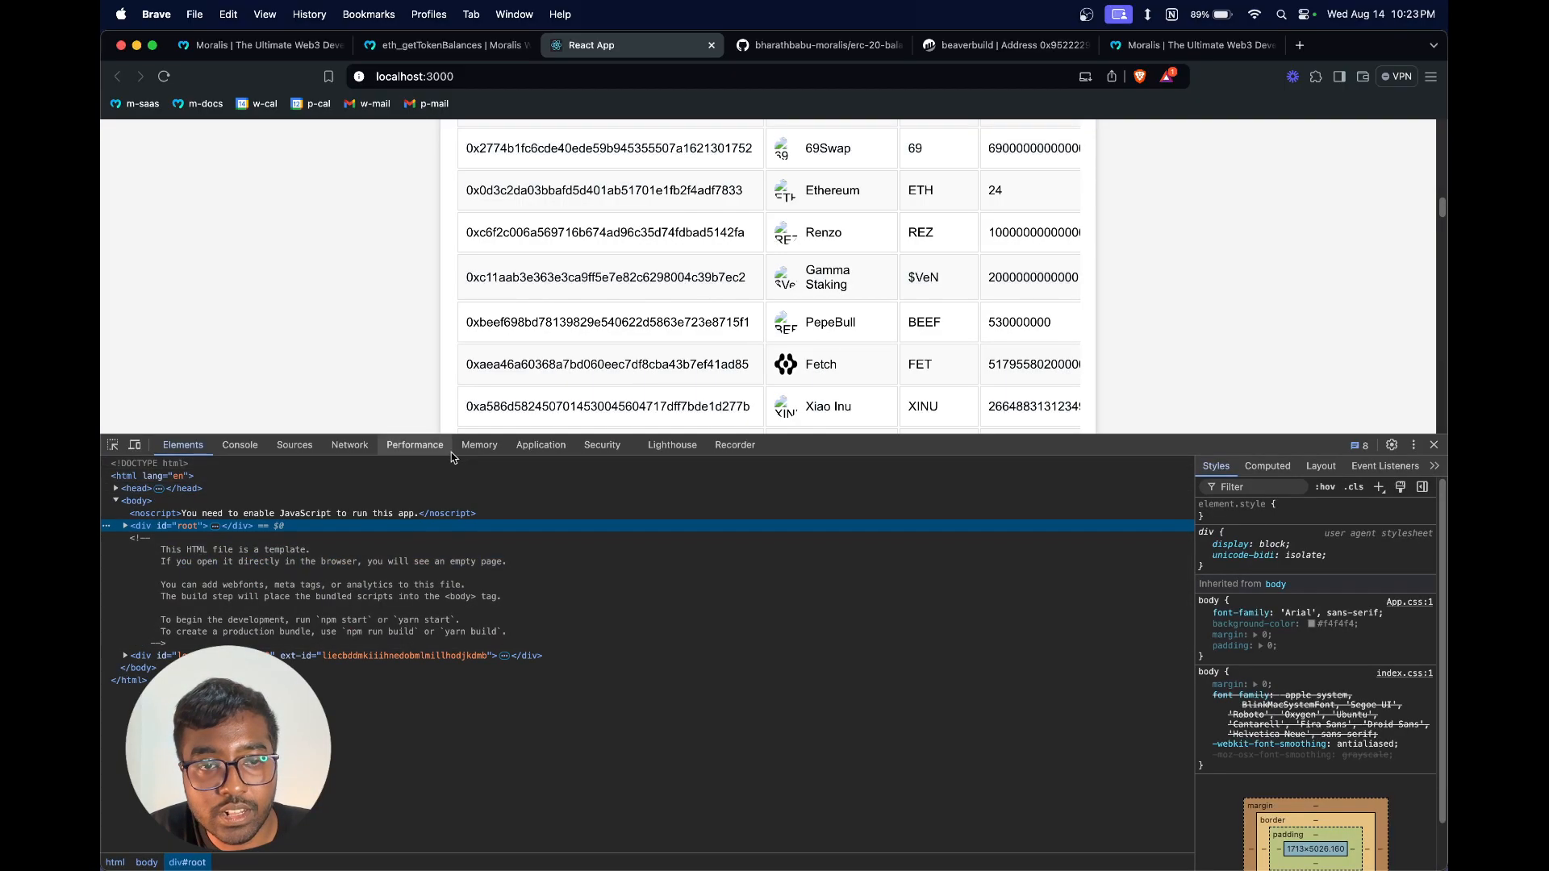
Step: Capture the resent token-balance fetch to the Moralis node in the Network panel
click(349, 446)
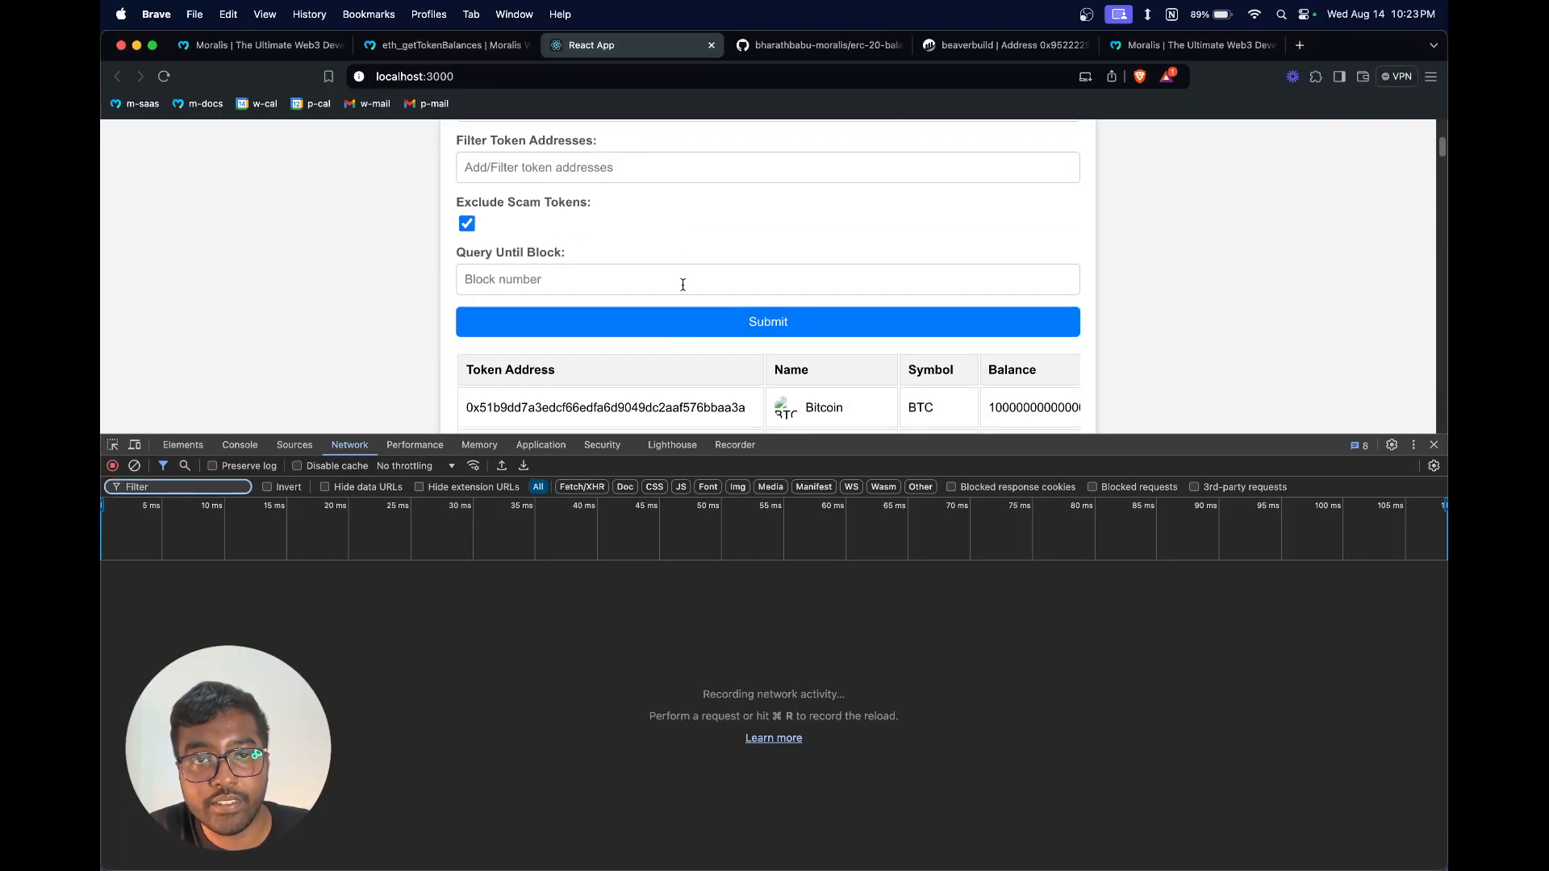
click(768, 321)
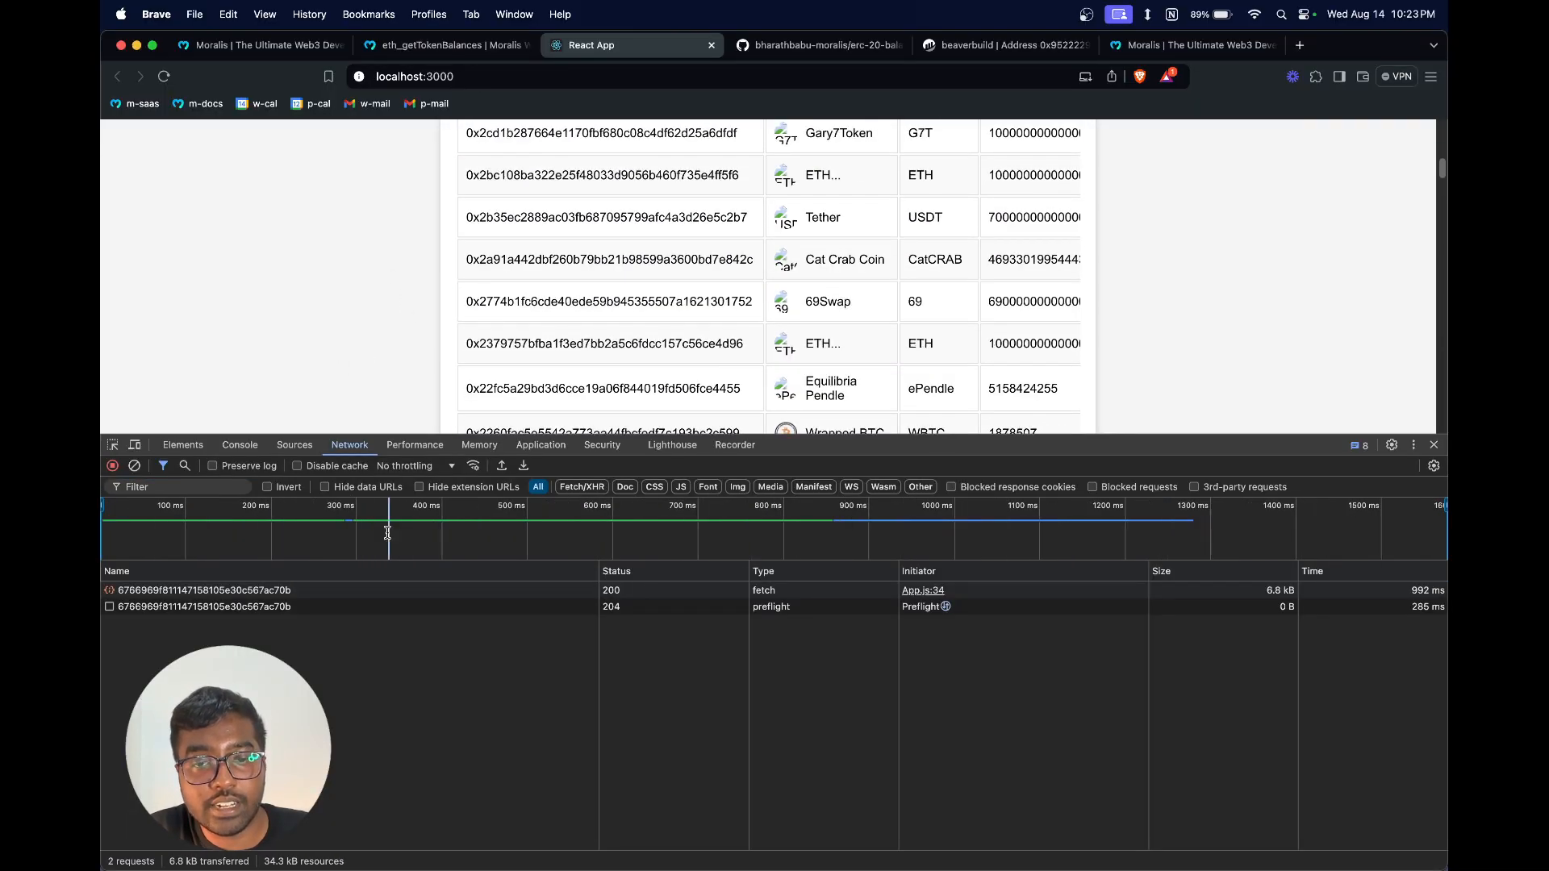
click(197, 590)
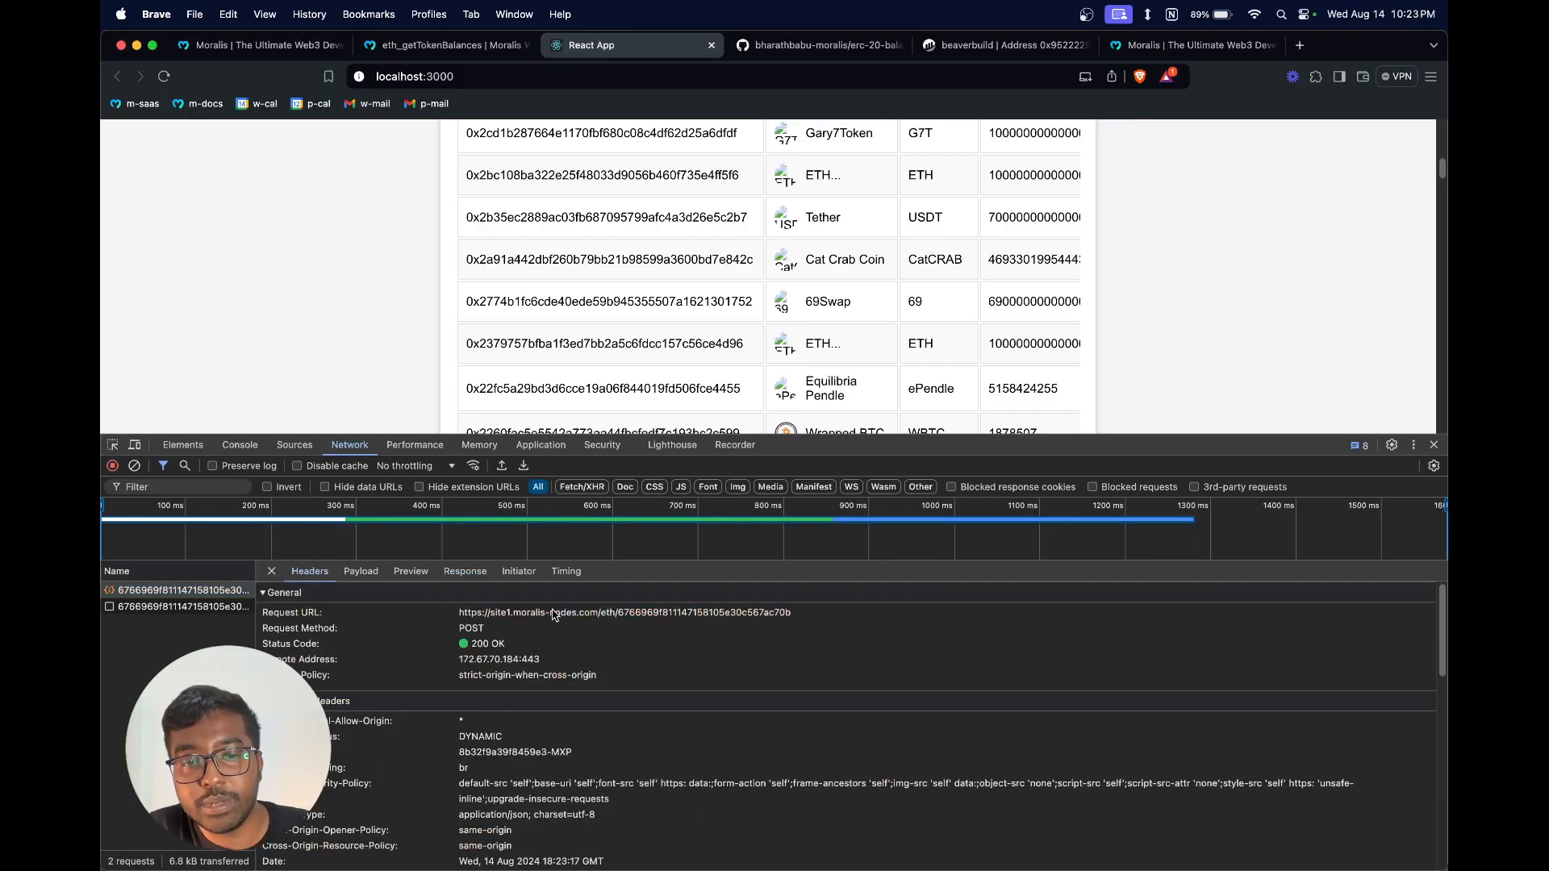
Step: Inspect the eth_getTokenBalances request payload and the node's token JSON response
click(360, 571)
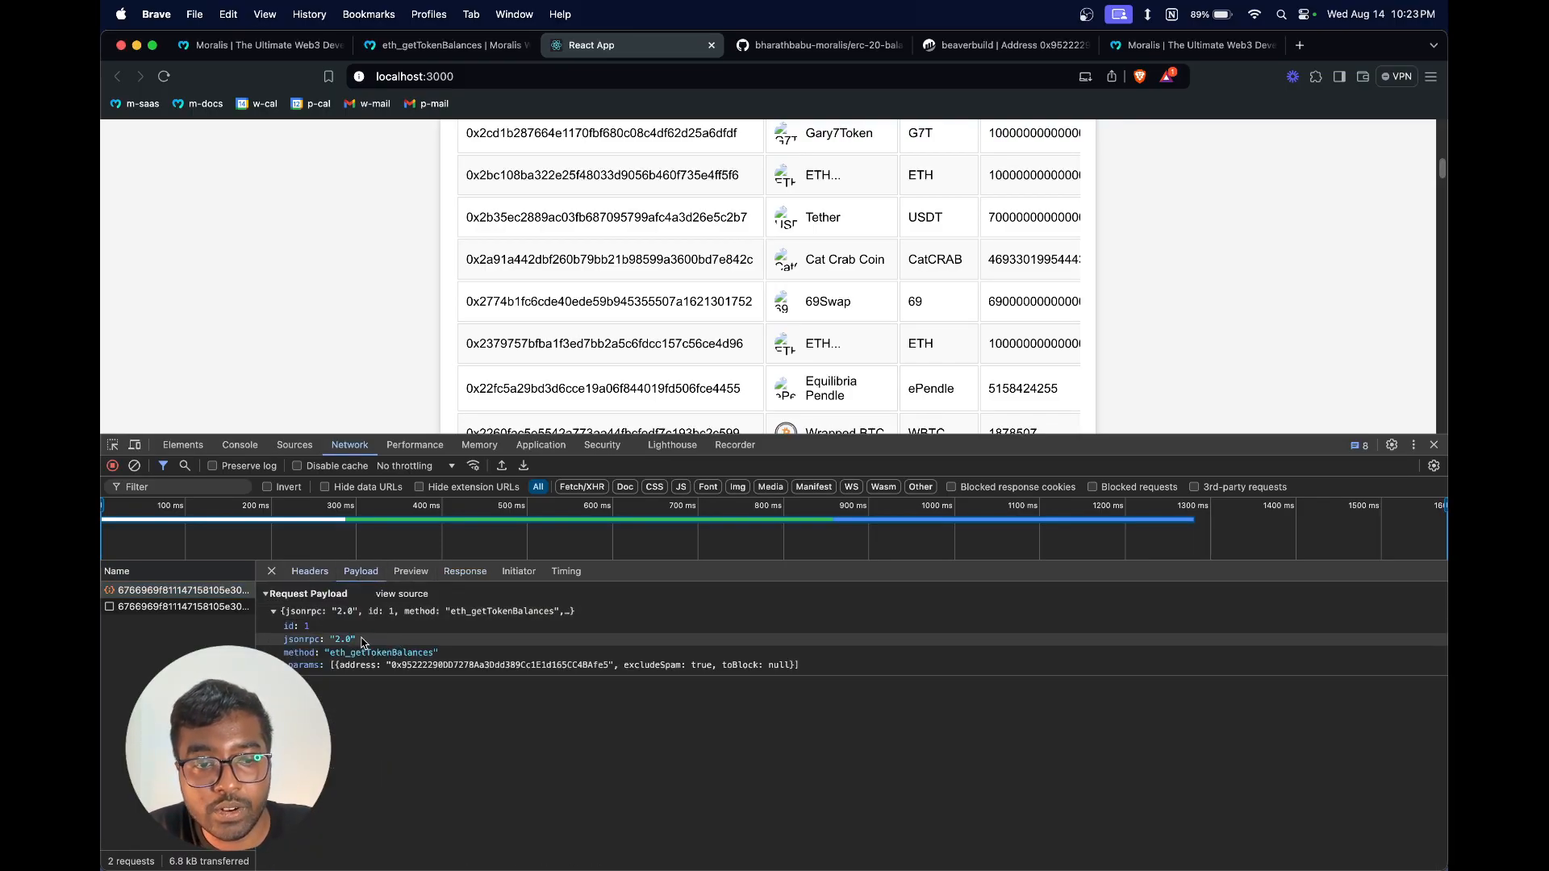
click(464, 571)
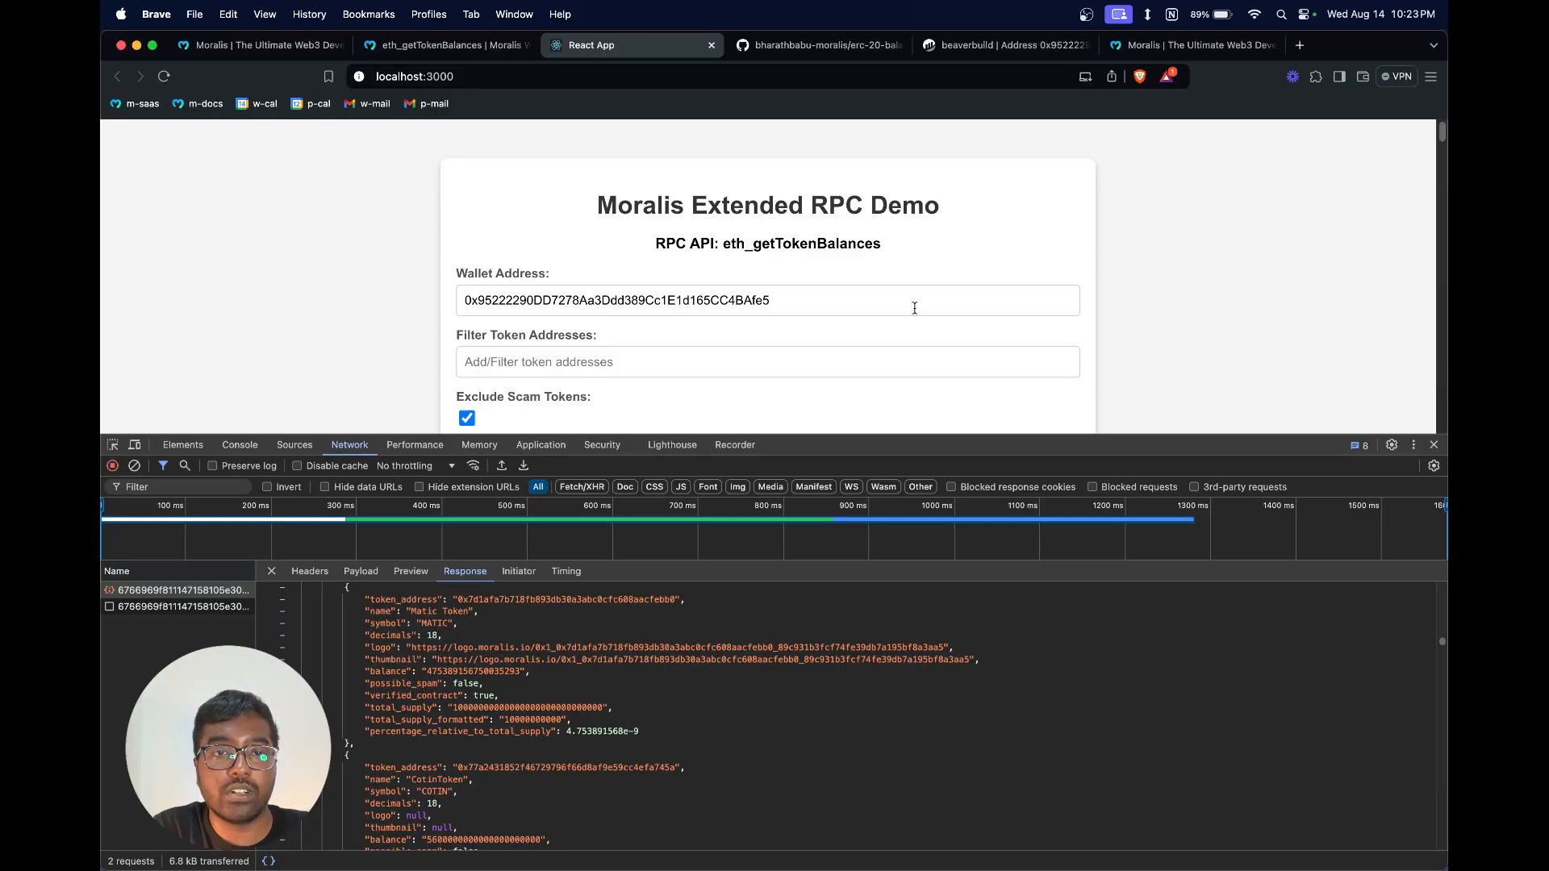
click(445, 45)
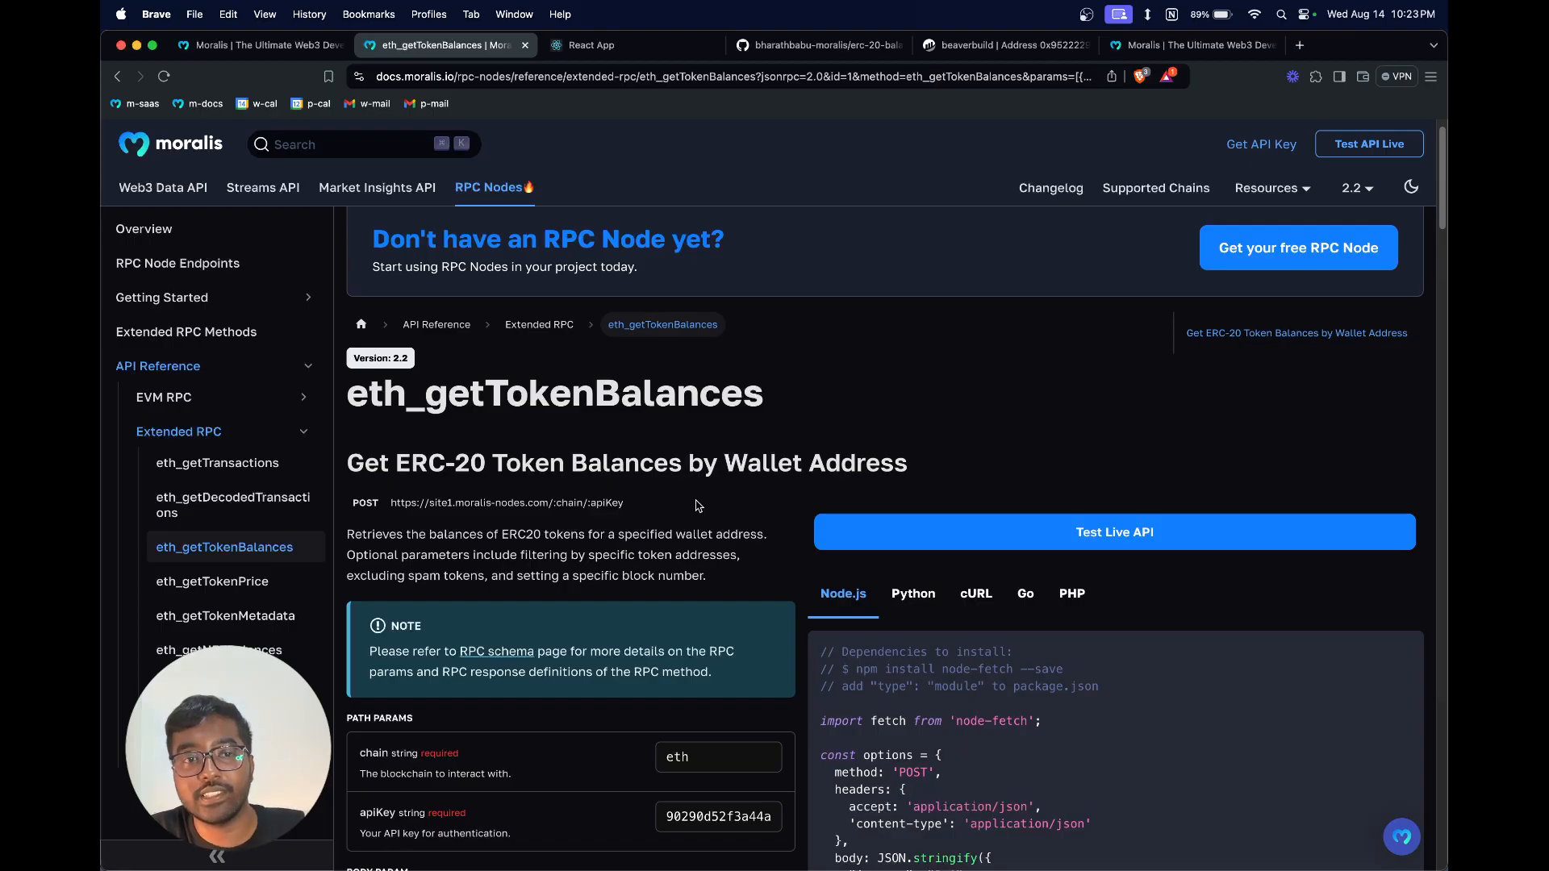
mouse_move(622, 123)
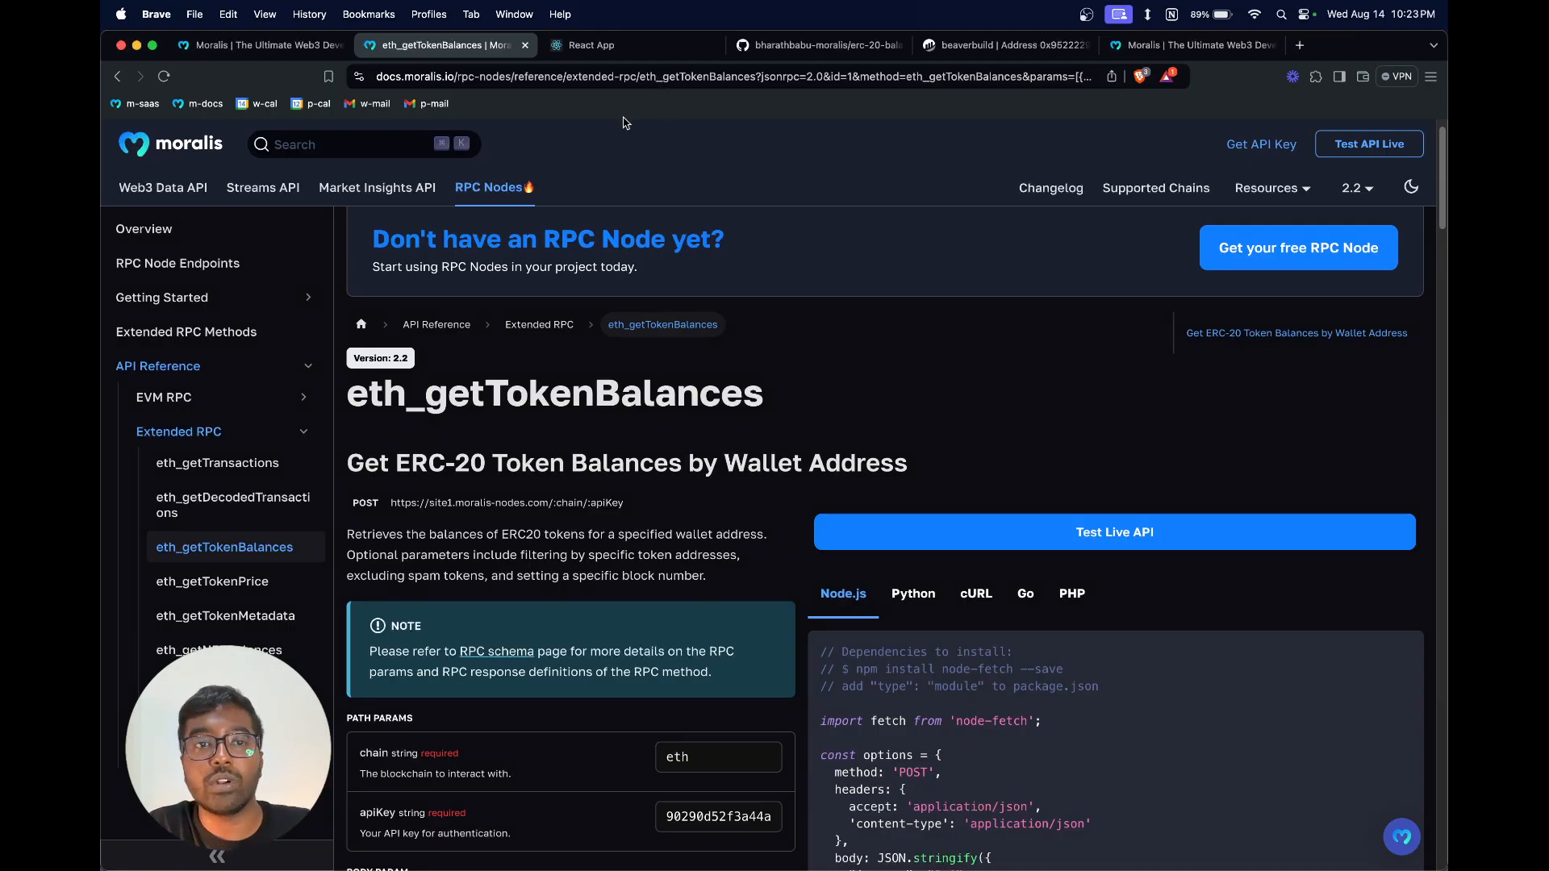